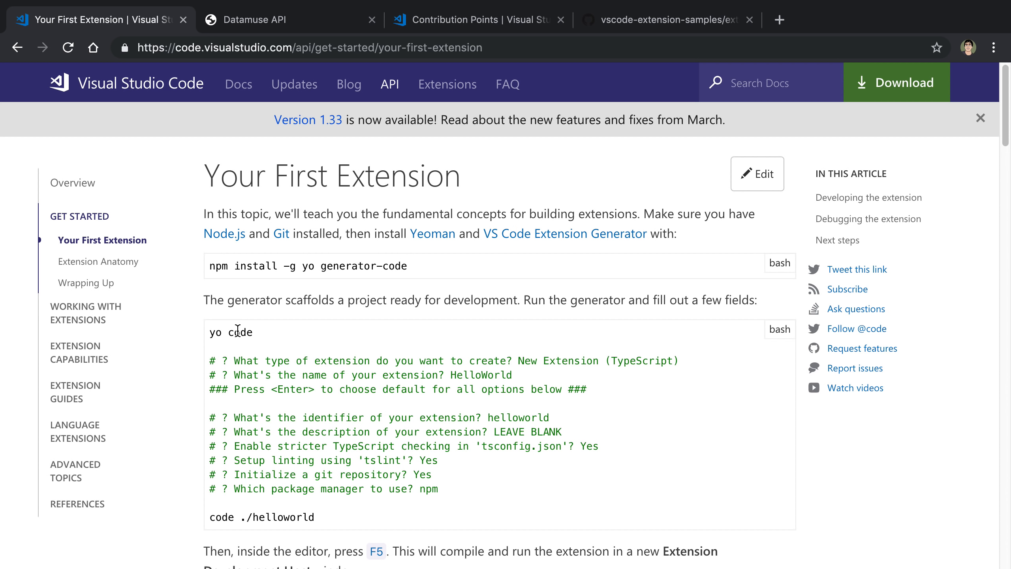
Read the Your First Extension guide and select the generator install command
double_click(240, 332)
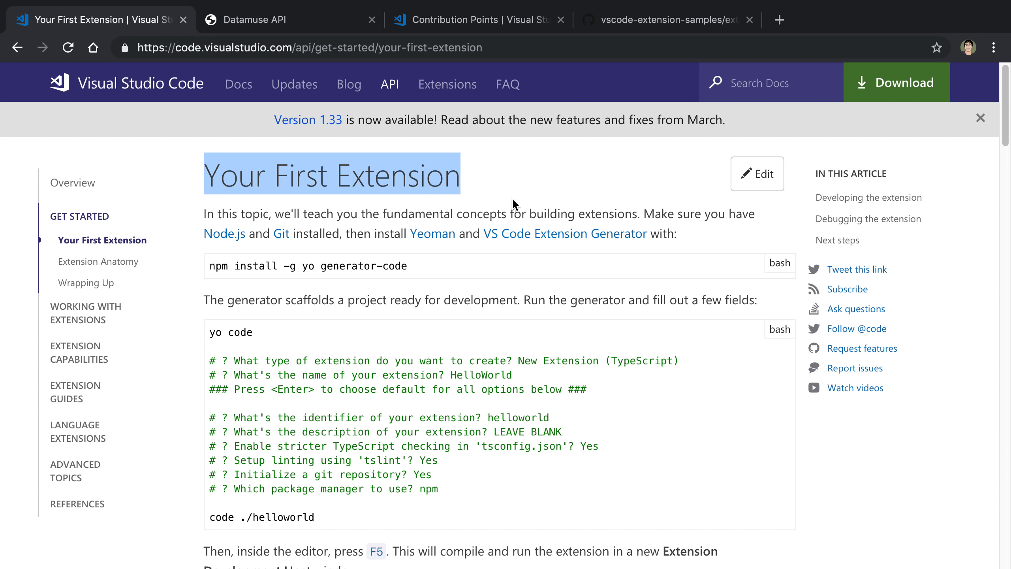
click(514, 219)
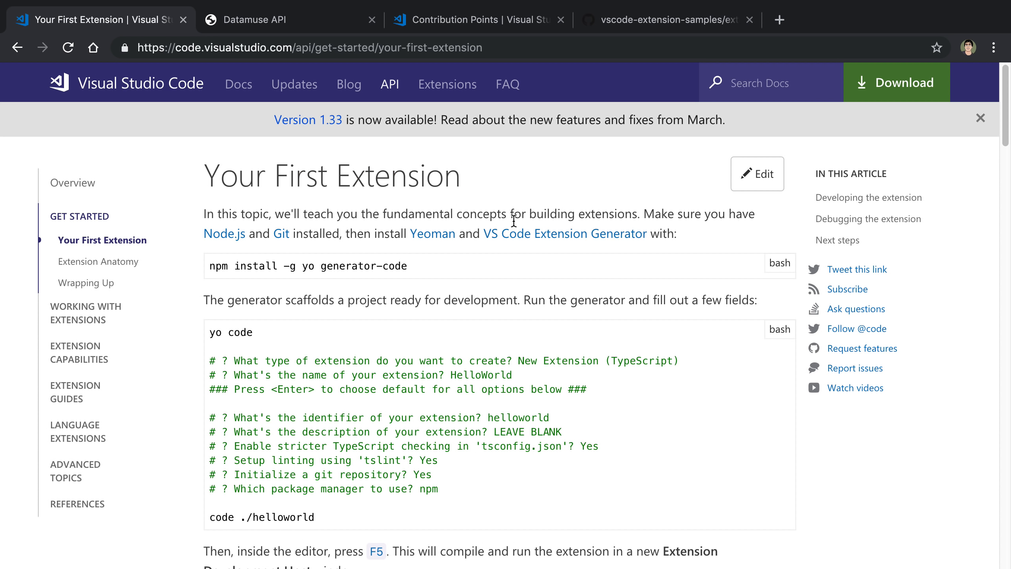
mouse_move(462, 282)
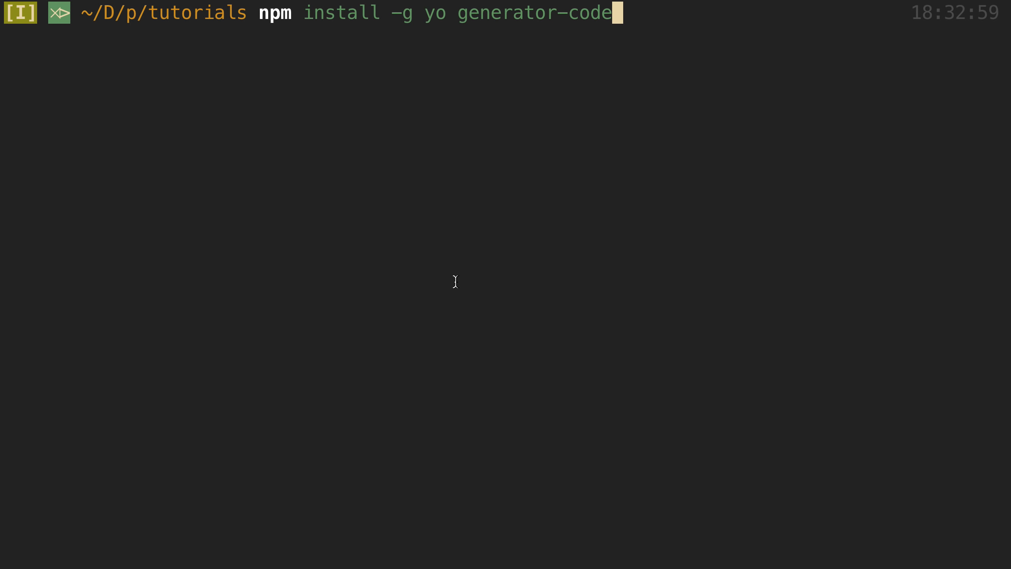
Install the Yeoman generator globally and start yo code with New Extension (TypeScript)
key(enter)
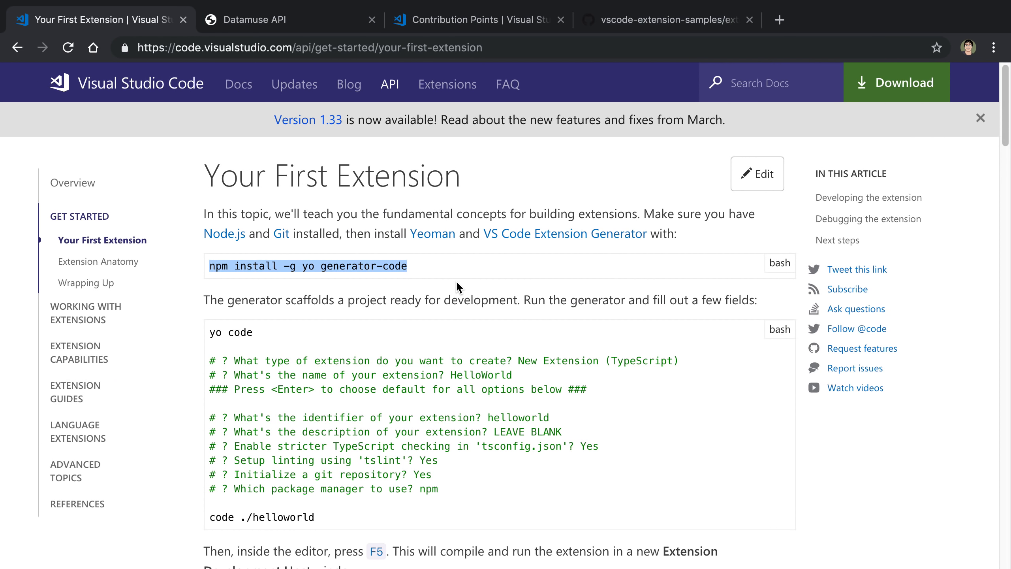
double_click(230, 332)
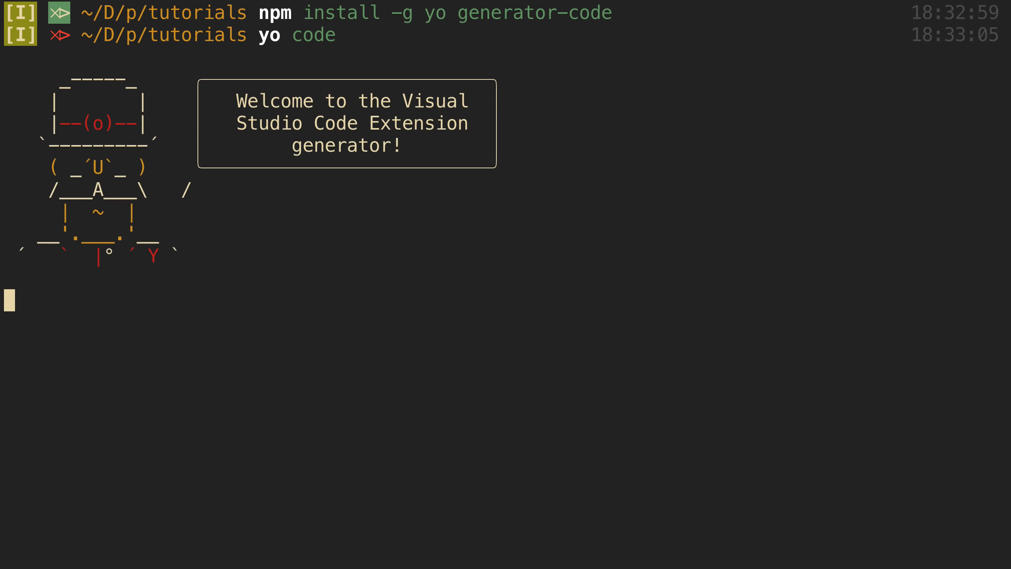
key(enter)
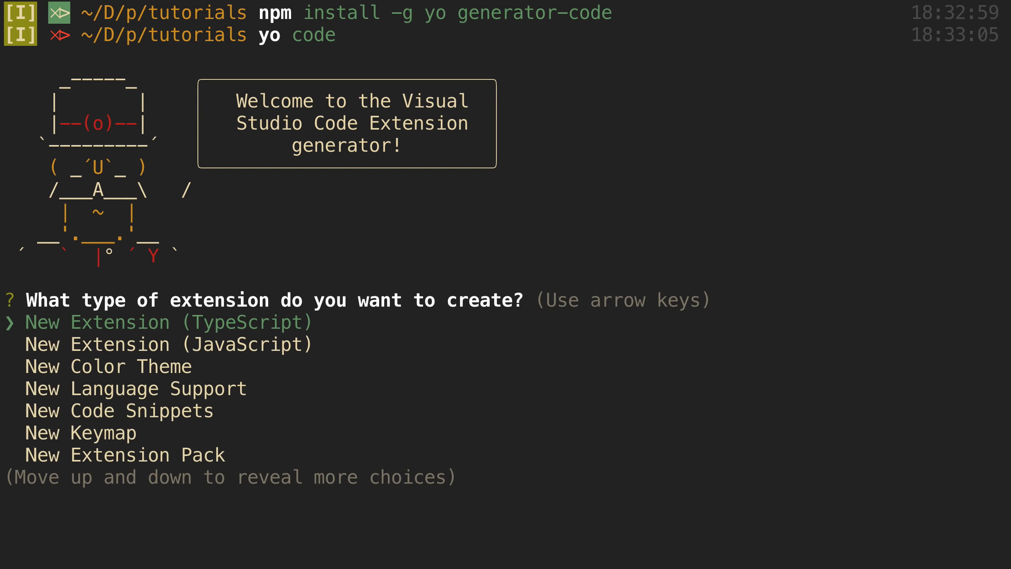
key(enter)
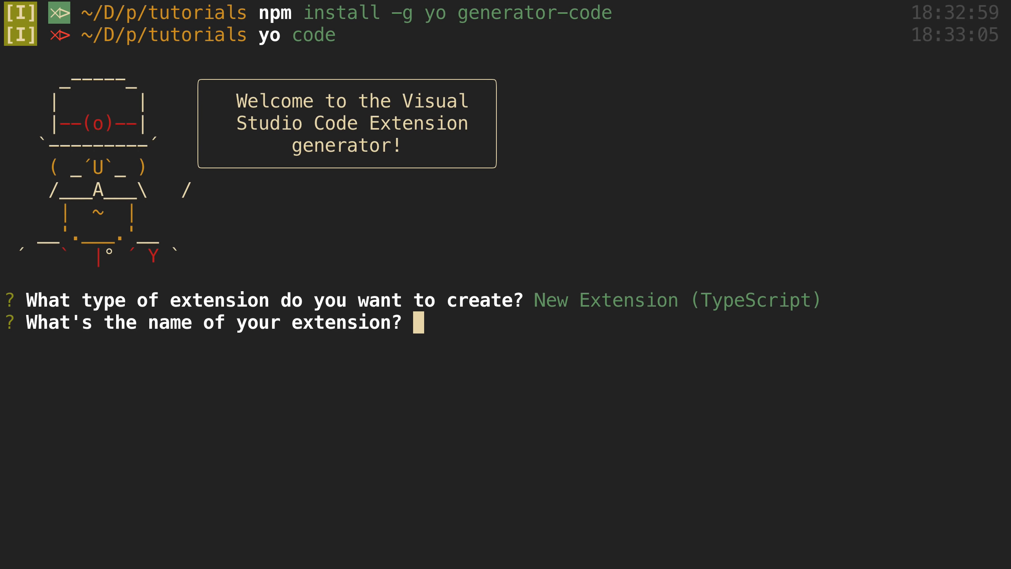
Name the extension synonym-finder, describe it as finds synonyms, init git, and open it with code
text(synonym-finder)
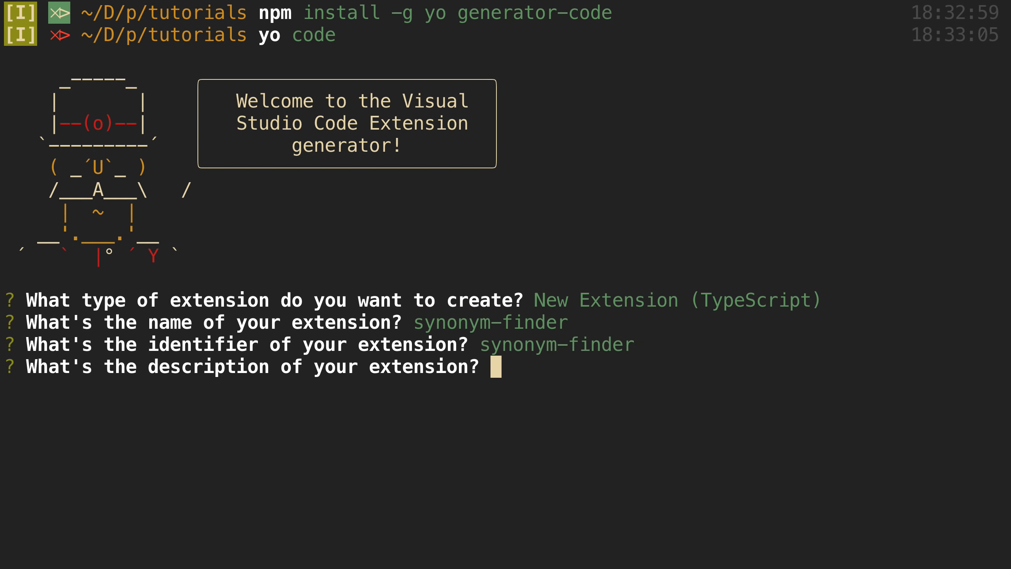
text(finds synonyms)
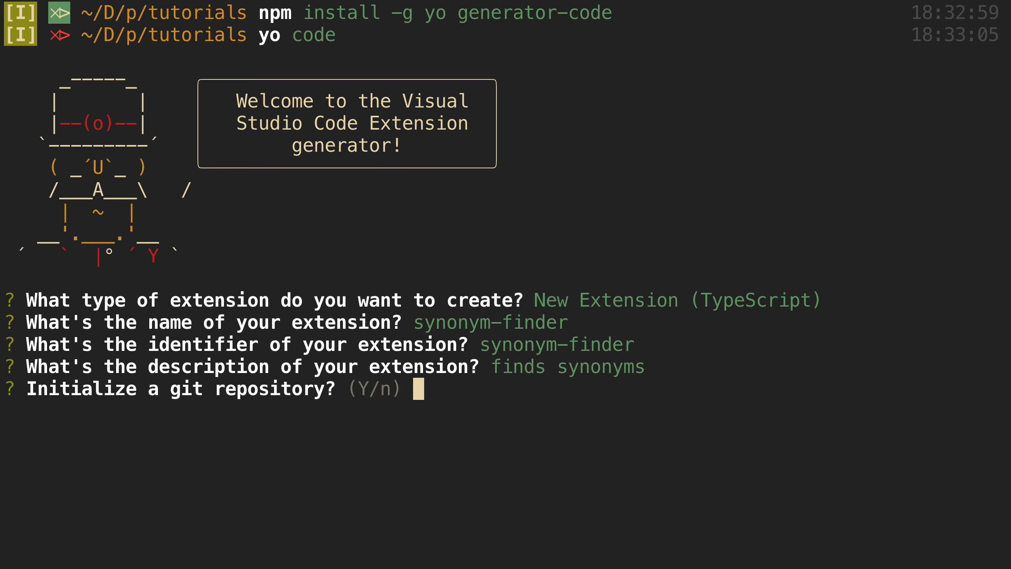
text(Y)
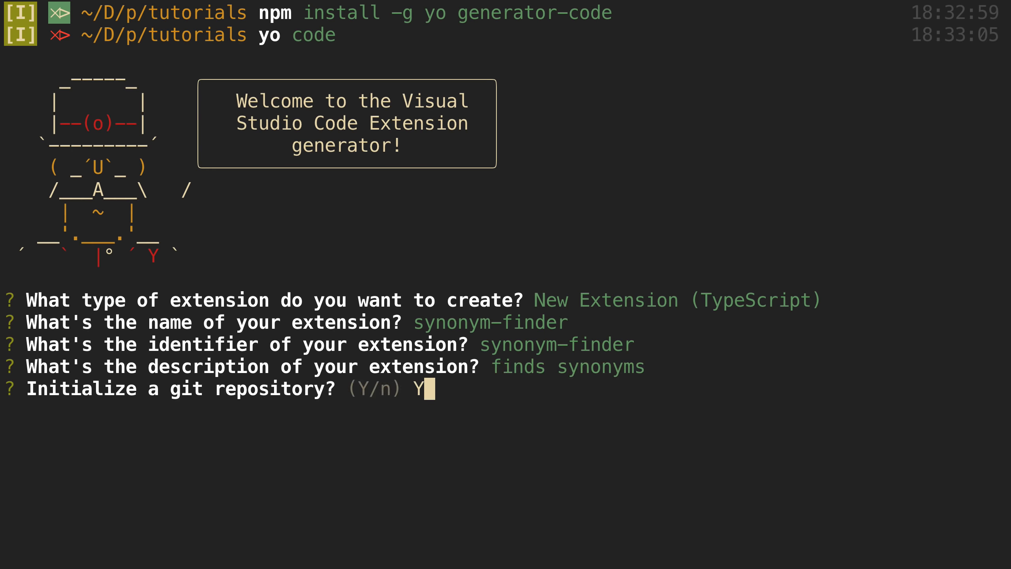
key(enter)
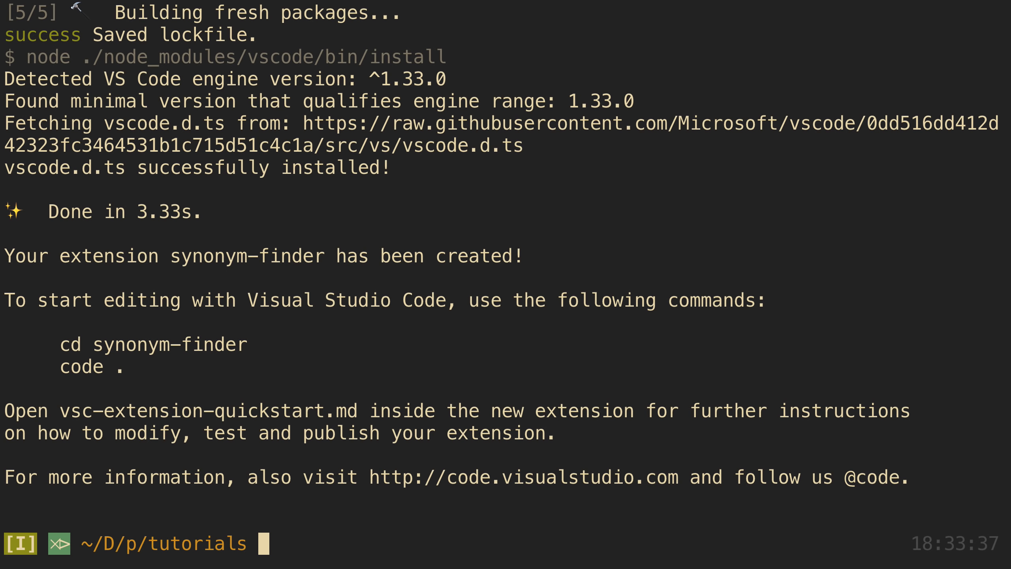
text(code .)
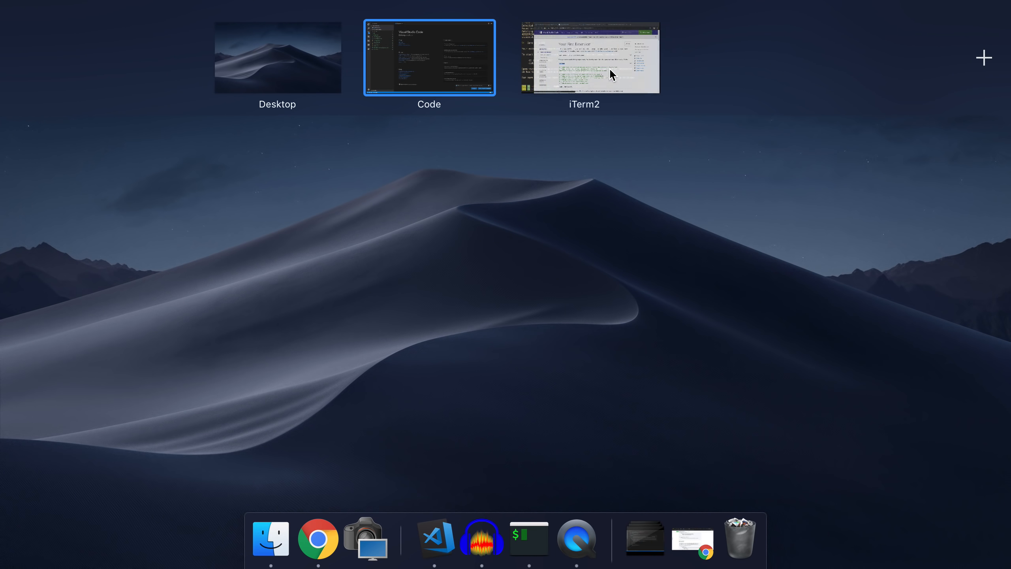
Open extension.ts from the src folder and then package.json in the synonym-finder project
click(582, 56)
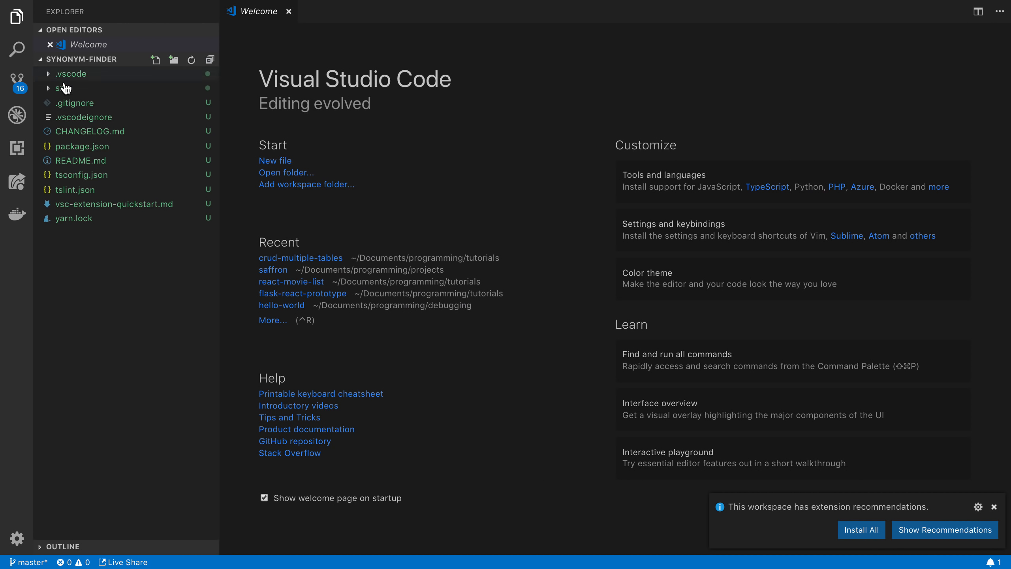
click(63, 87)
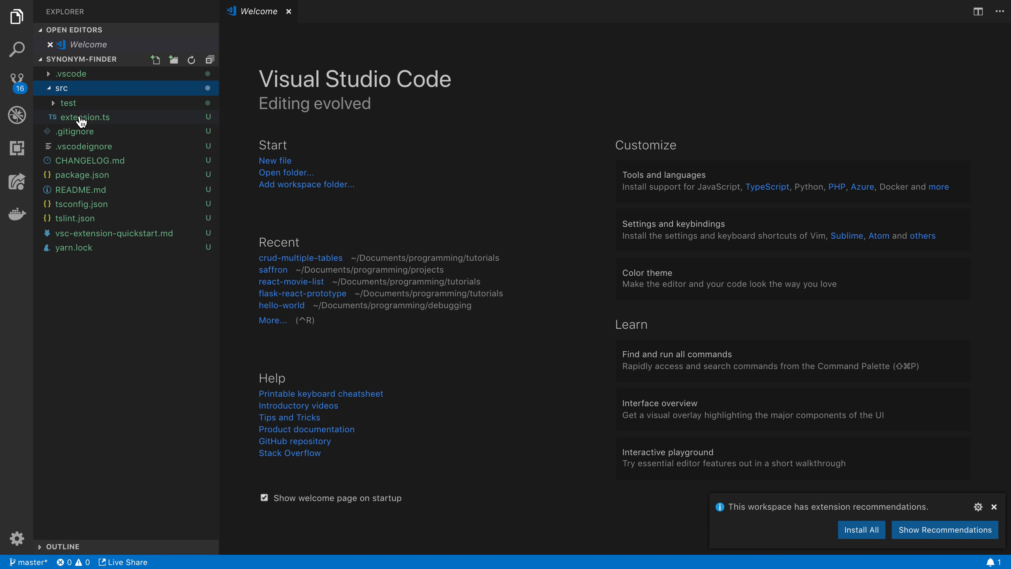
double_click(85, 117)
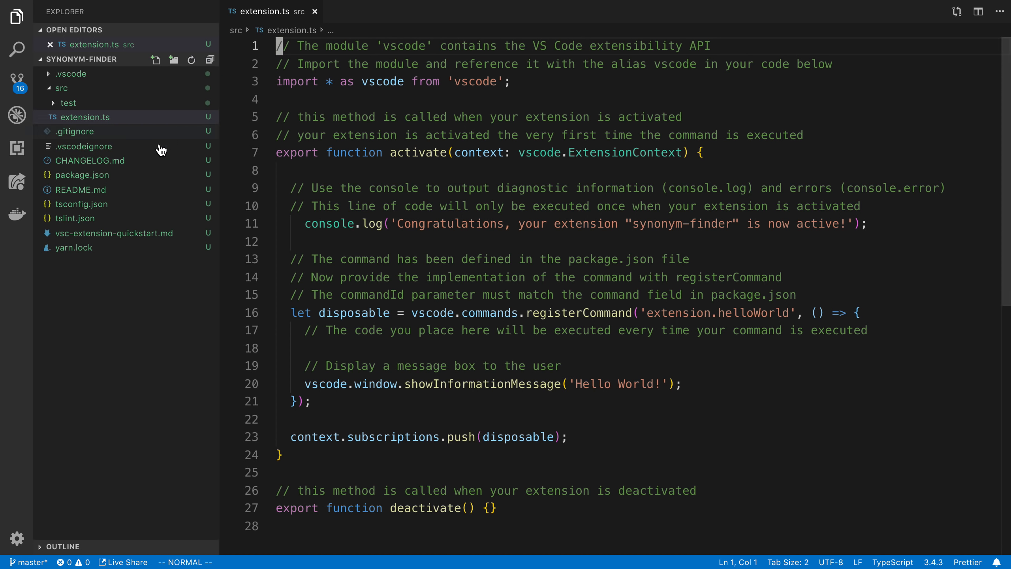
click(83, 174)
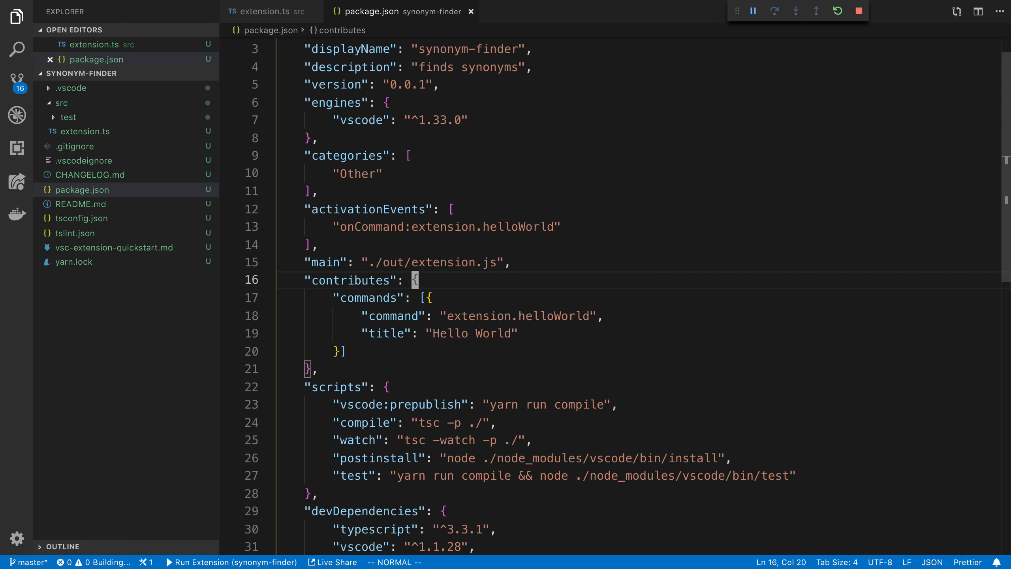
mouse_move(556, 215)
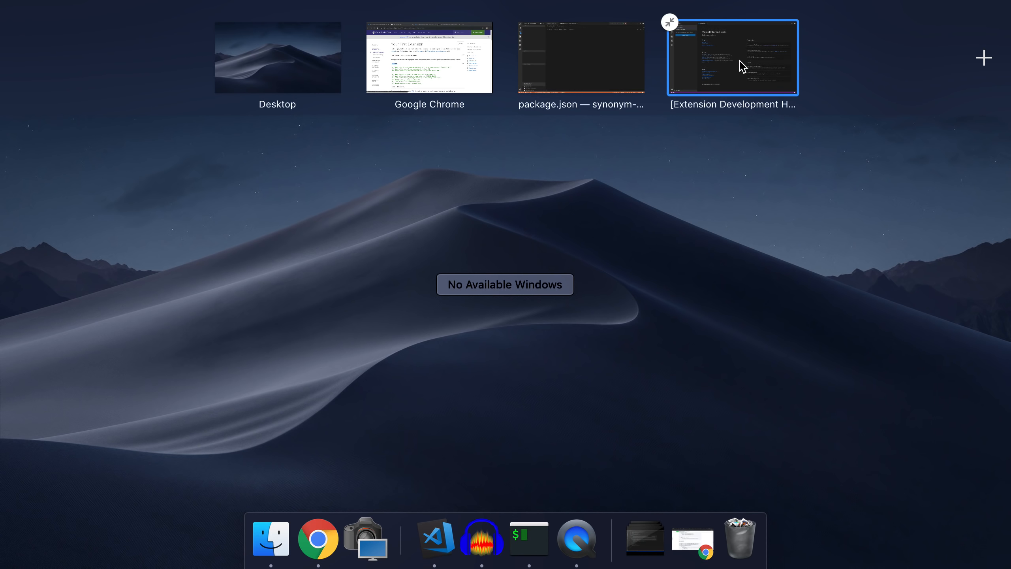
Switch to the Extension Development Host window and dismiss the file search box
click(732, 57)
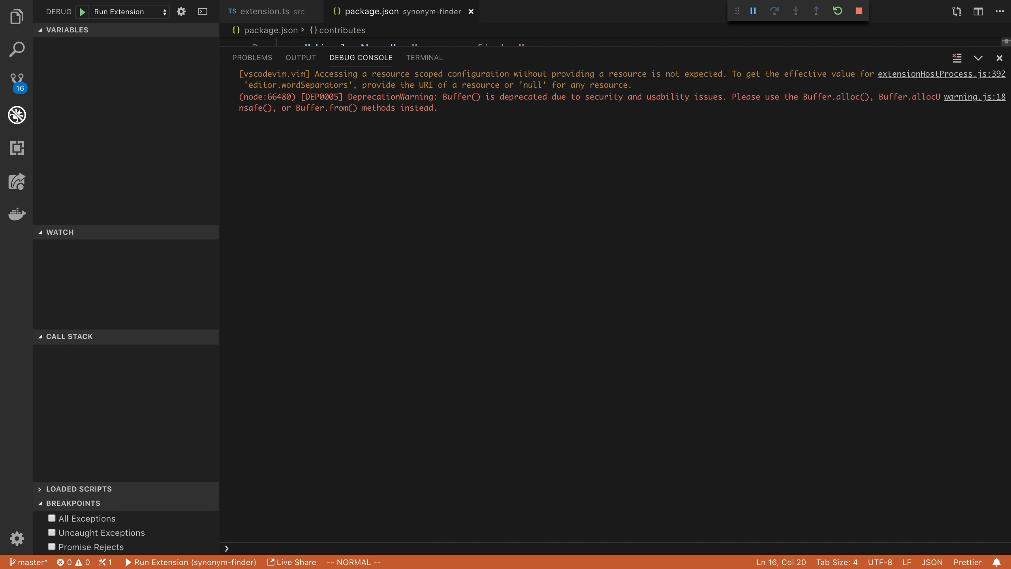
click(265, 12)
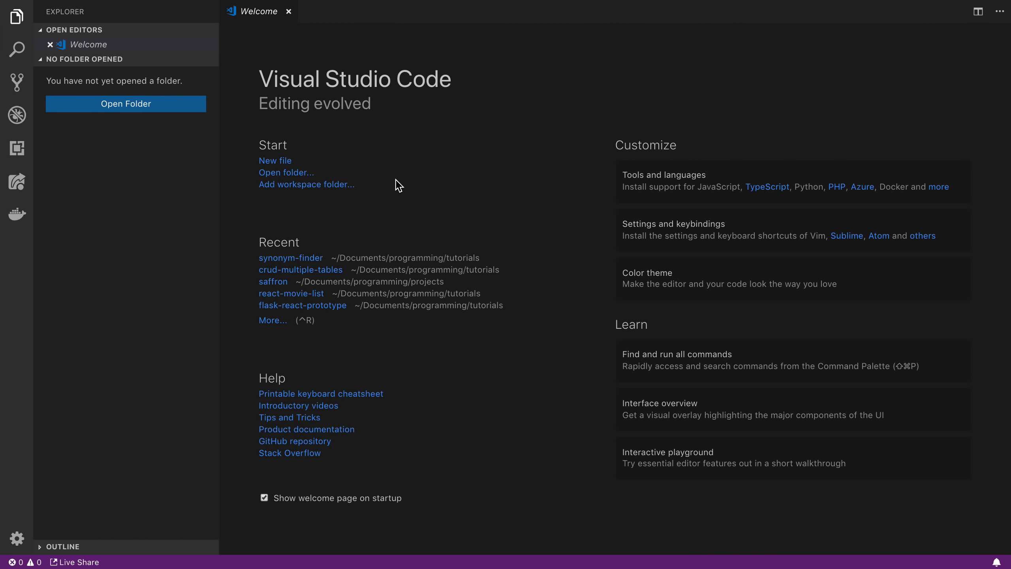
mouse_move(418, 251)
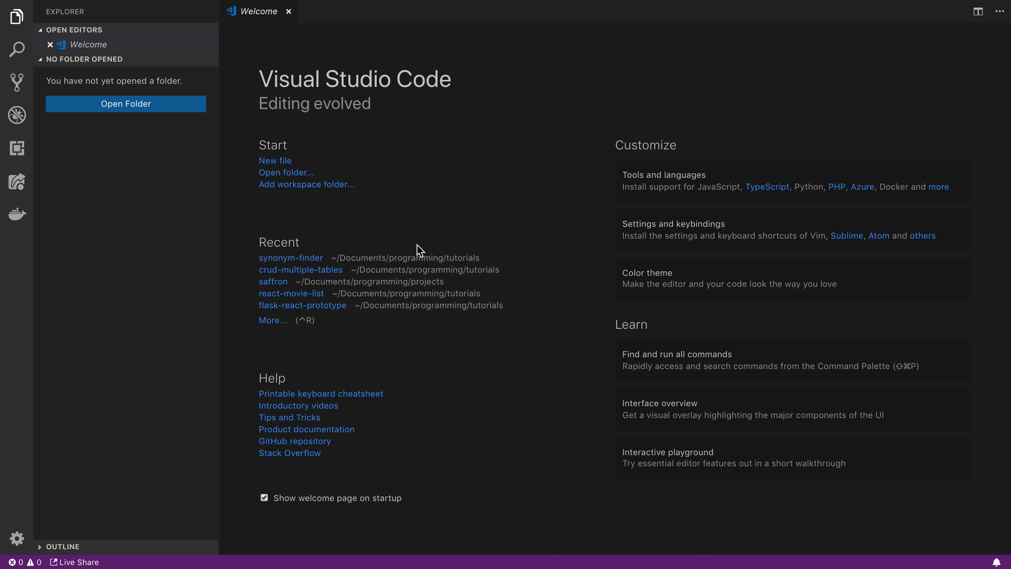
mouse_move(415, 254)
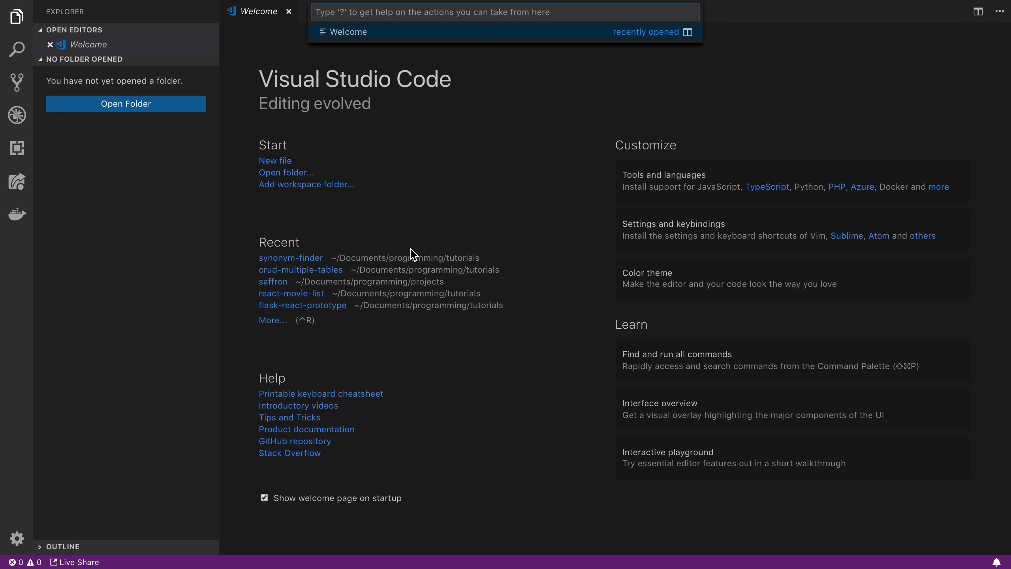
key(Escape)
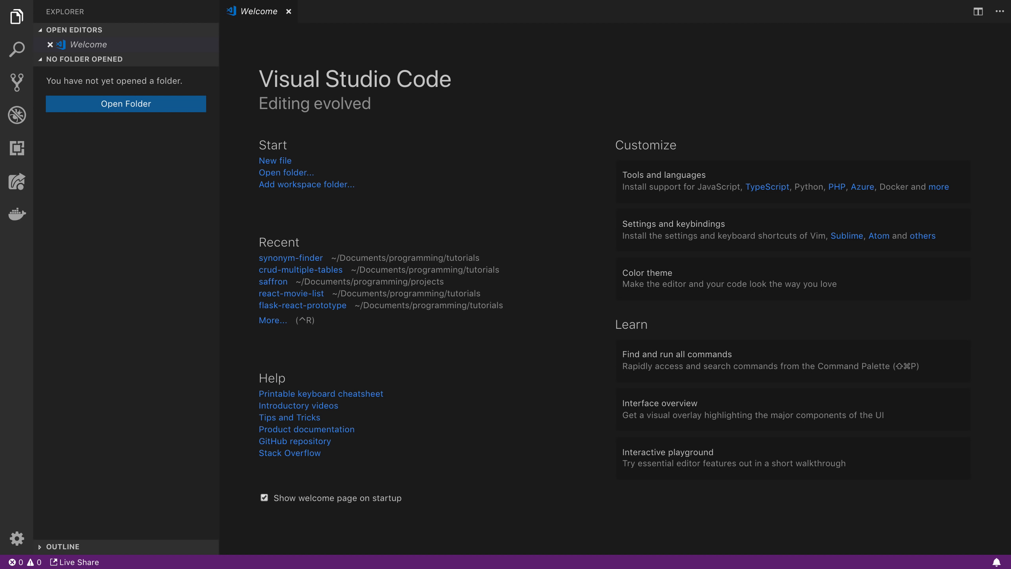
Run the Hello World command from the Command Palette so the Hello World! message appears
key(Cmd+Shift+P)
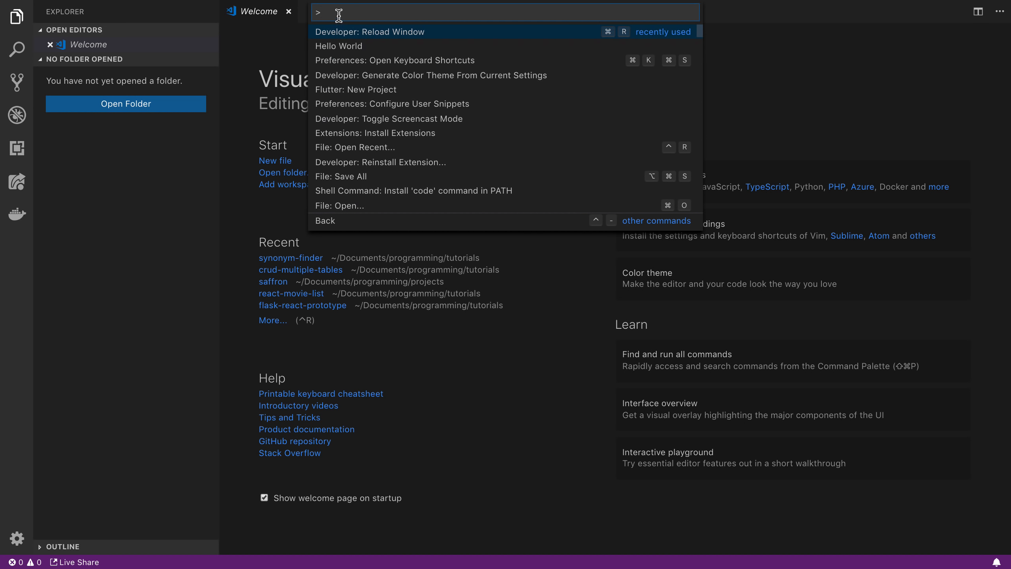
text(hel)
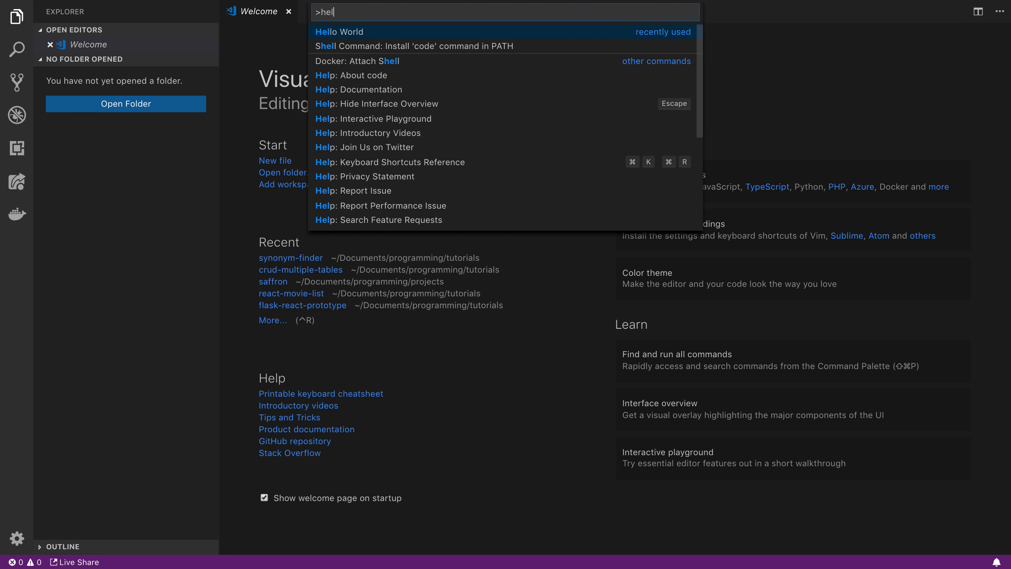
click(339, 31)
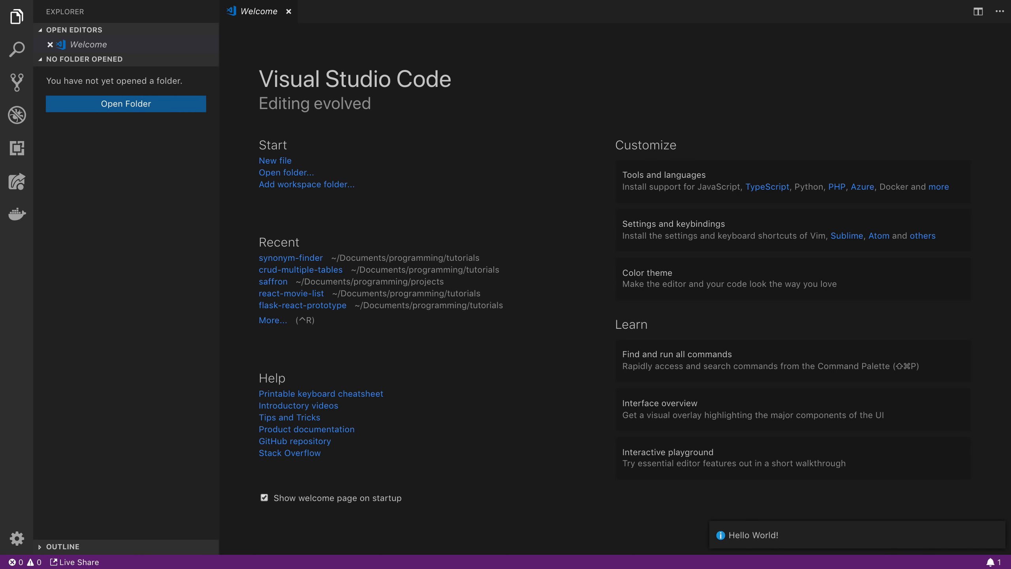
mouse_move(785, 490)
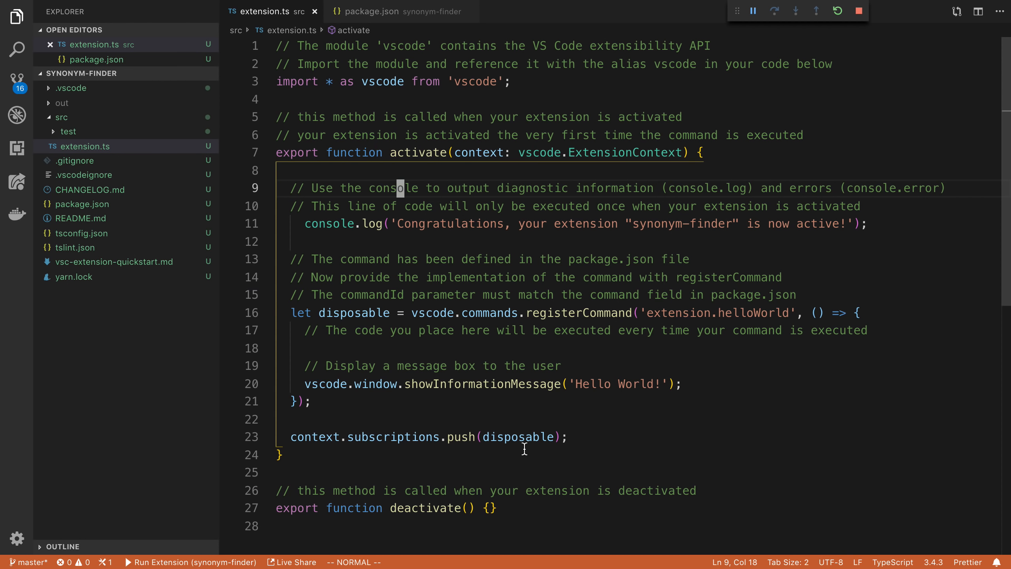
mouse_move(540, 181)
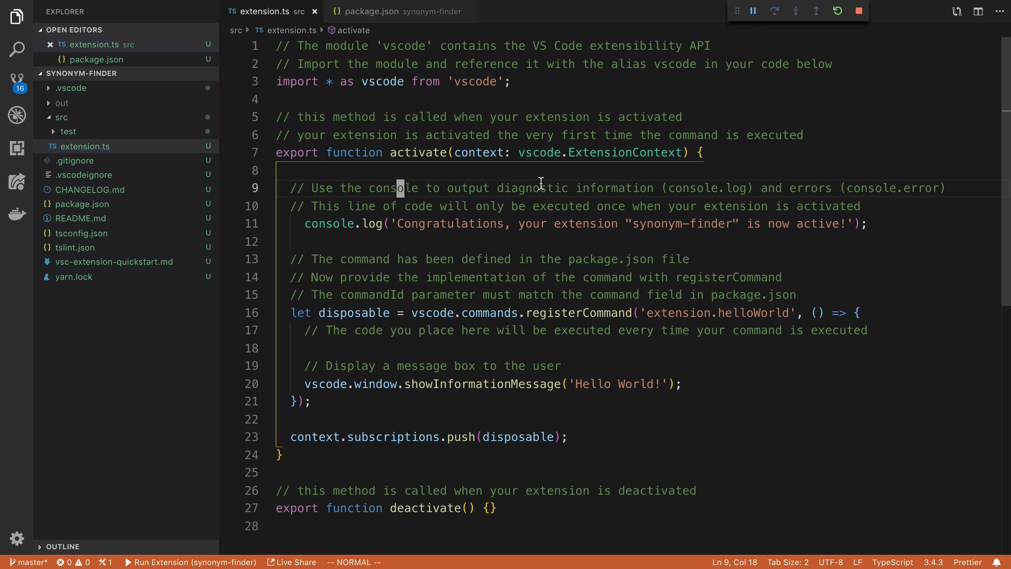
mouse_move(599, 382)
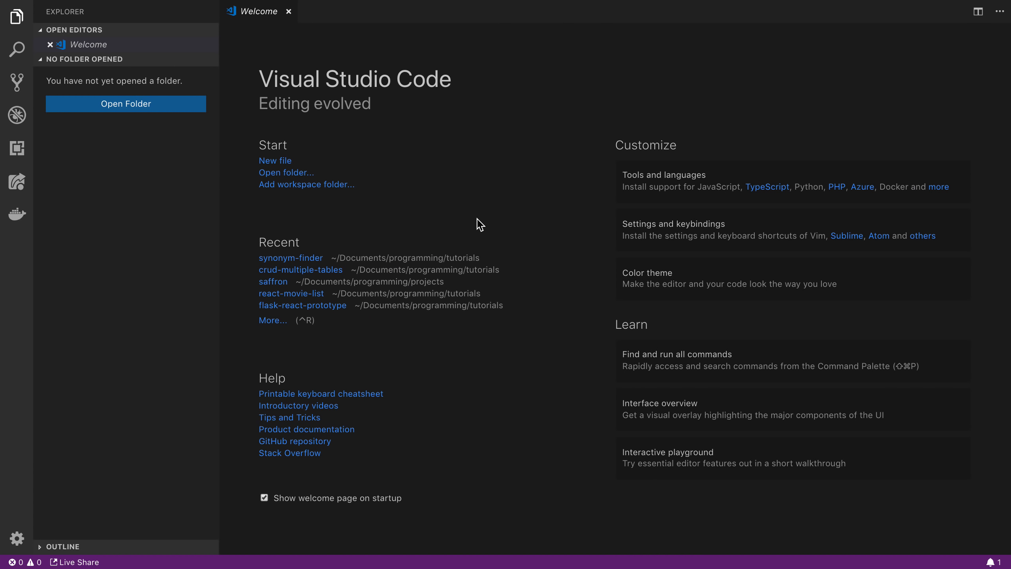
mouse_move(410, 241)
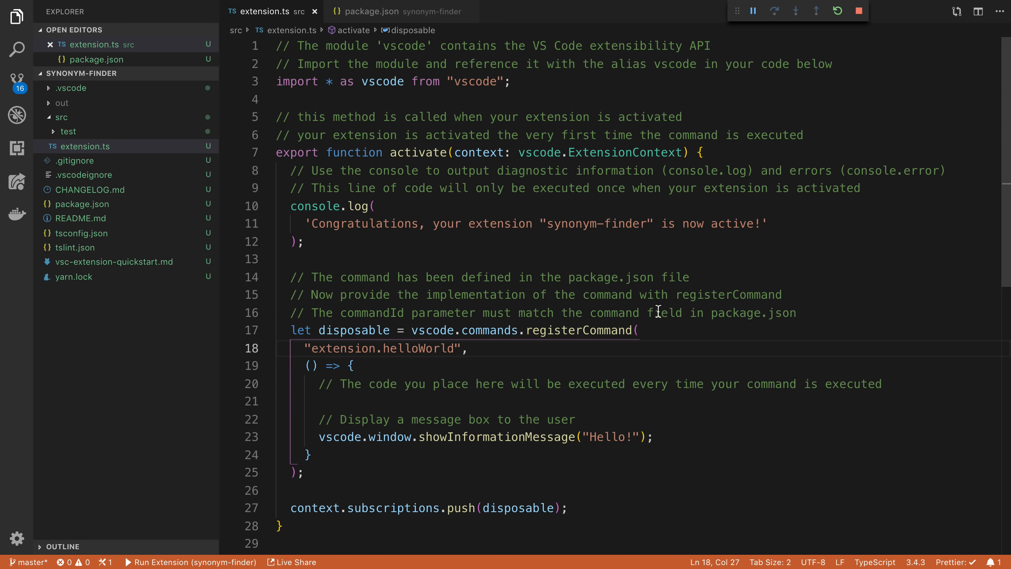
mouse_move(628, 268)
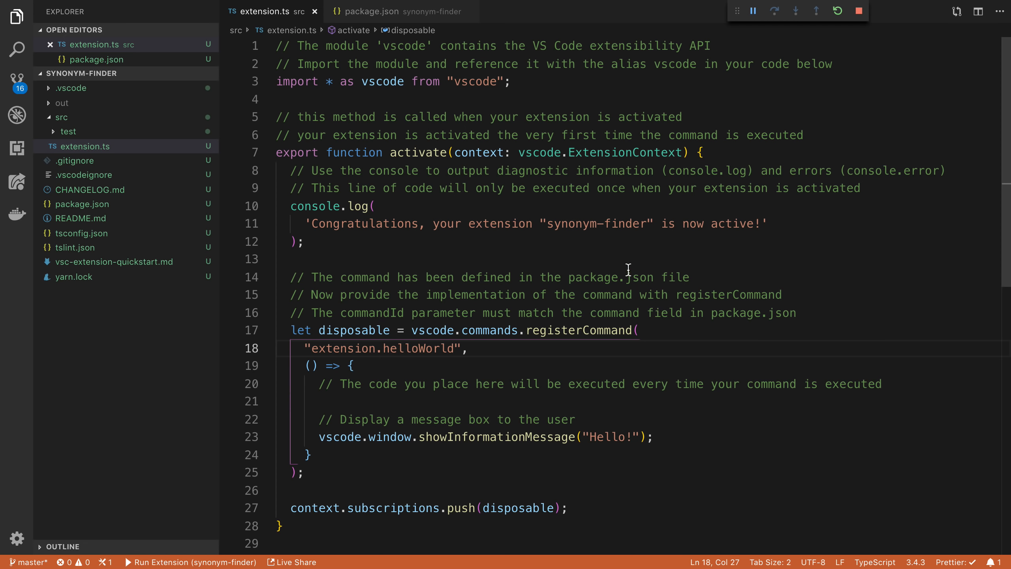
Switch from the extension.ts command code to the package.json manifest
click(374, 11)
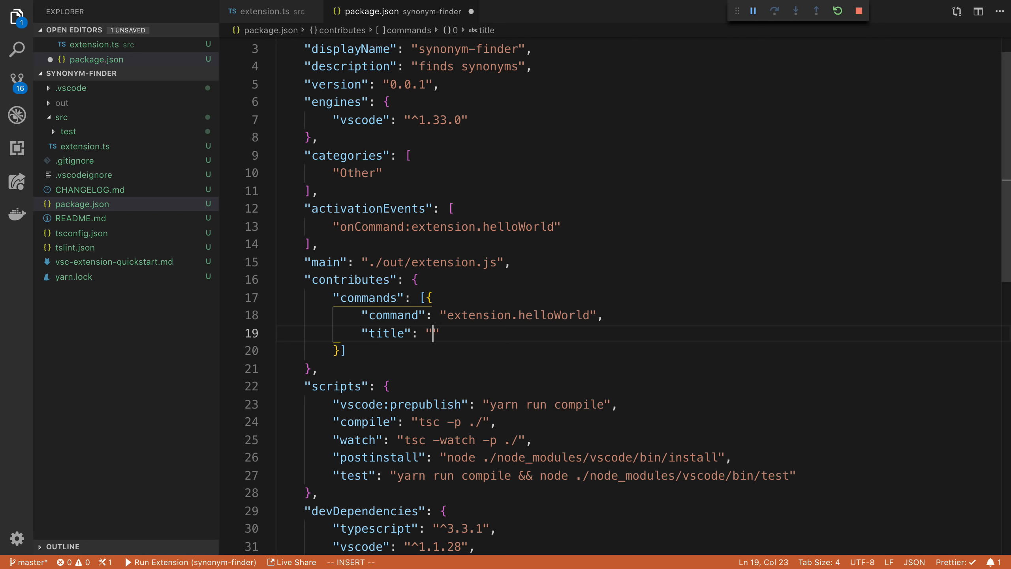
Set the command title to find synonyms and check it in the test window's command list
text(find synonyms)
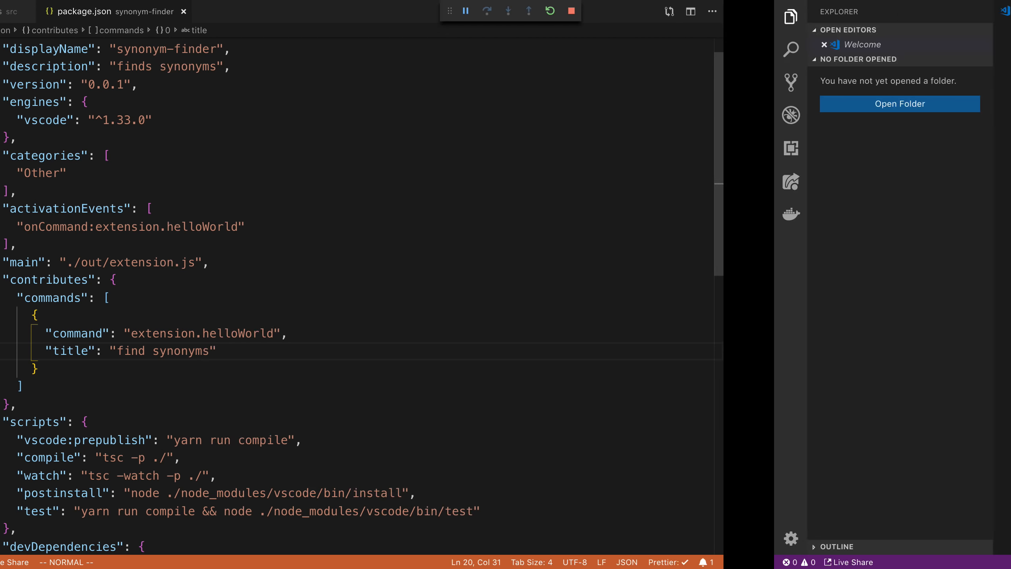
click(253, 12)
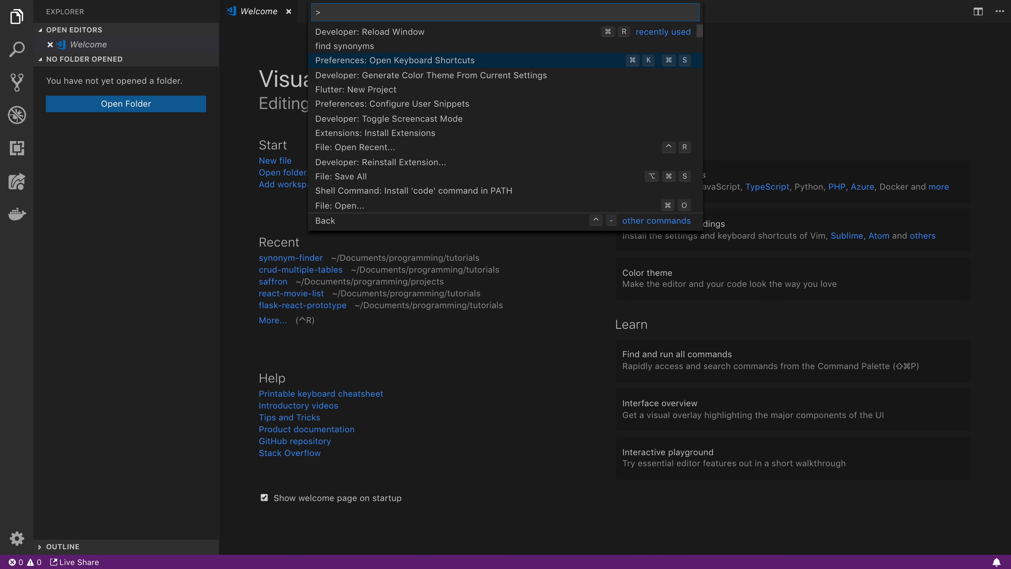
key(Escape)
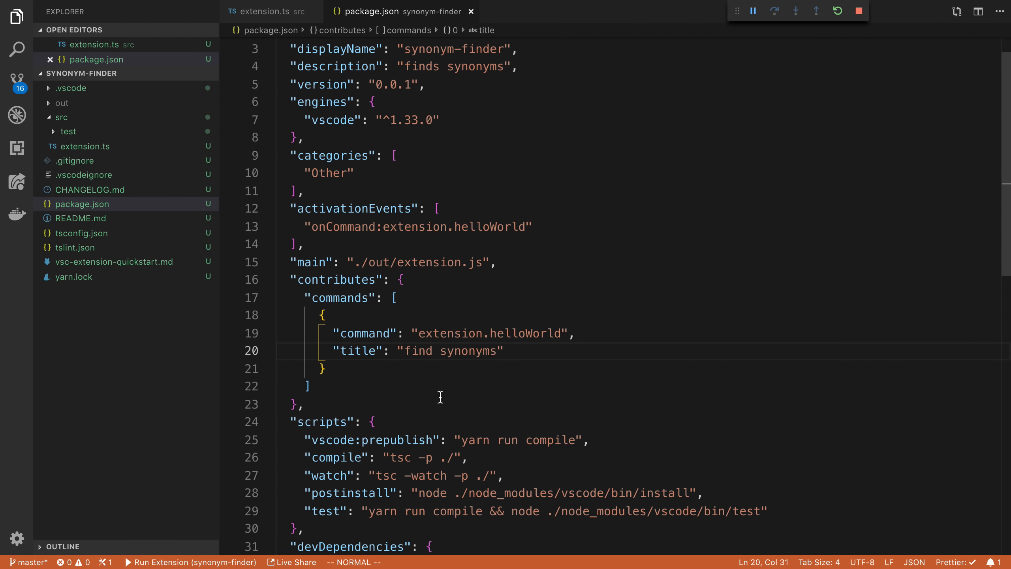
mouse_move(282, 22)
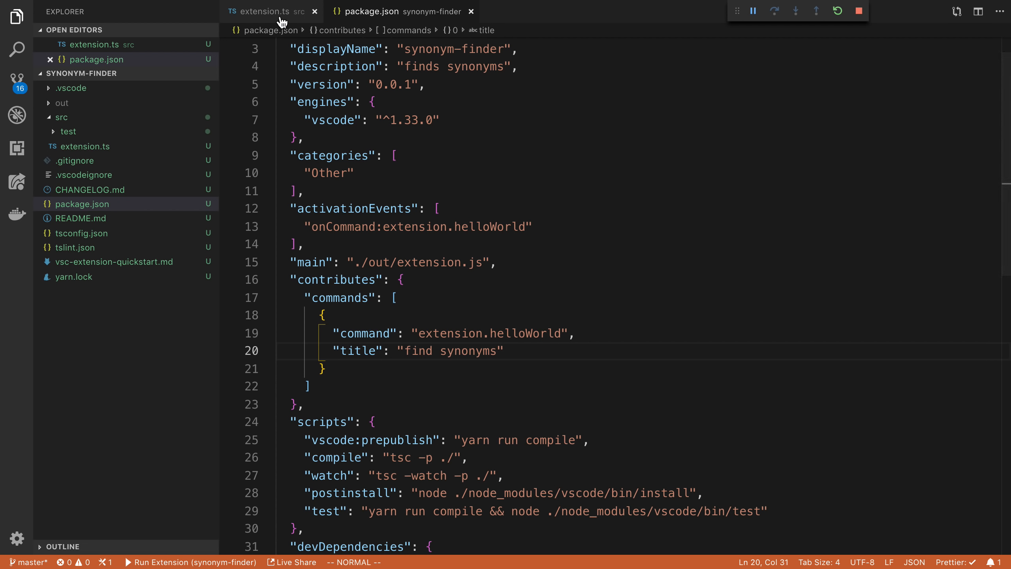
Inspect the command callback in extension.ts and start an empty line after the Hello! message
click(264, 12)
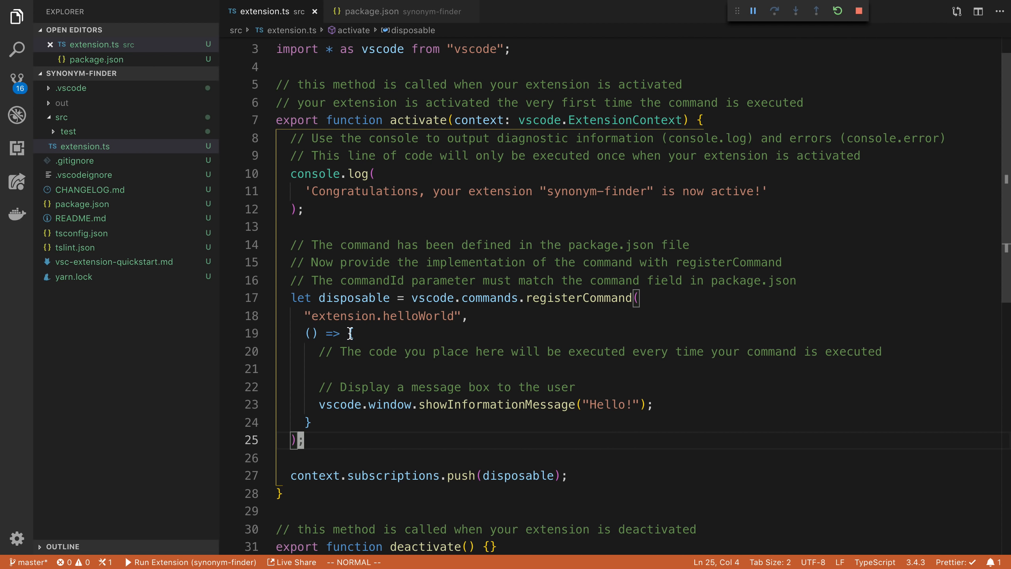
drag(353, 332, 308, 421)
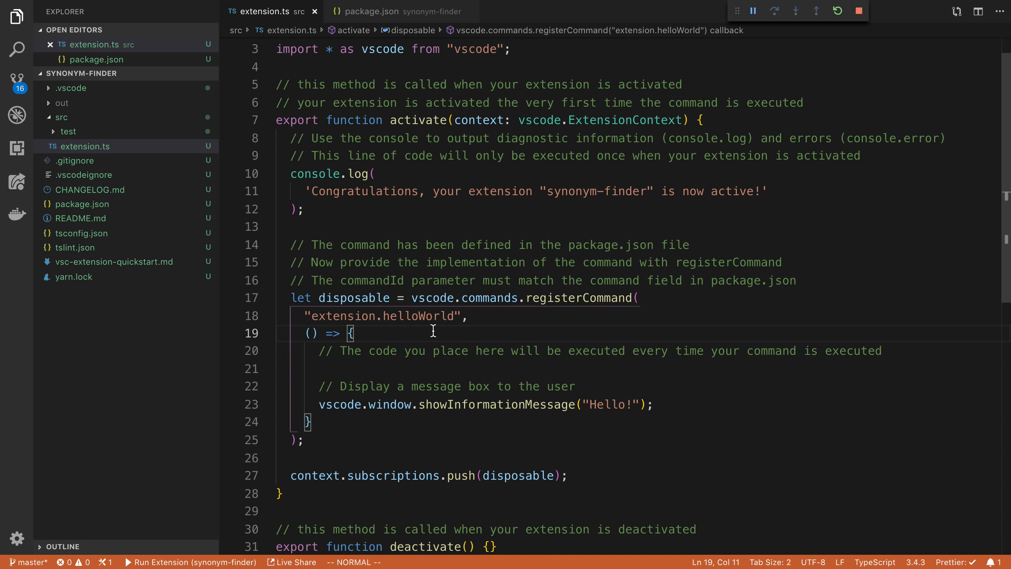
mouse_move(513, 305)
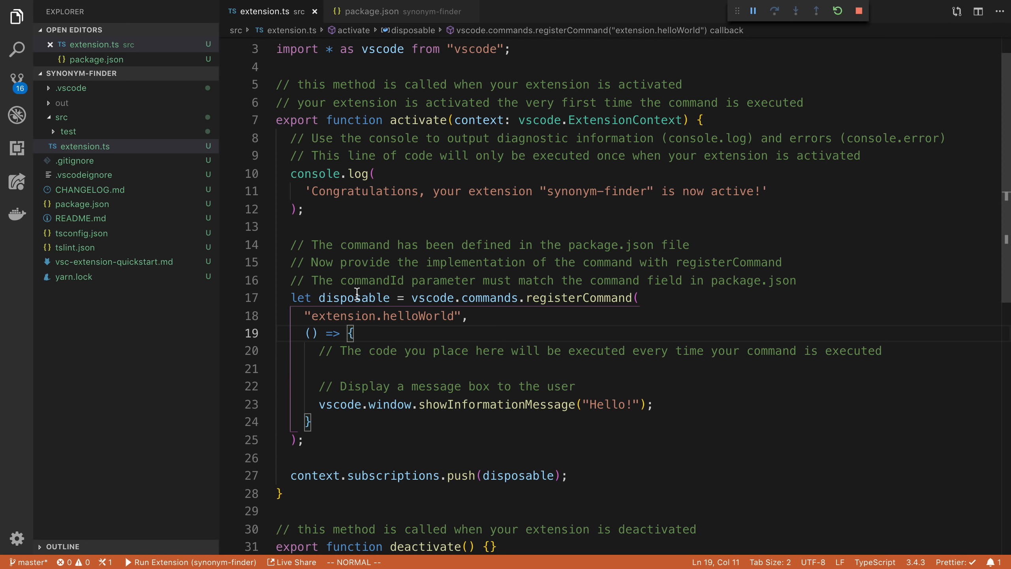
mouse_move(579, 298)
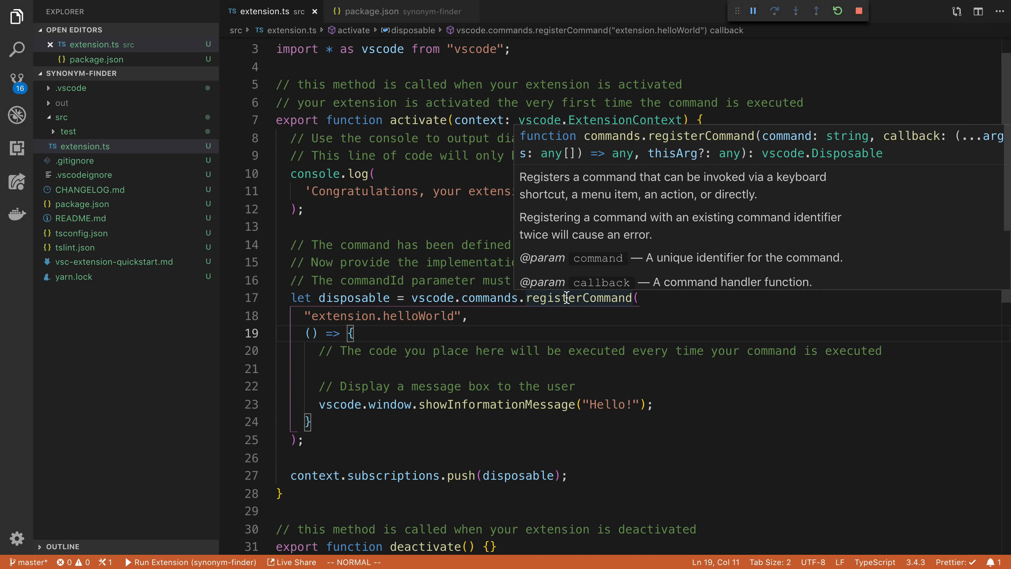
click(308, 332)
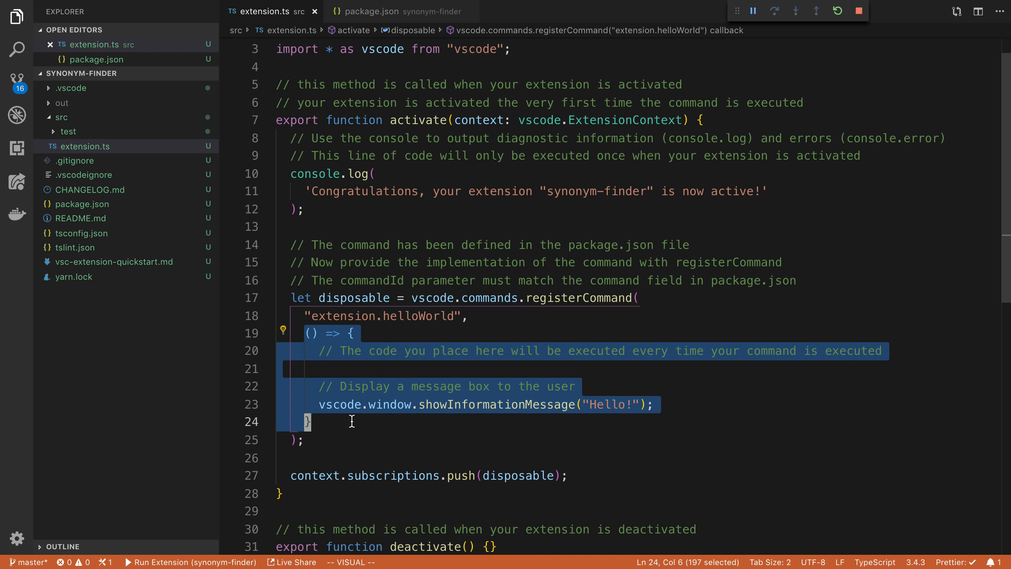
mouse_move(381, 394)
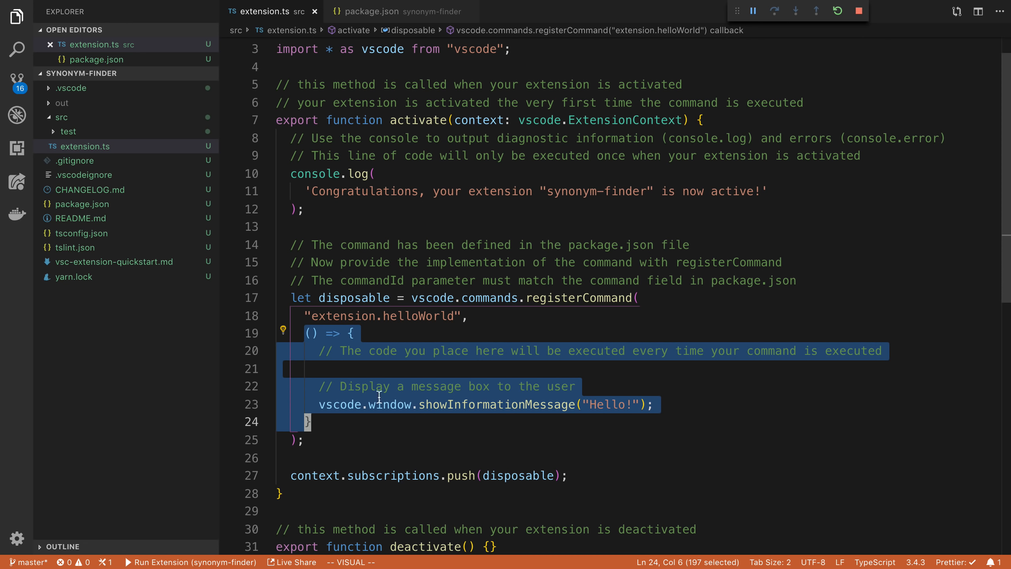
double_click(497, 405)
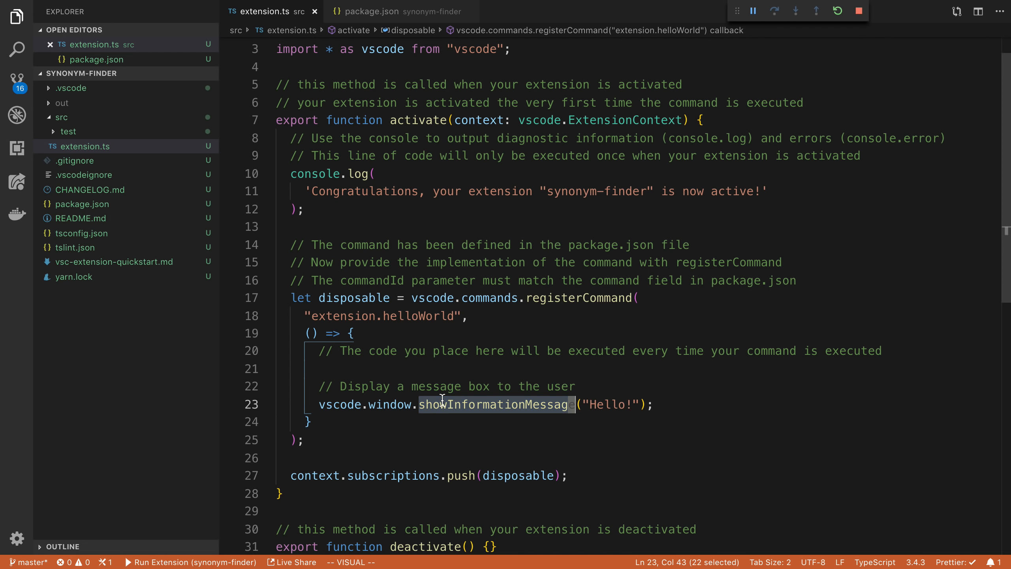
mouse_move(740, 388)
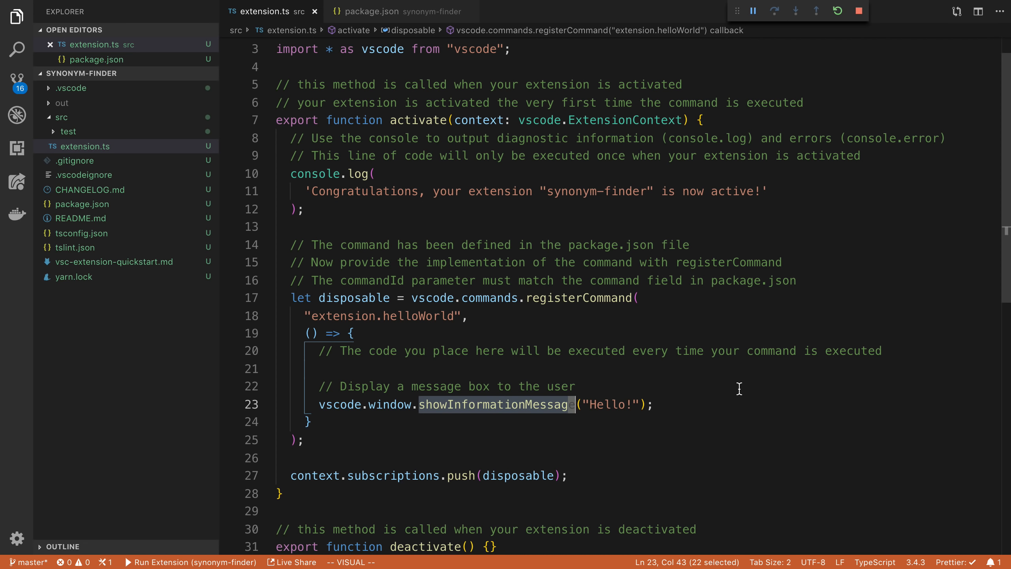
key(Escape)
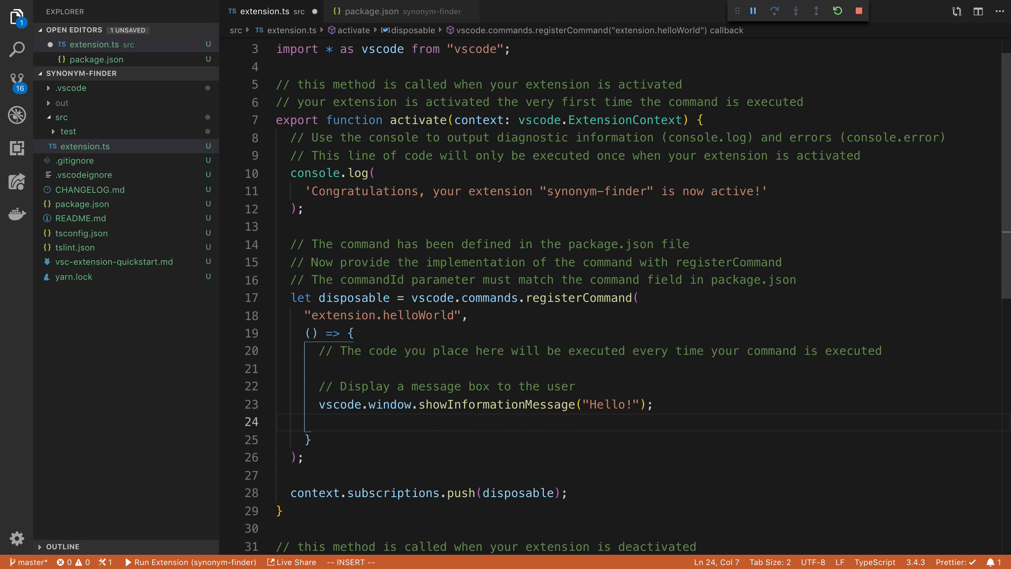
Store vscode.window.activeTextEditor in a const editor
text(const editor = vscode)
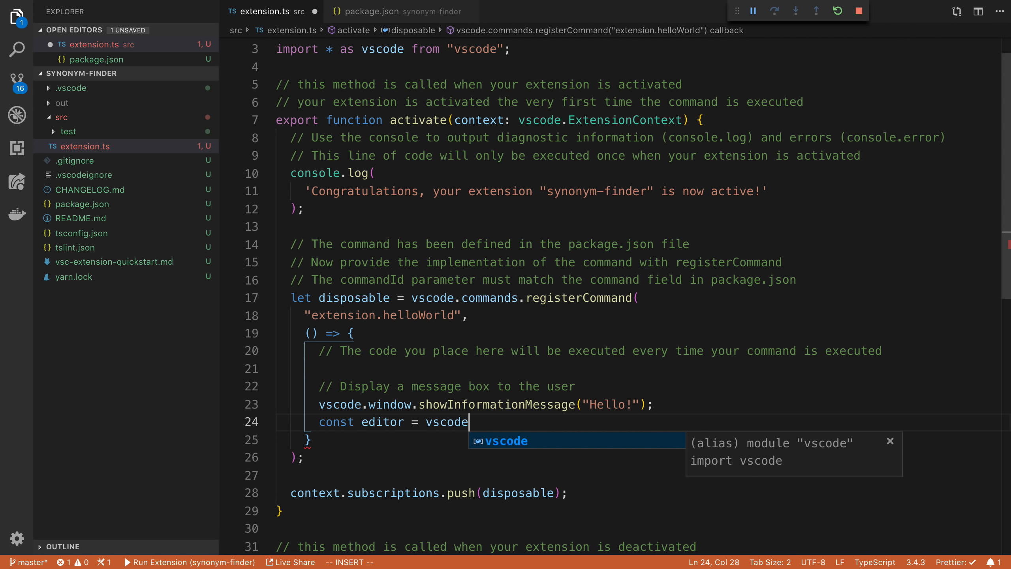
text(window.)
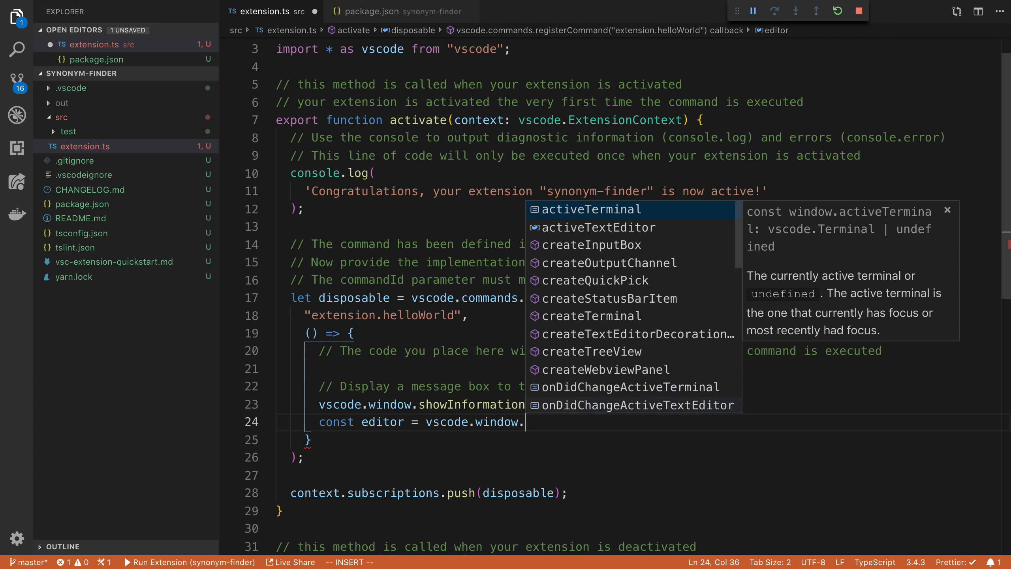
text(activeTextEditor)
text(if (!editor) {)
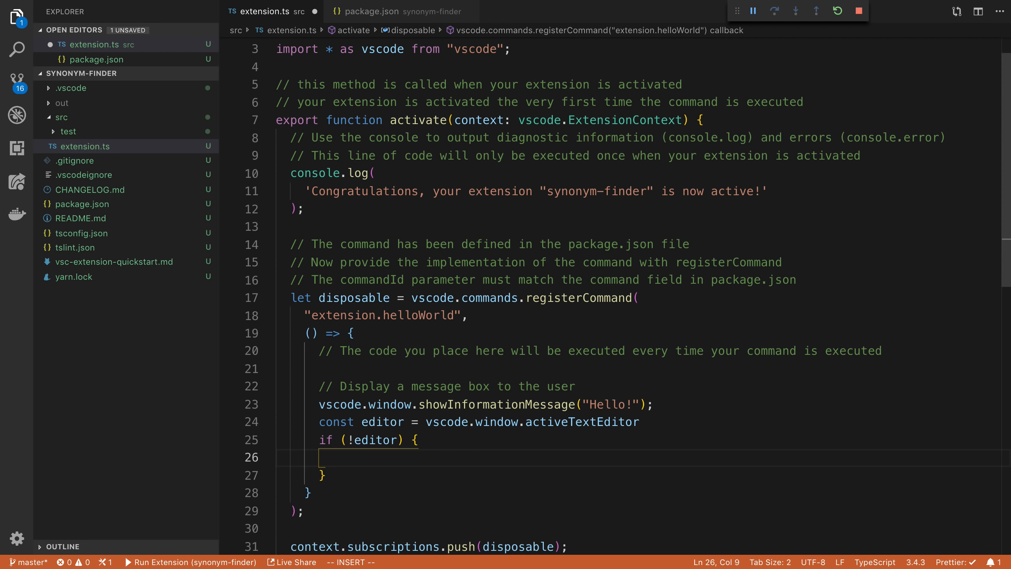
Add an if (!editor) guard that shows an editor-does-not-exist message and returns
key(Escape)
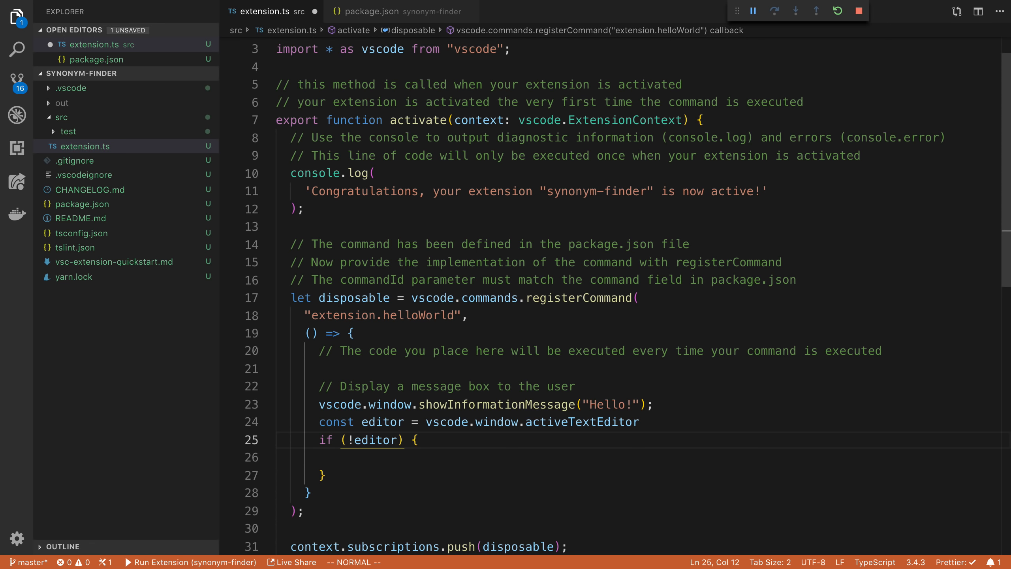
text(return;)
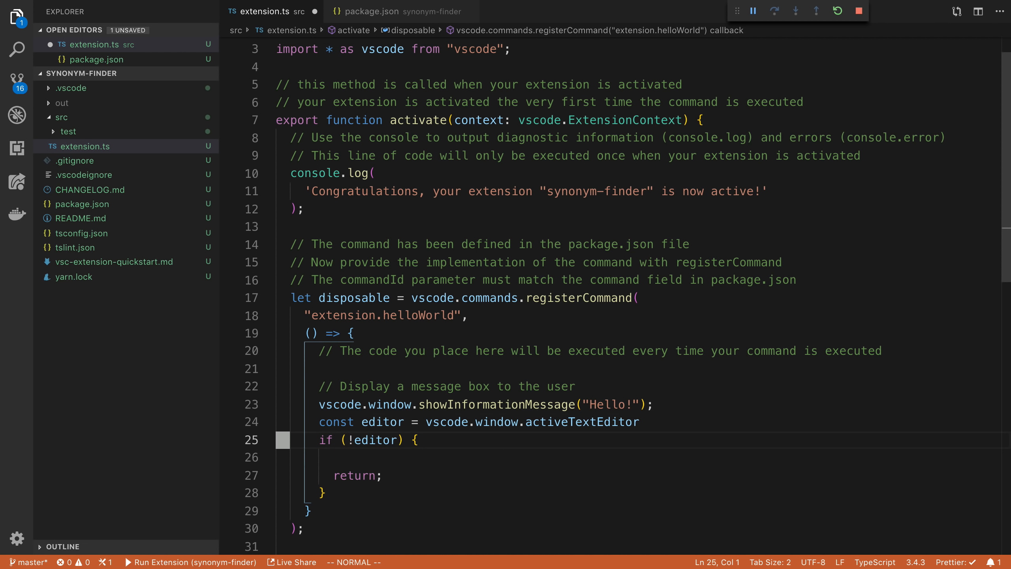
text(vscode.window.showInformationMessage("Hello!");)
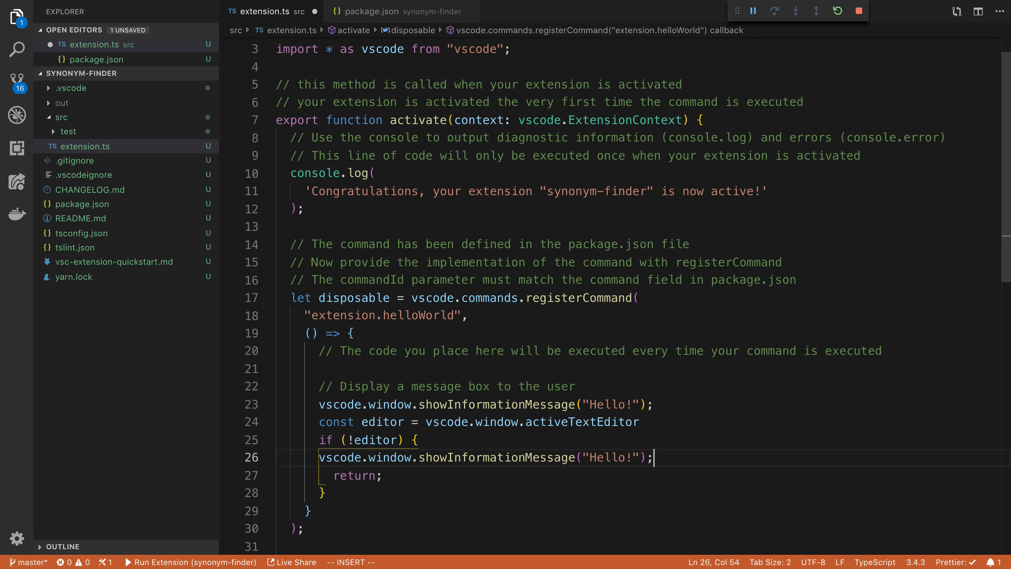
text(editor does not exist)
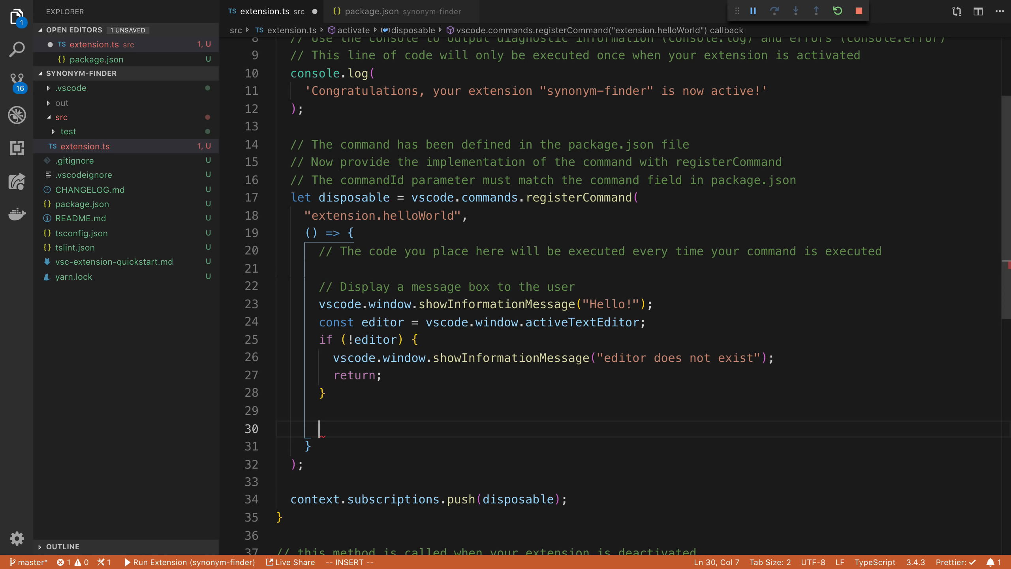
Read the selected text with editor.document.getText(editor.selection) into const text
text(const text = vs)
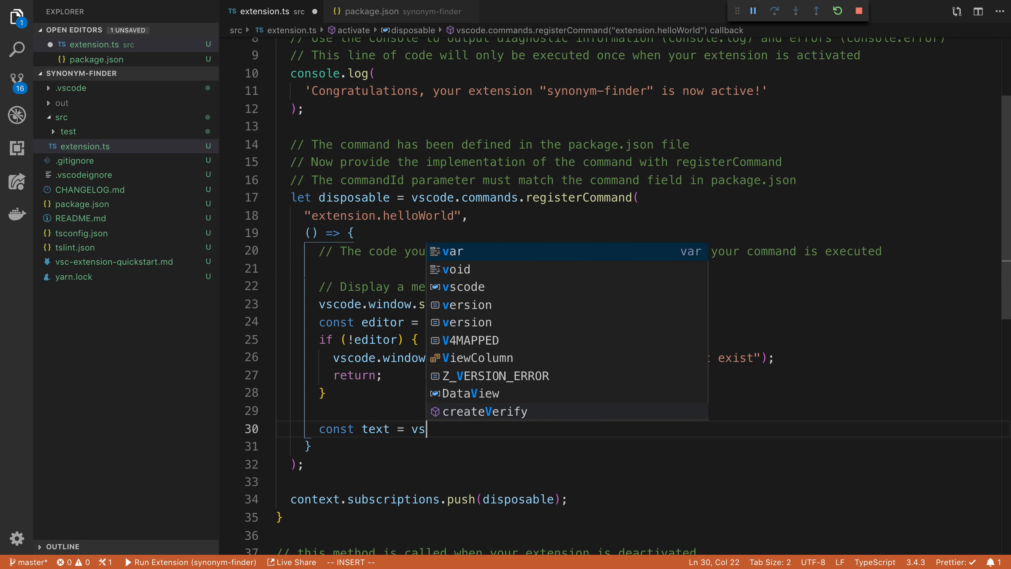
text(code.window)
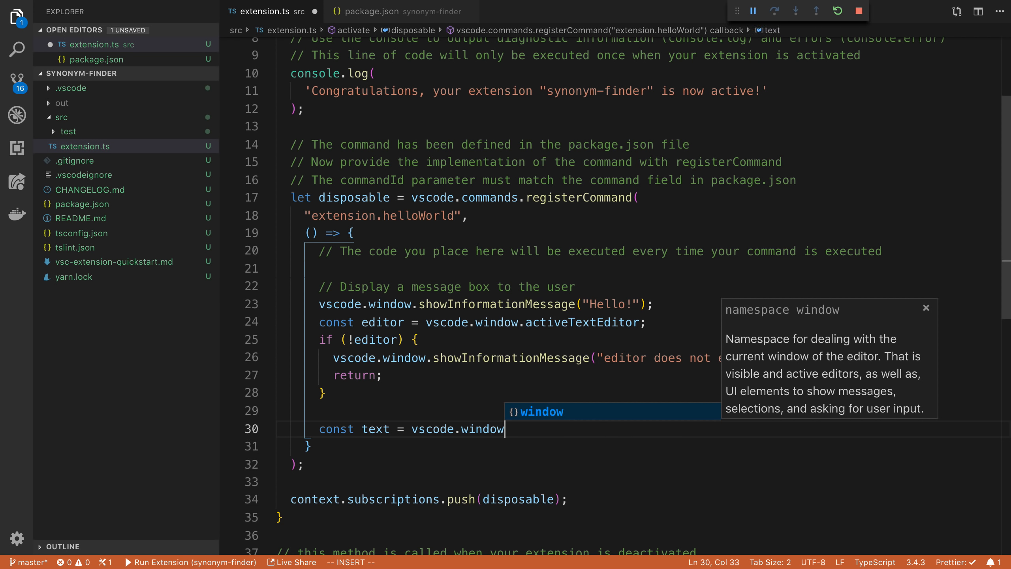
text(.show)
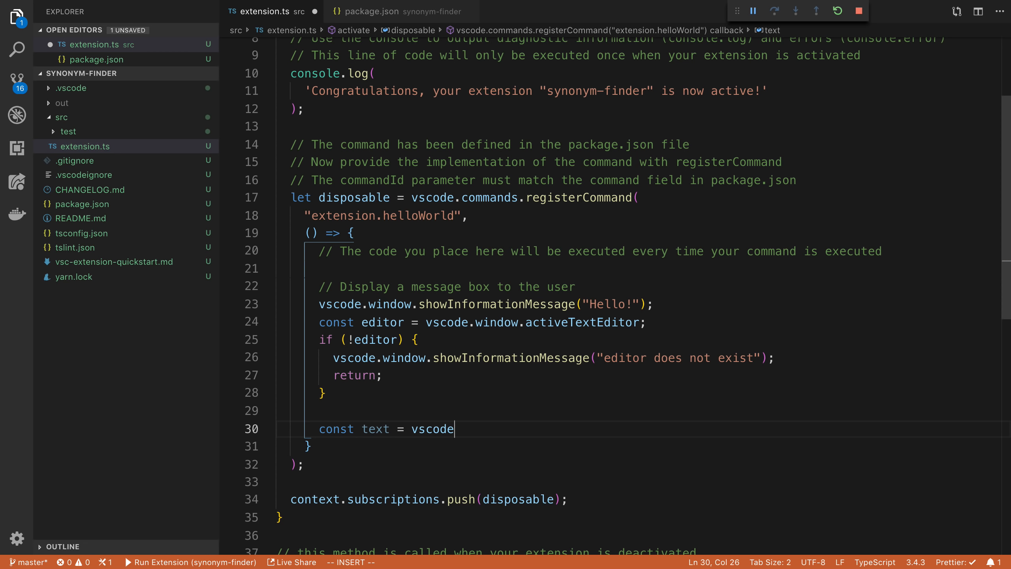
text(.editor.)
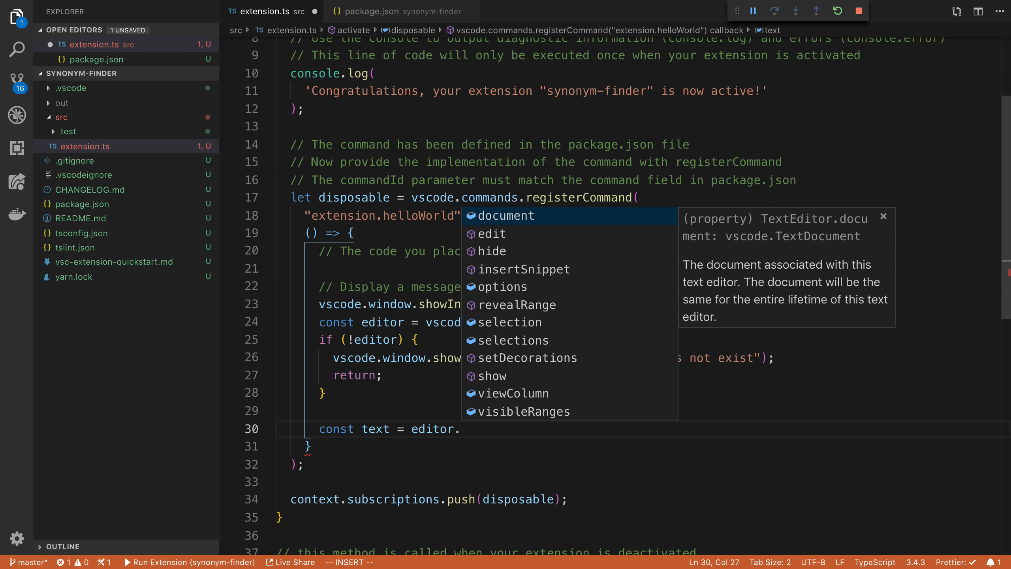
text(document.getText)
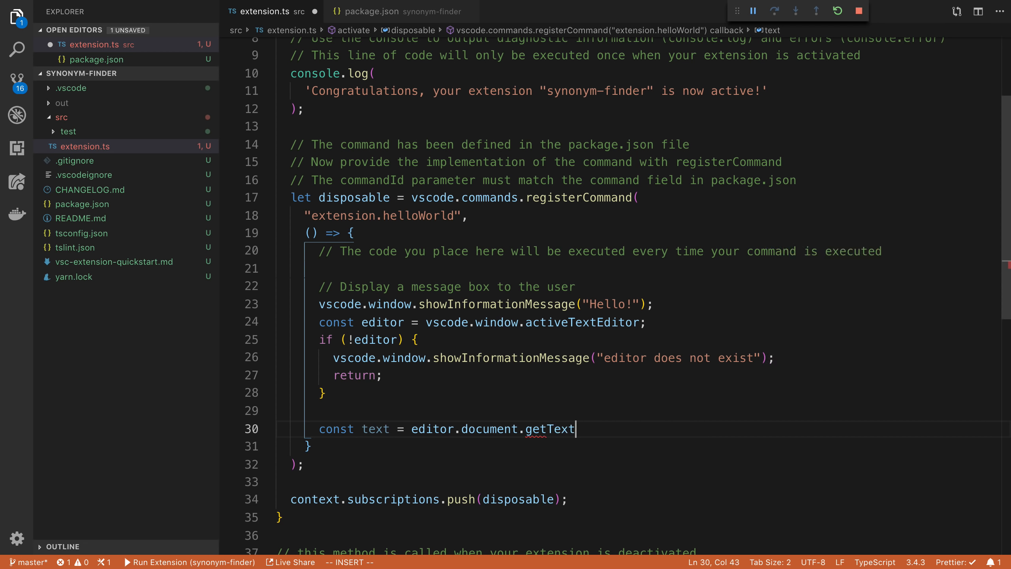
text(())
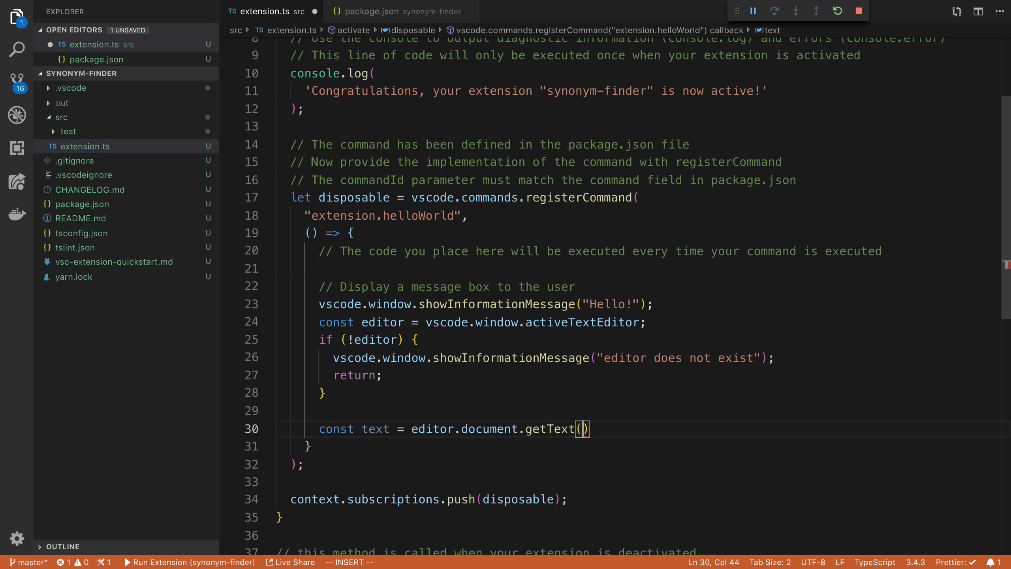
text(editor.document)
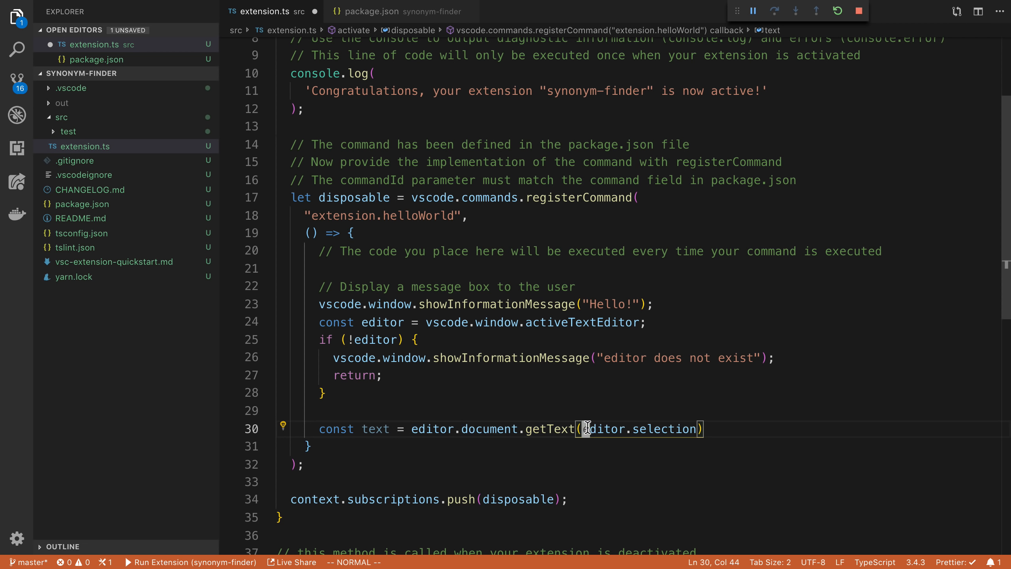
Change the information message to the template string `selected text: ${text}`
click(405, 429)
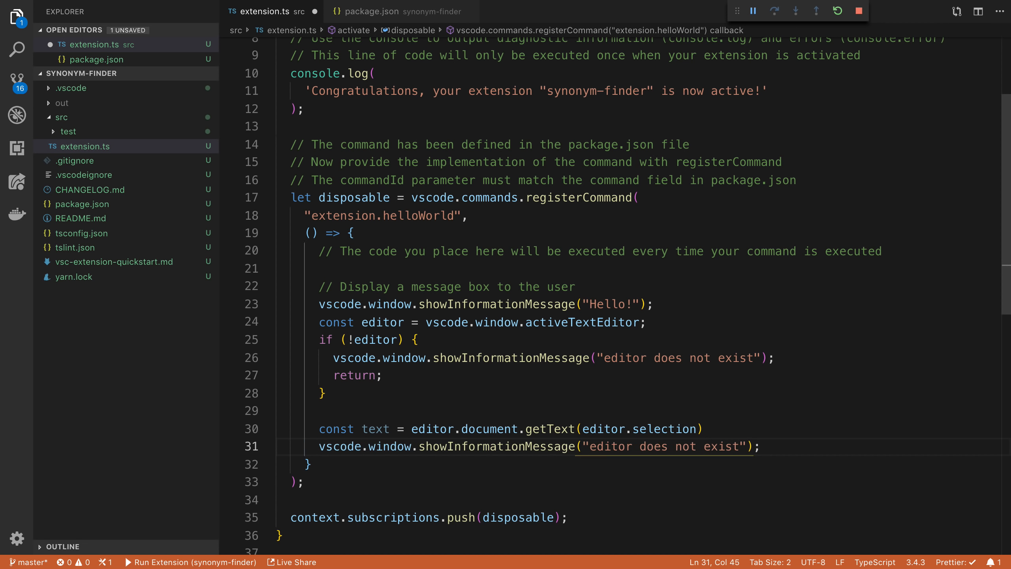
text(`se`)
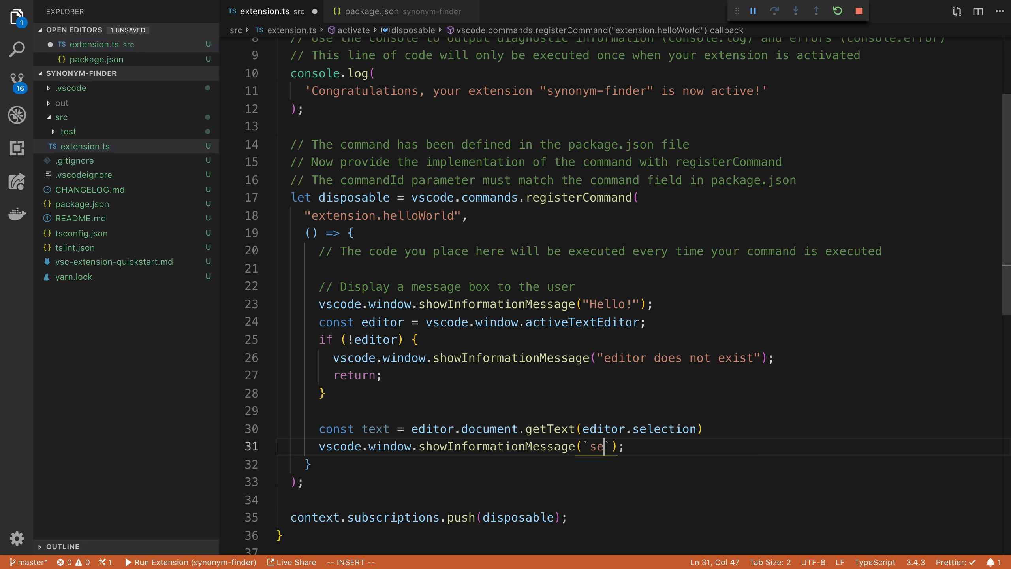
text(lected text)
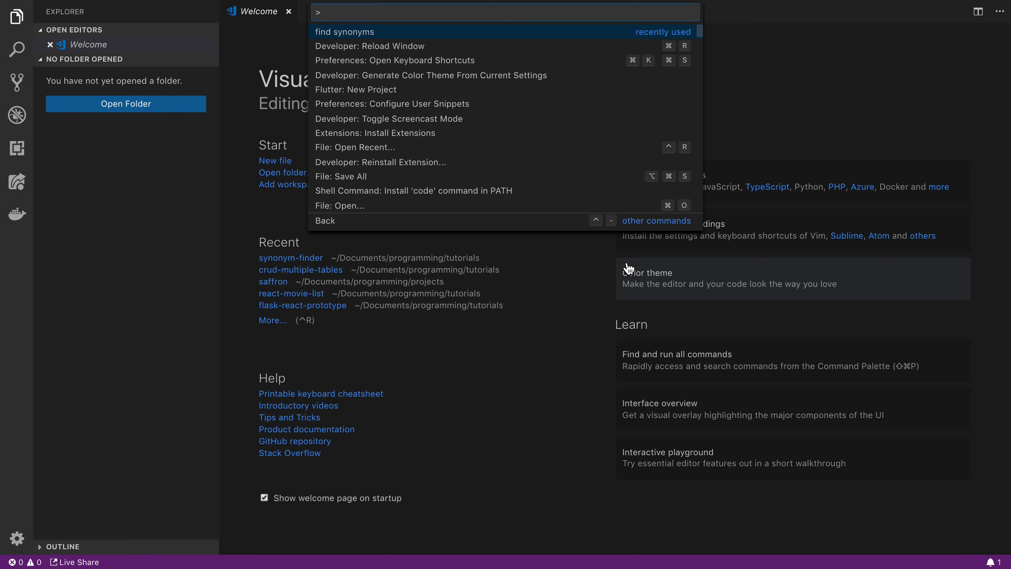
Reload the test window and write hello from selected text in a new file
text(re)
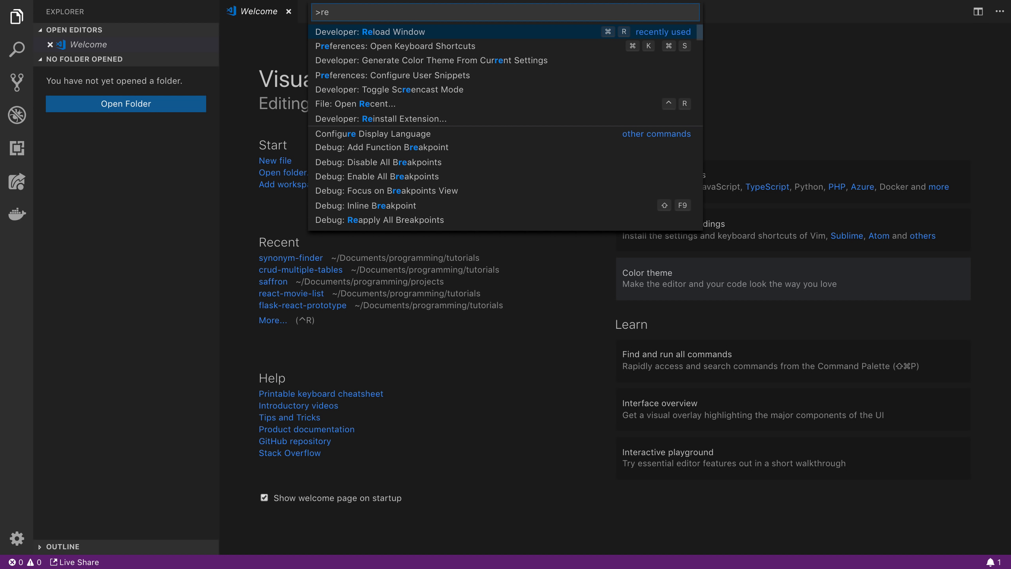
key(Escape)
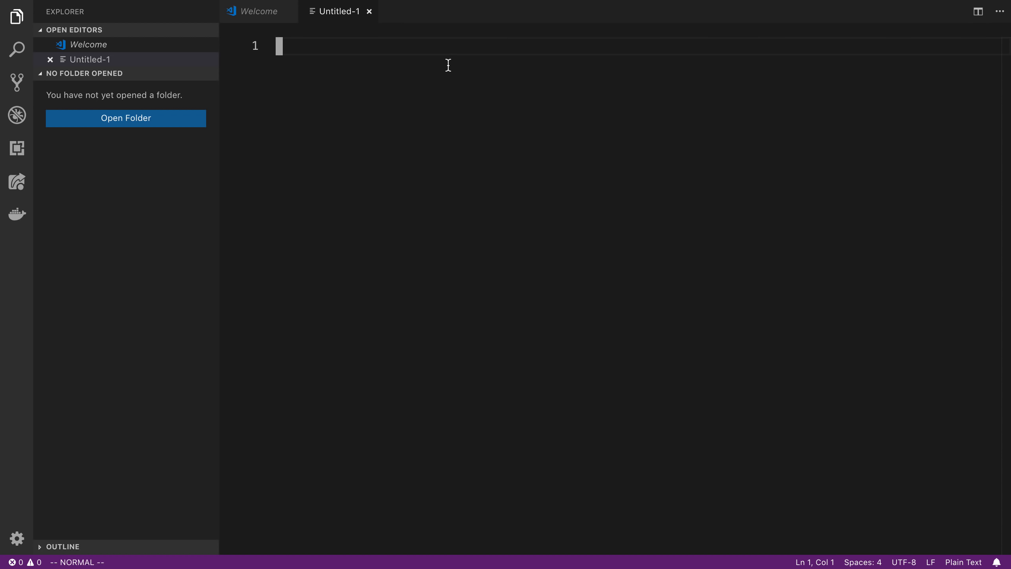
text(h)
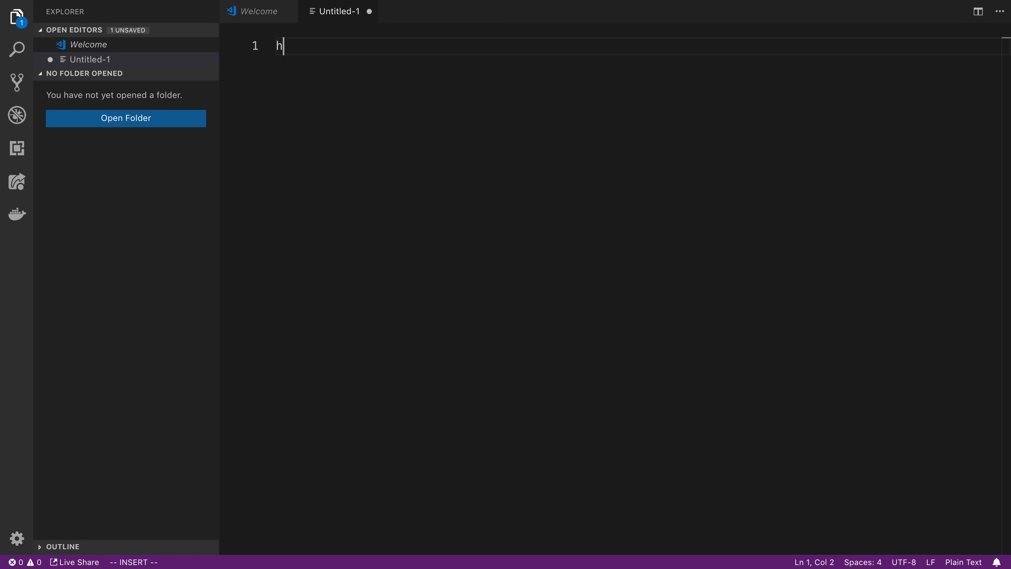
text(ello from new)
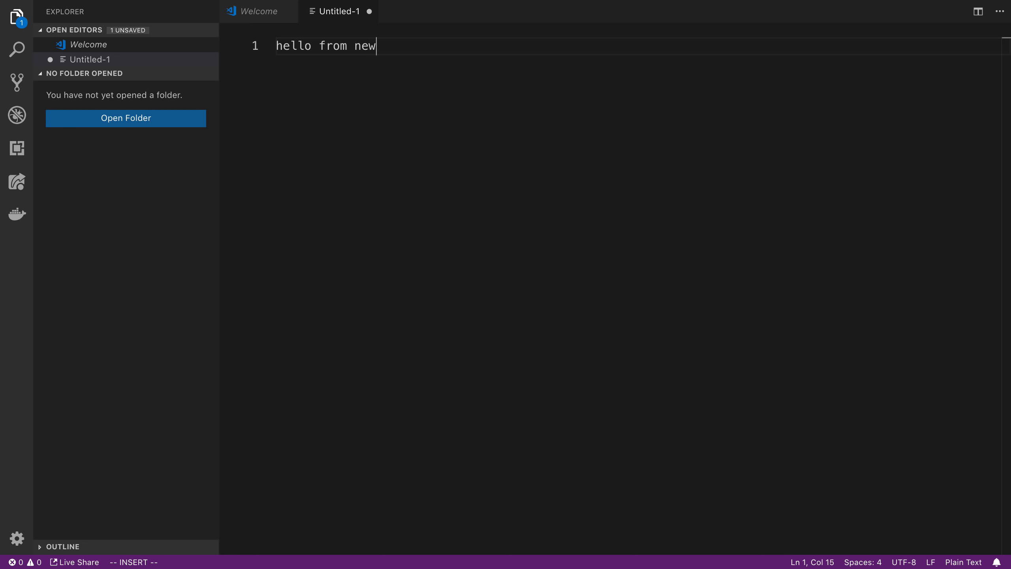
text(selected text)
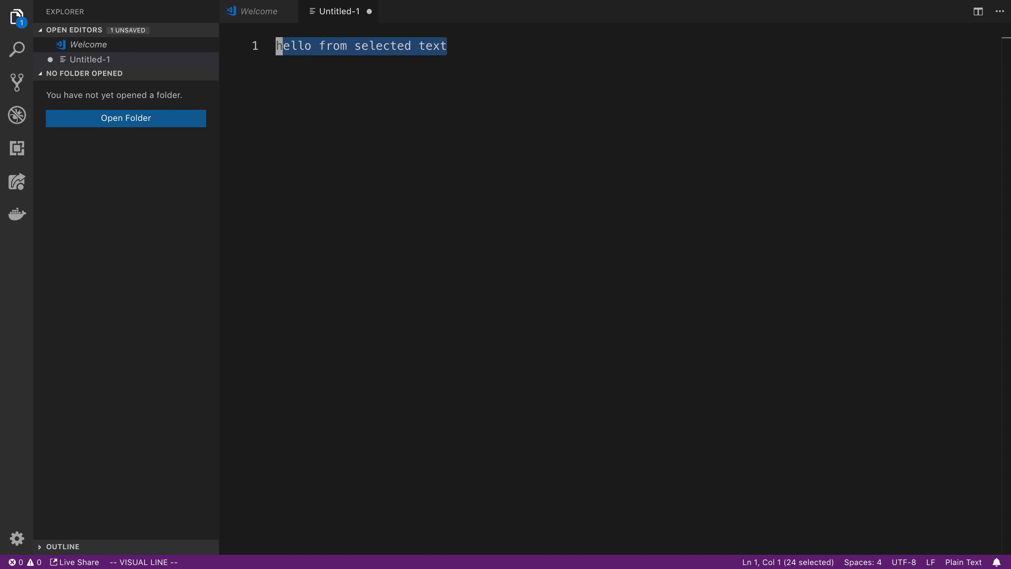
Select the line and run find synonyms so it echoes back as a notification
key(Cmd+Shift+P)
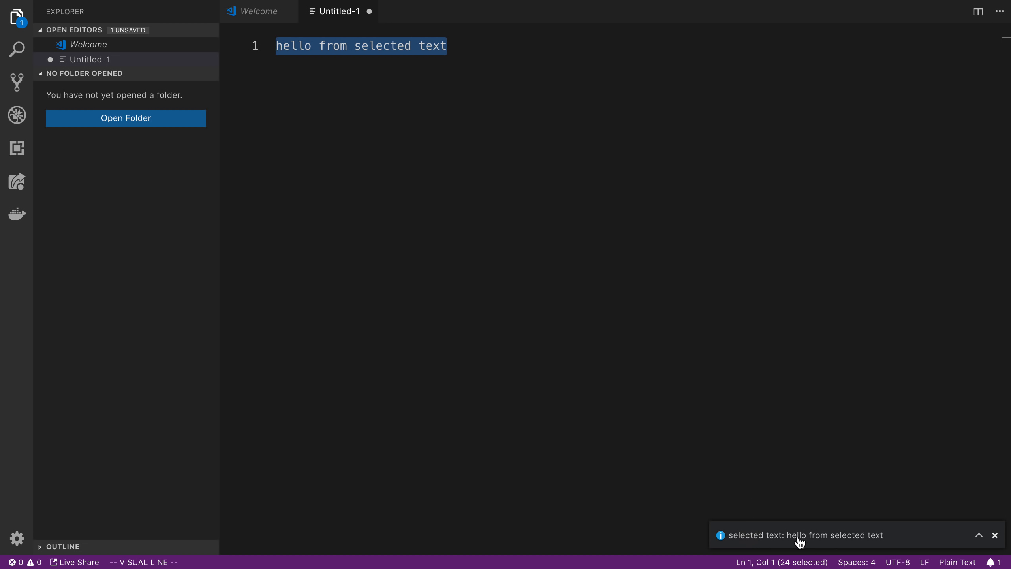
key(Escape)
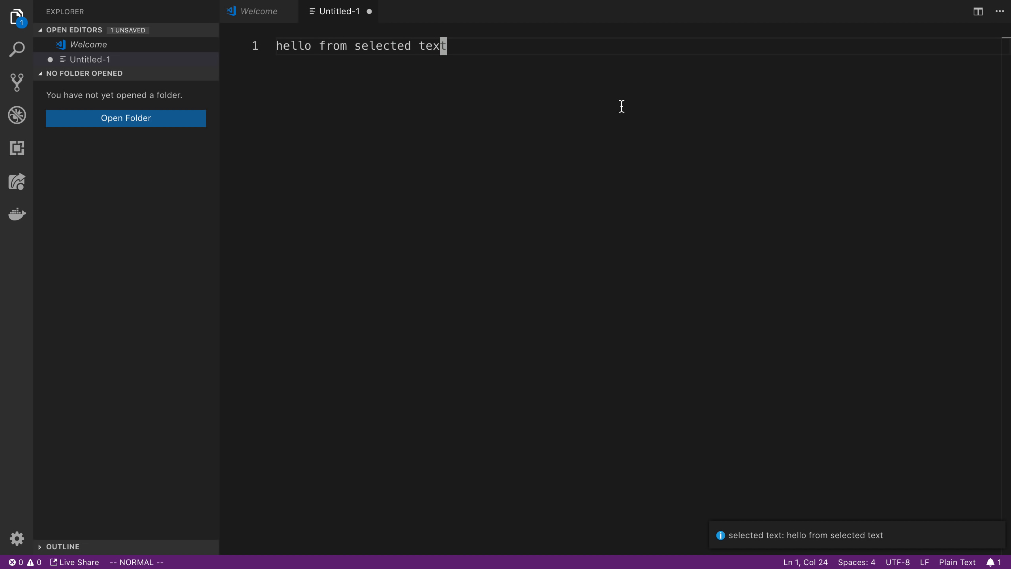
key(V)
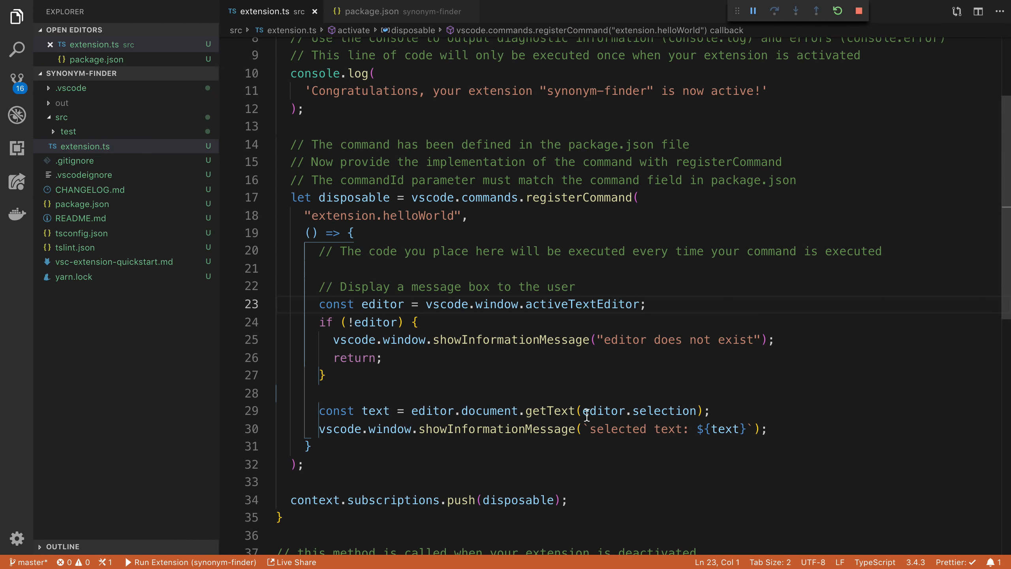
mouse_move(688, 427)
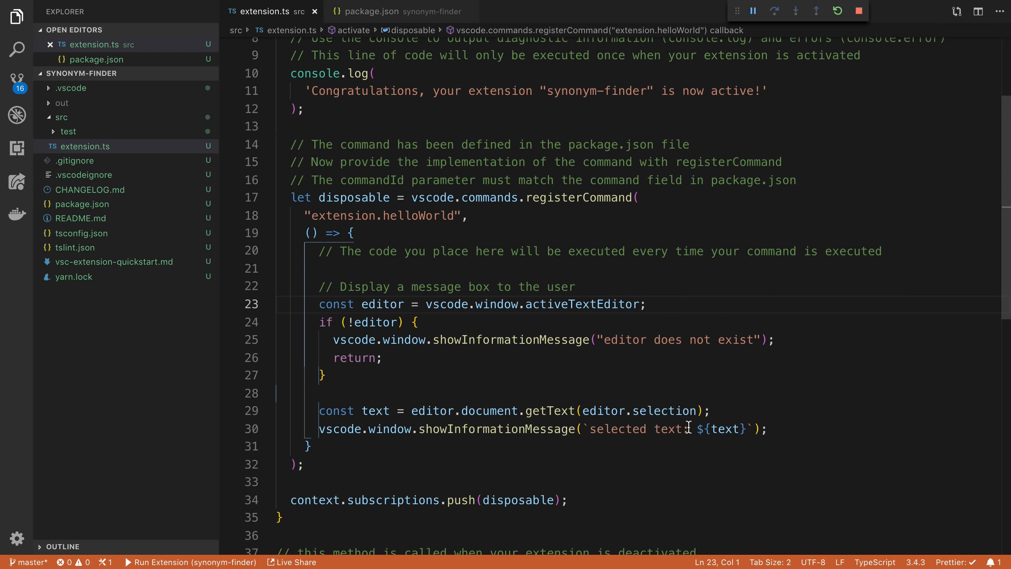
Return to the main VS Code window with extension.ts to continue editing it
double_click(375, 411)
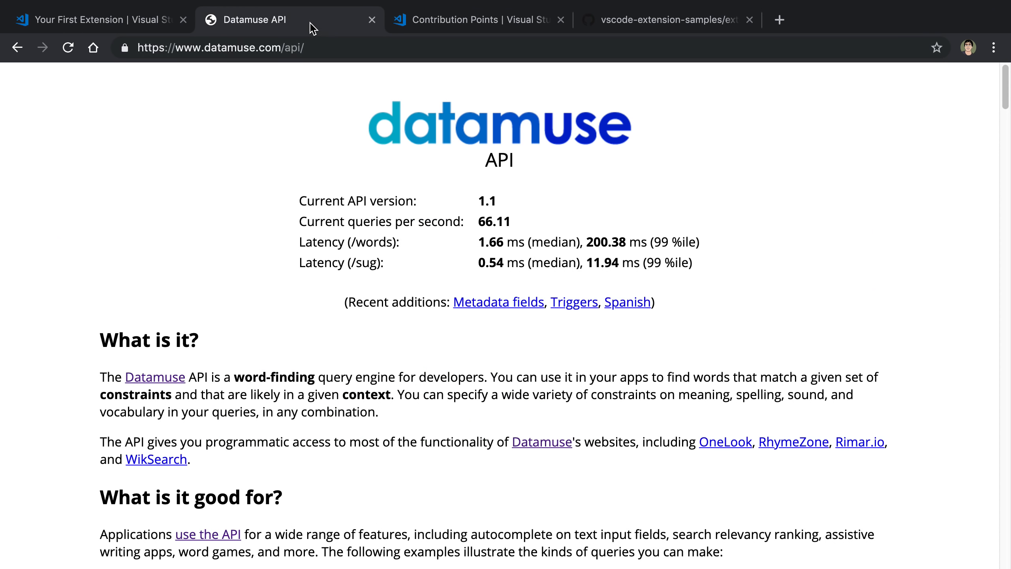
mouse_move(765, 230)
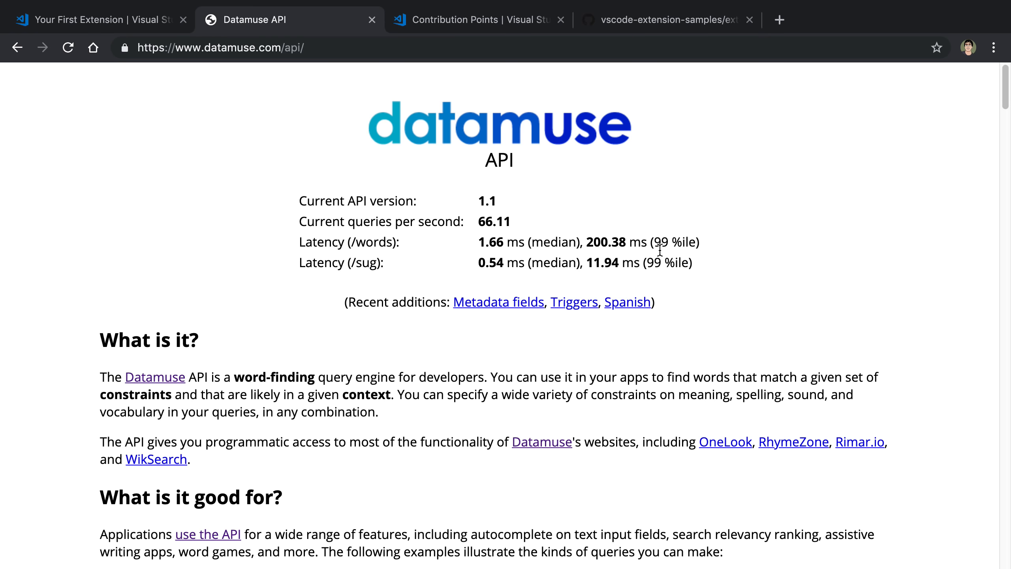
Open the Datamuse /words?ml= example and change its query term to exit
scroll(down, 3)
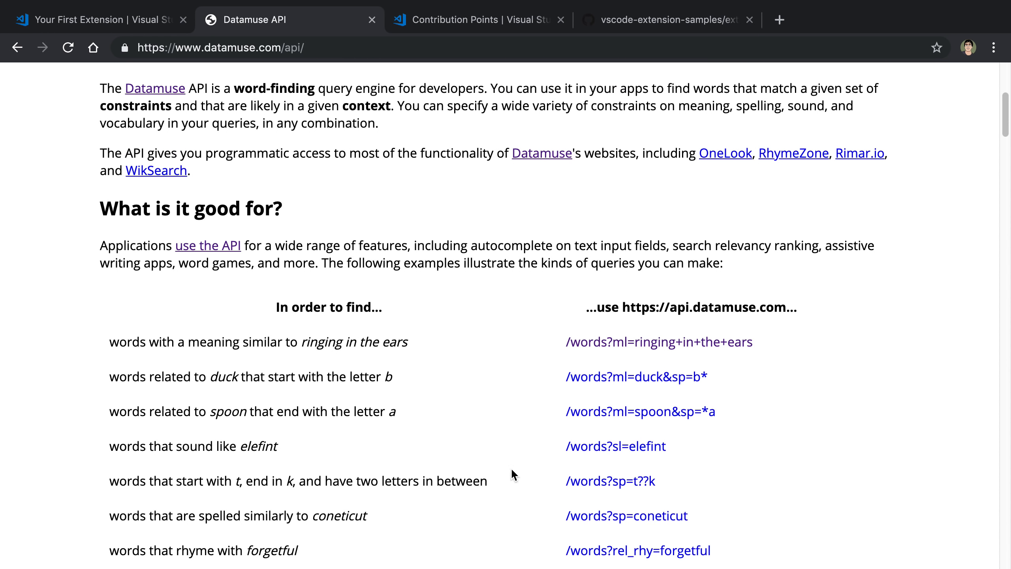
mouse_move(619, 342)
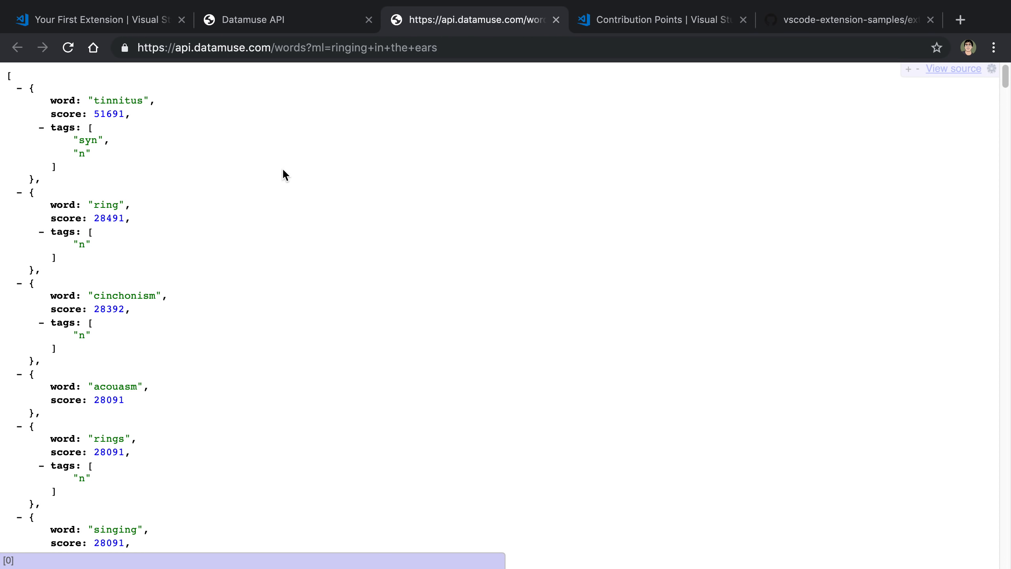
click(335, 48)
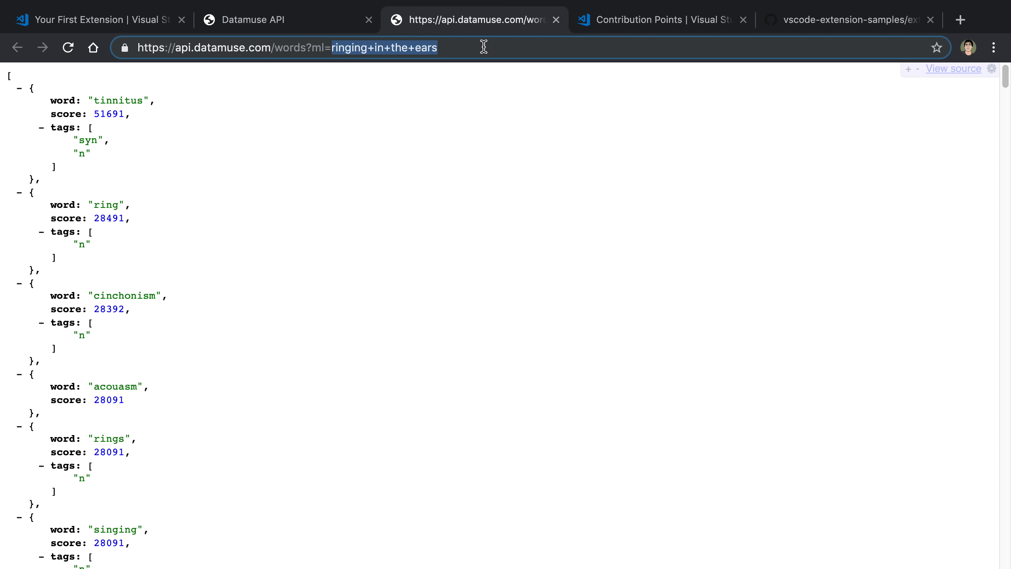
text(exit)
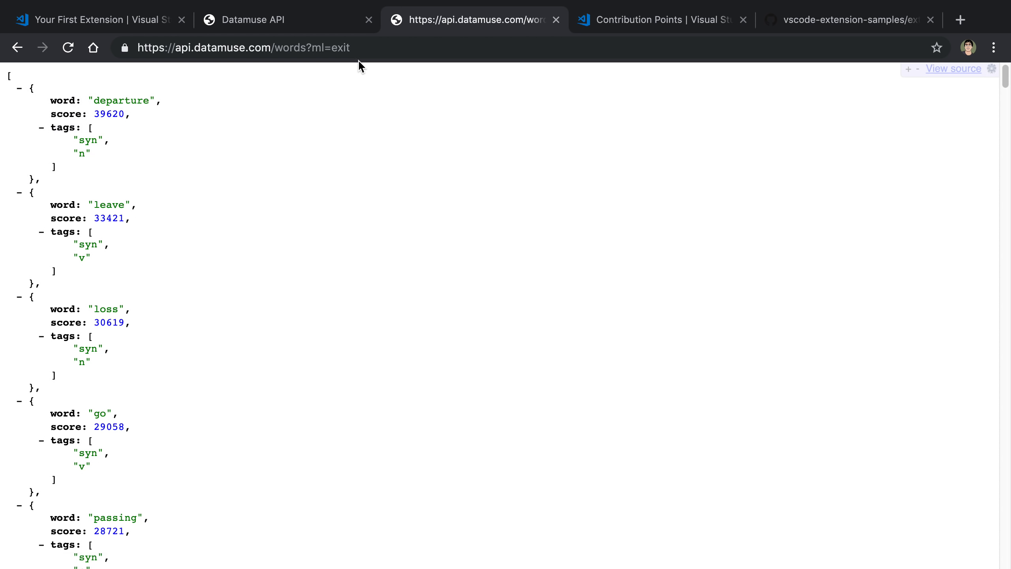
click(244, 48)
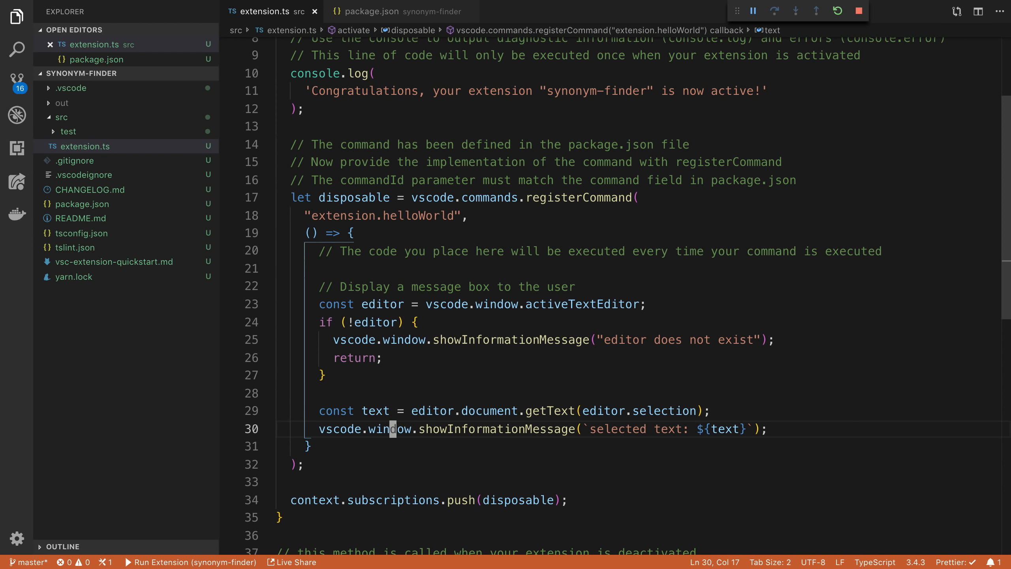
text(const response = await)
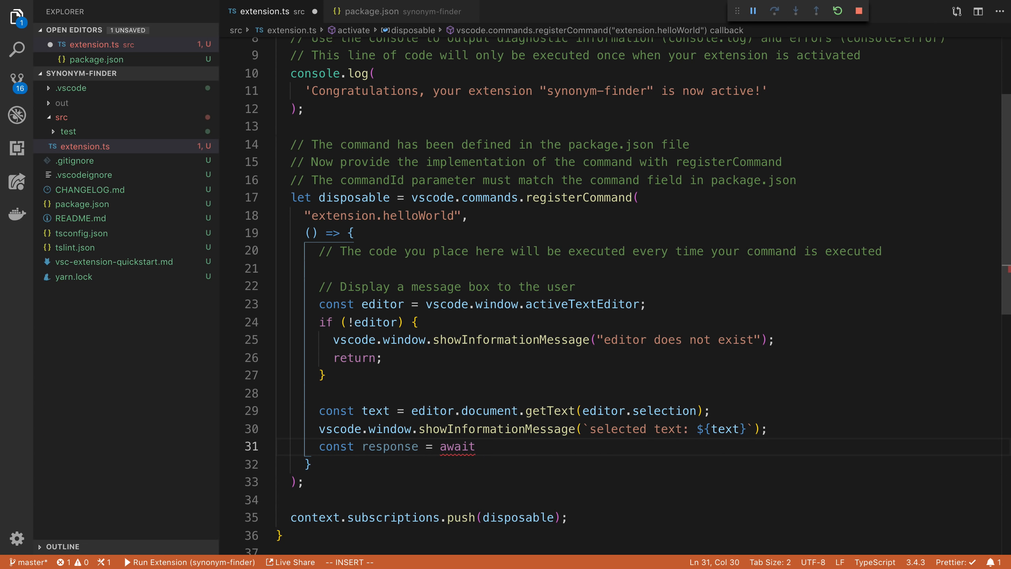
text(fetch('https://api.datamuse.com/words?ml=exit'))
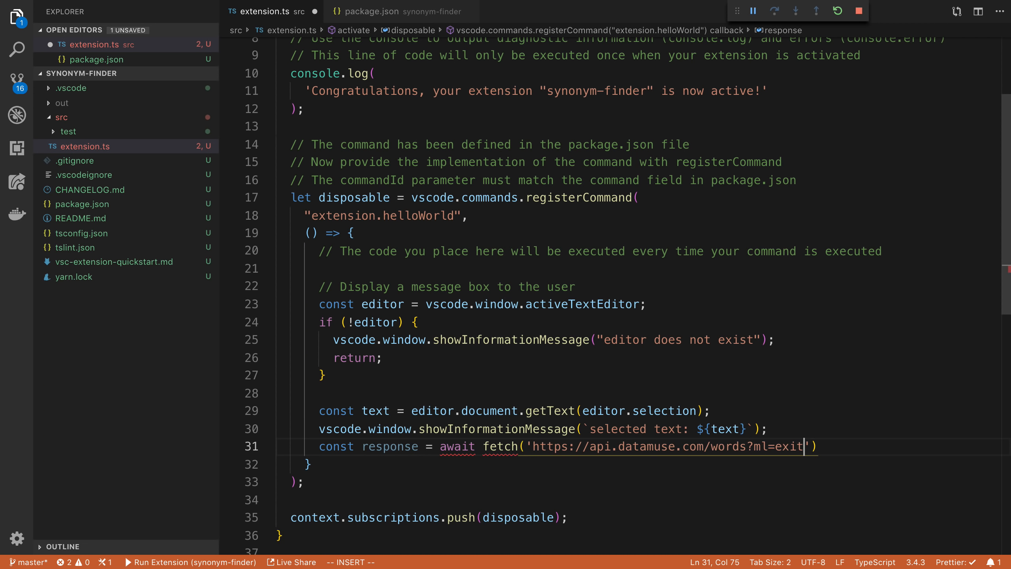
text(;)
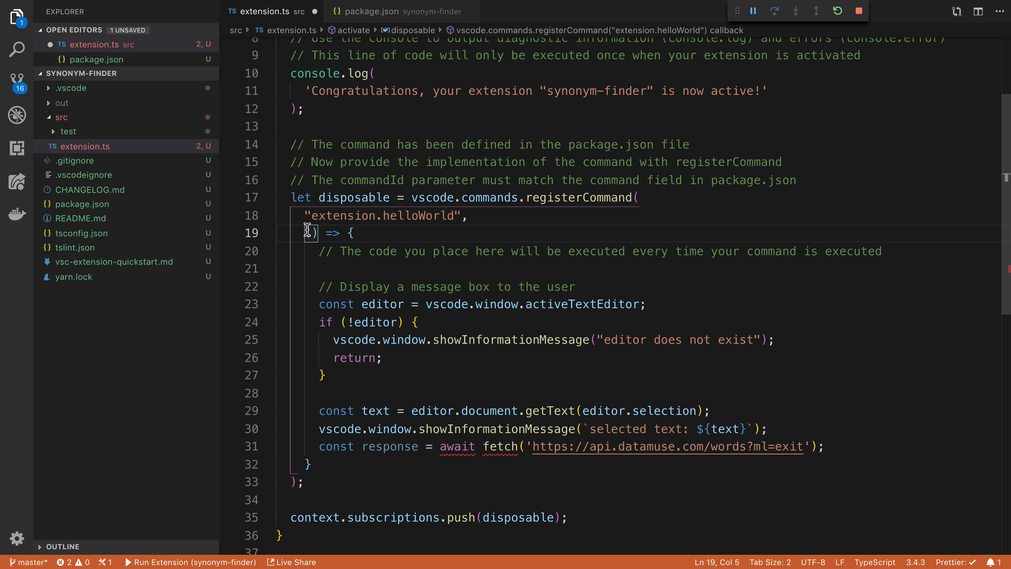
text(async)
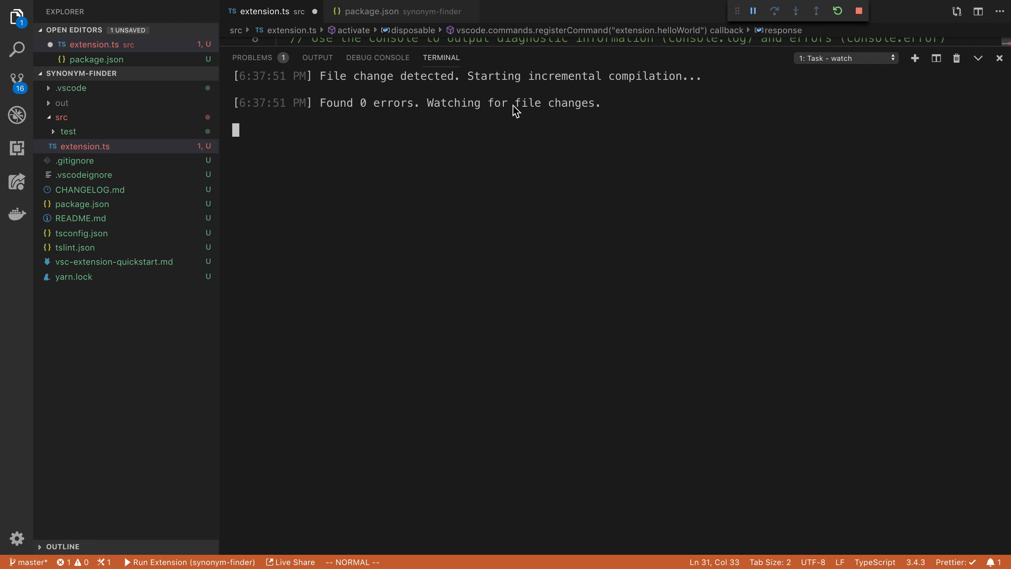
mouse_move(941, 86)
text(yarn add node-fetch)
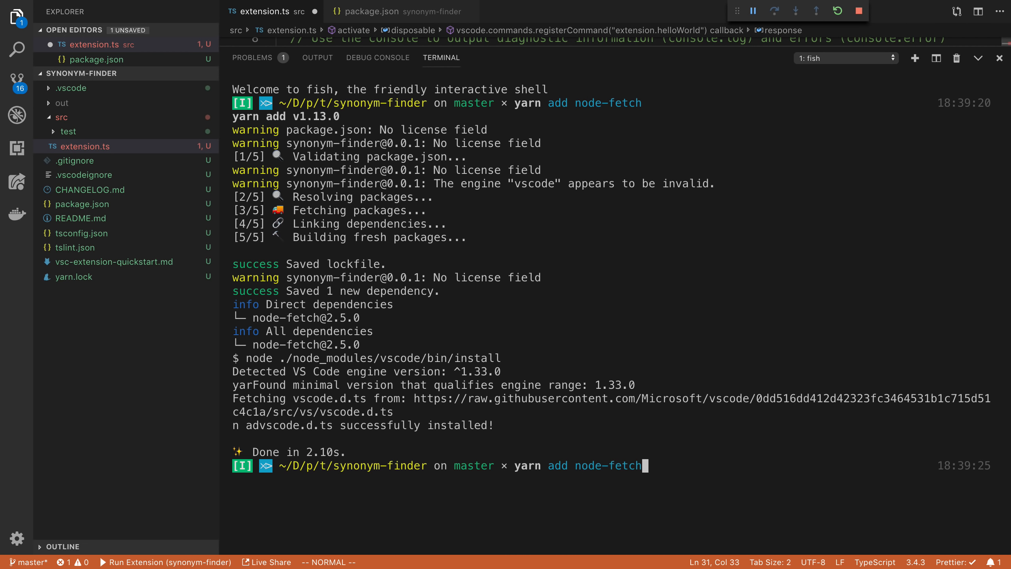
text(-D @ty)
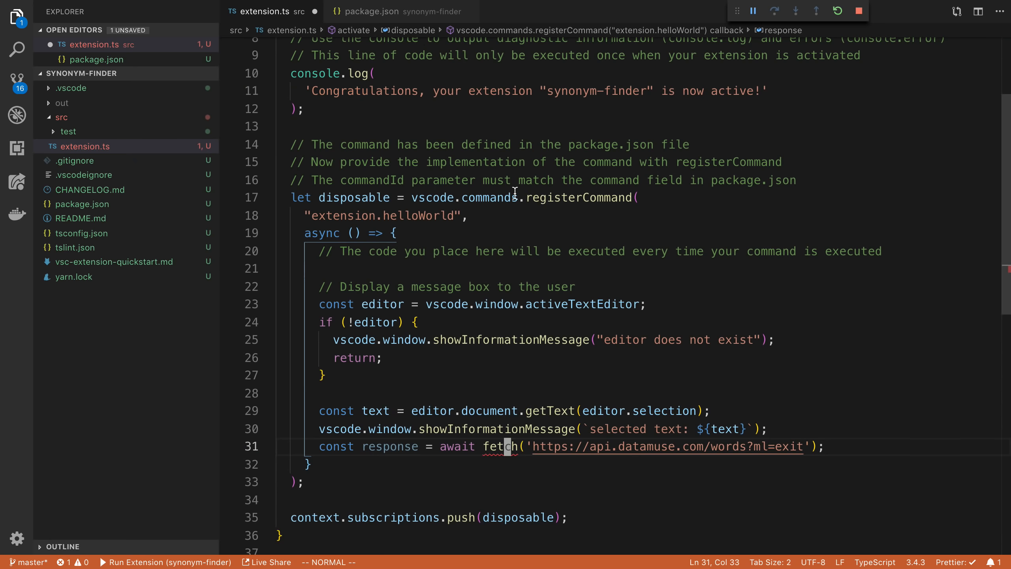
mouse_move(502, 446)
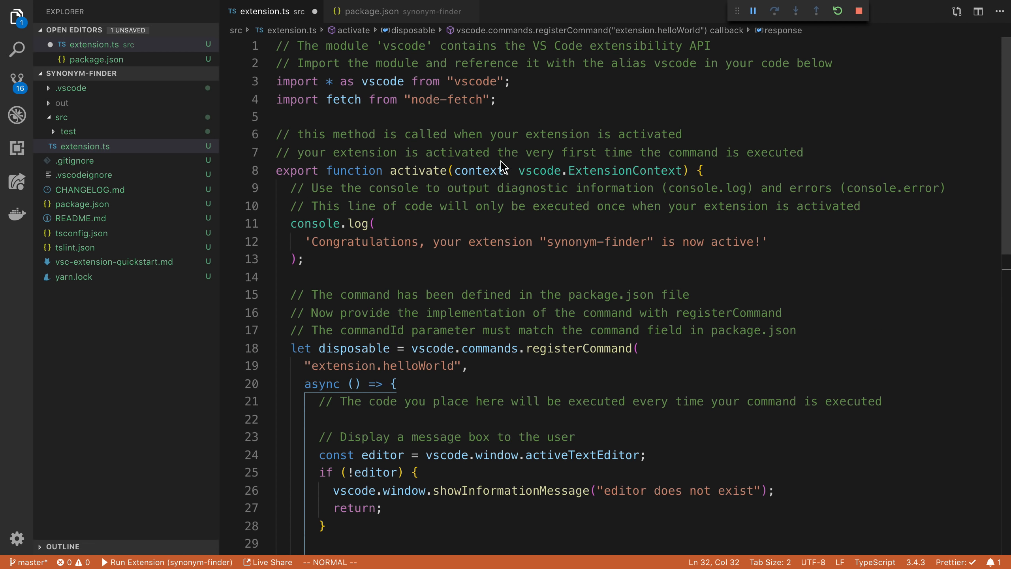
Import fetch from node-fetch and start const data = await resp... for the response
scroll(down, 3)
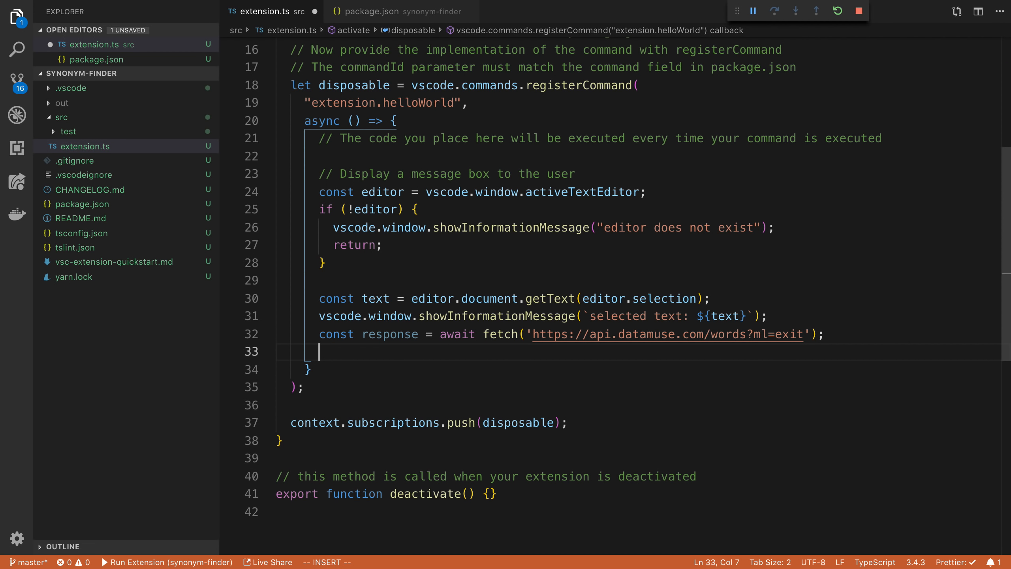
text(const data= r)
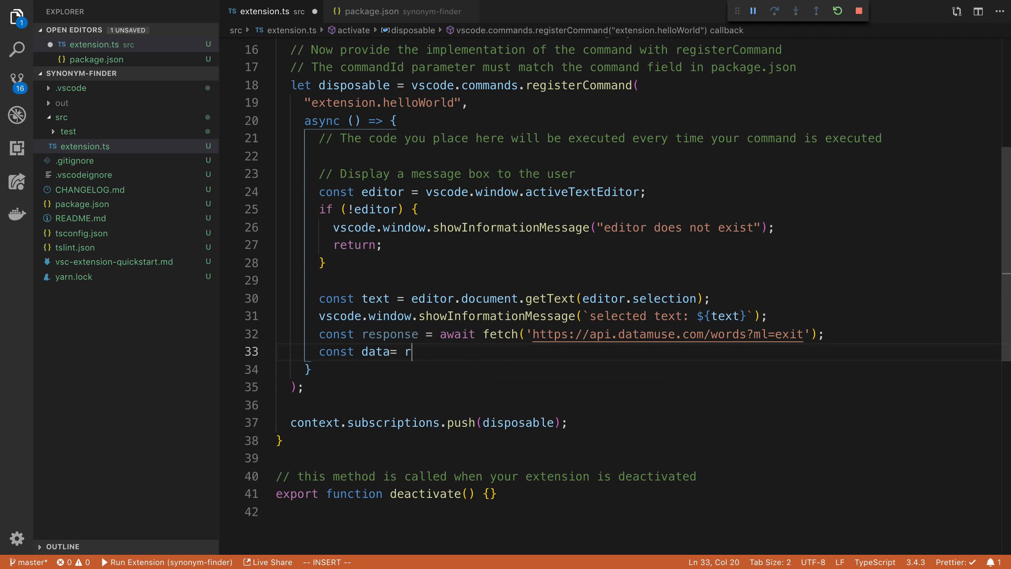
text(await resp)
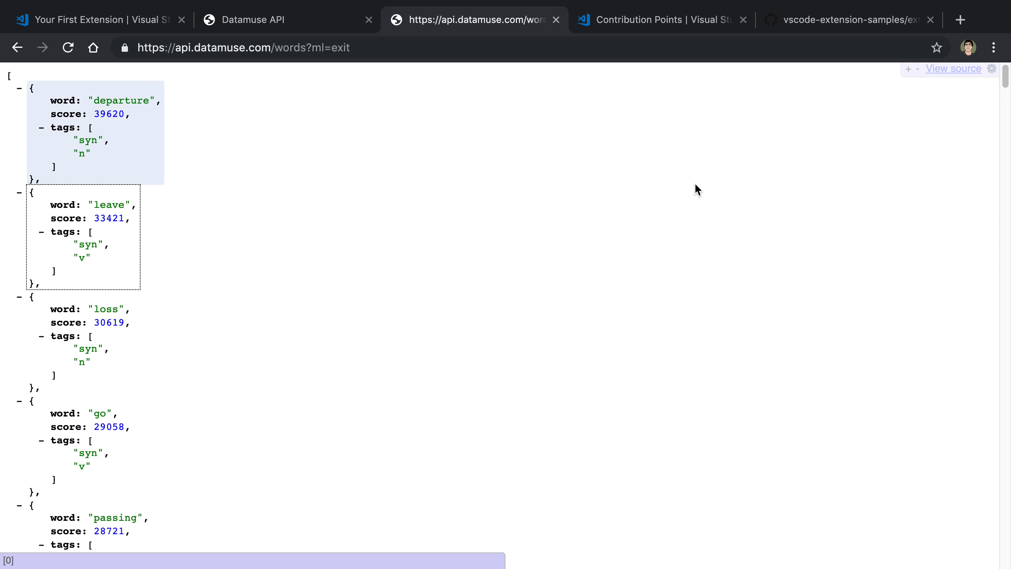
Select and copy the sample's quick pick setup lines (createQuickPick through quickPick.show) on GitHub
click(851, 19)
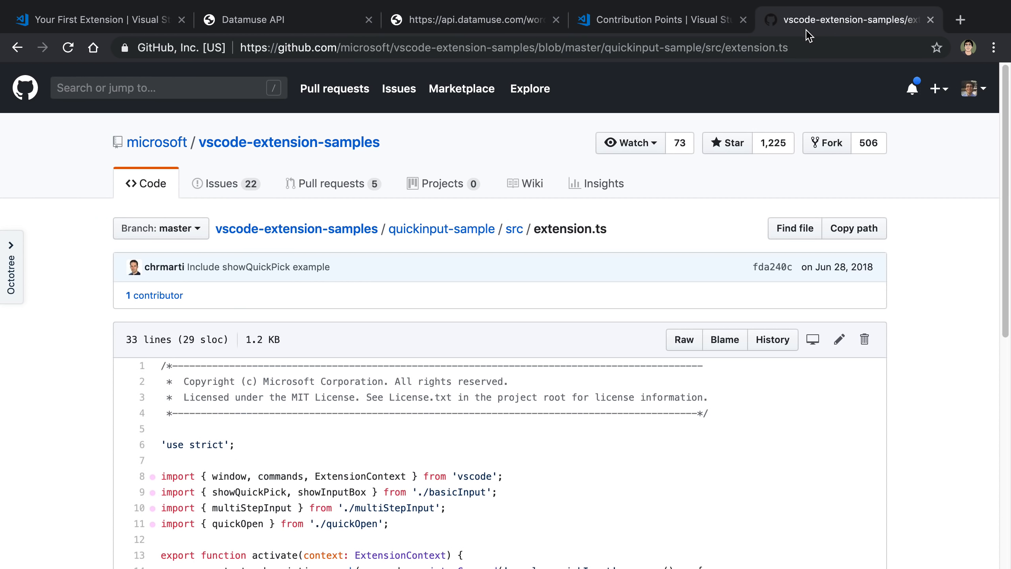
scroll(down, 3)
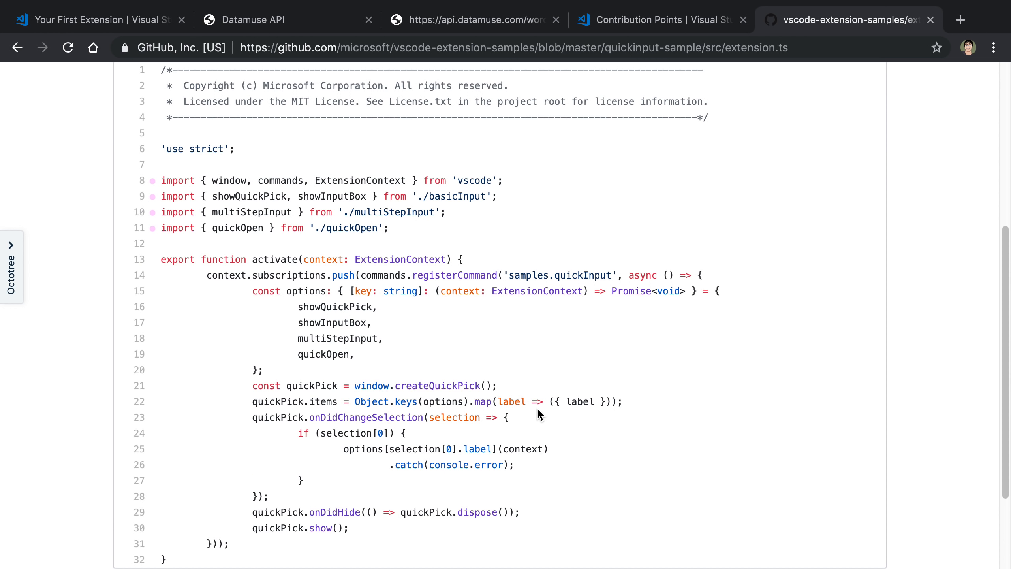
scroll(down, 3)
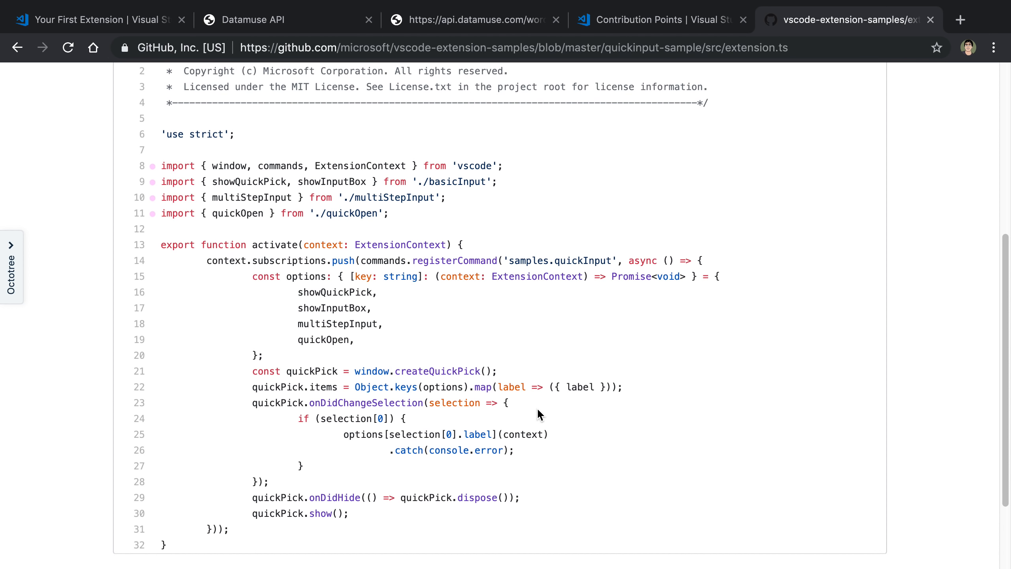
scroll(down, 3)
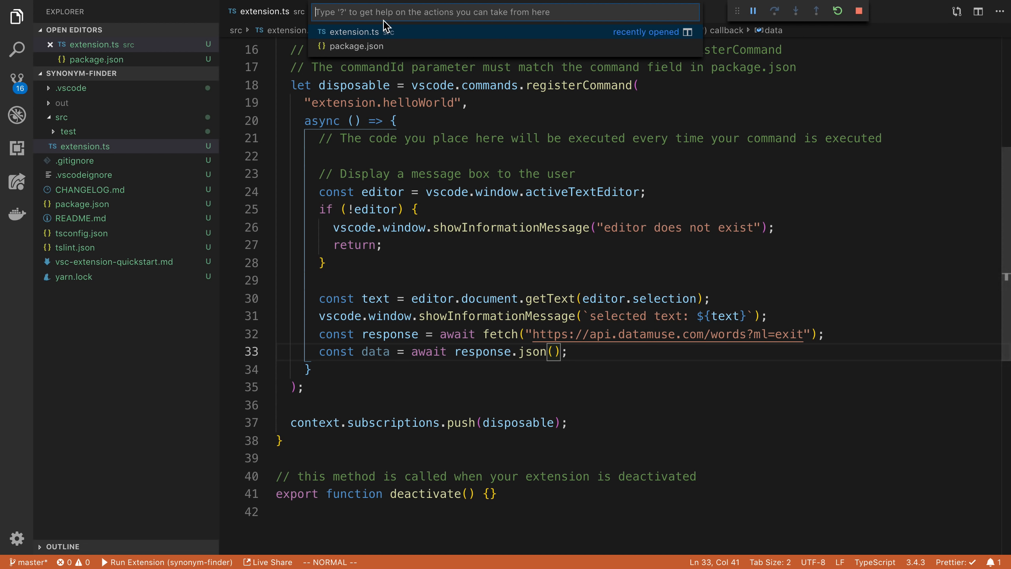
mouse_move(492, 104)
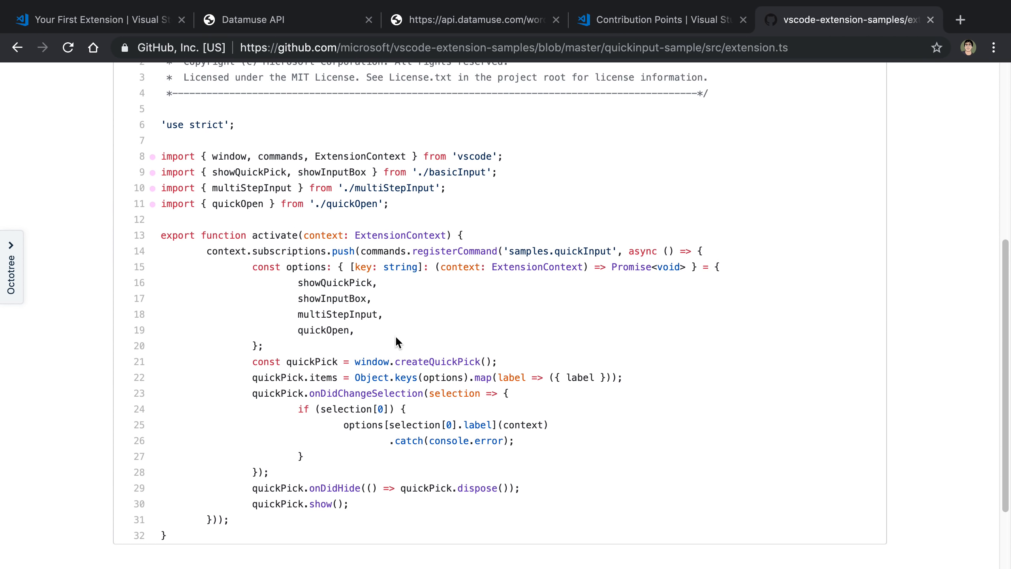
drag(254, 361, 307, 409)
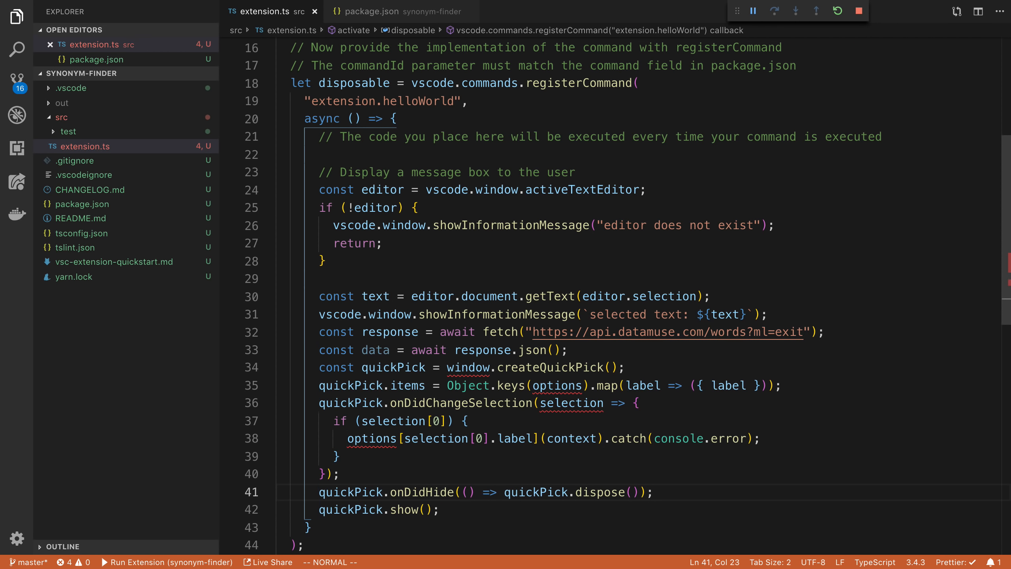
Qualify createQuickPick with vscode. and set items to data.map((x) => ({label: x.word}))
click(448, 366)
text(vscode.)
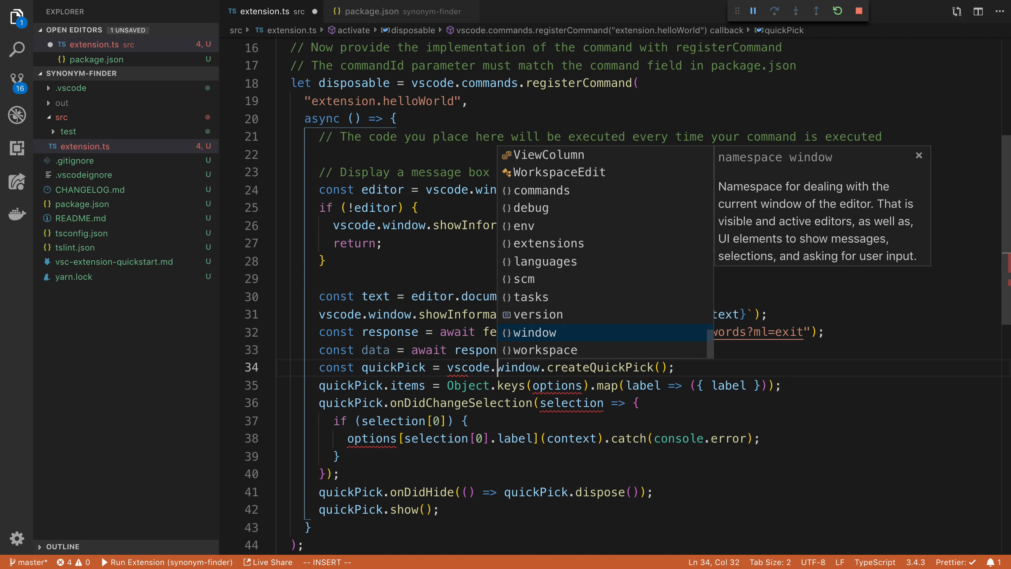
key(Escape)
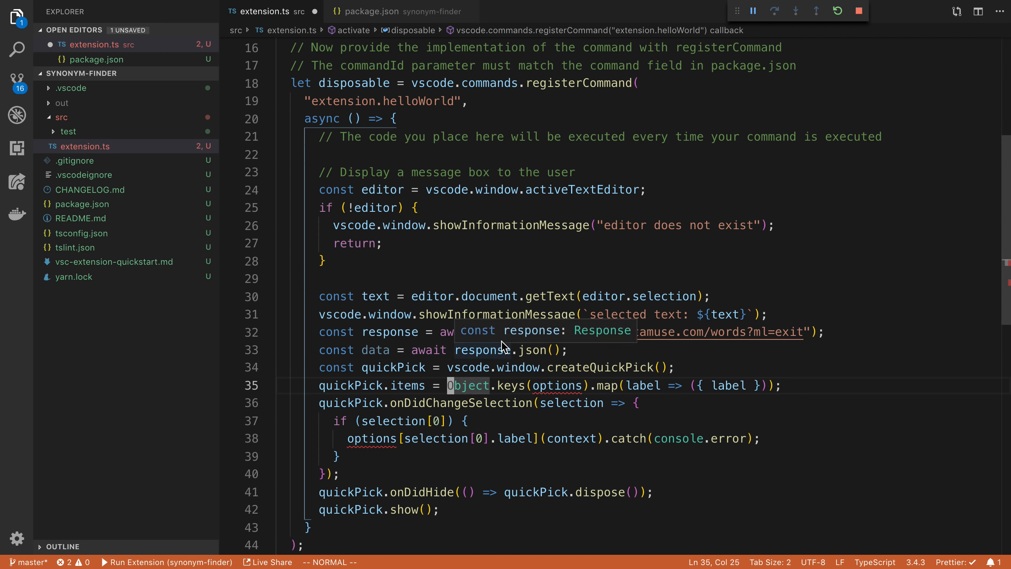
text(data.map()
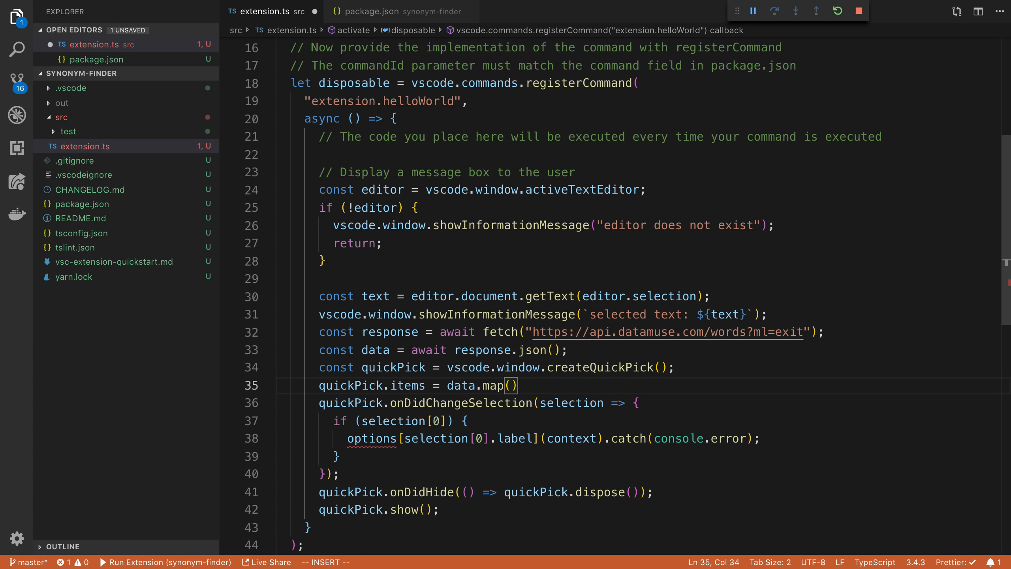
text((x) =>)
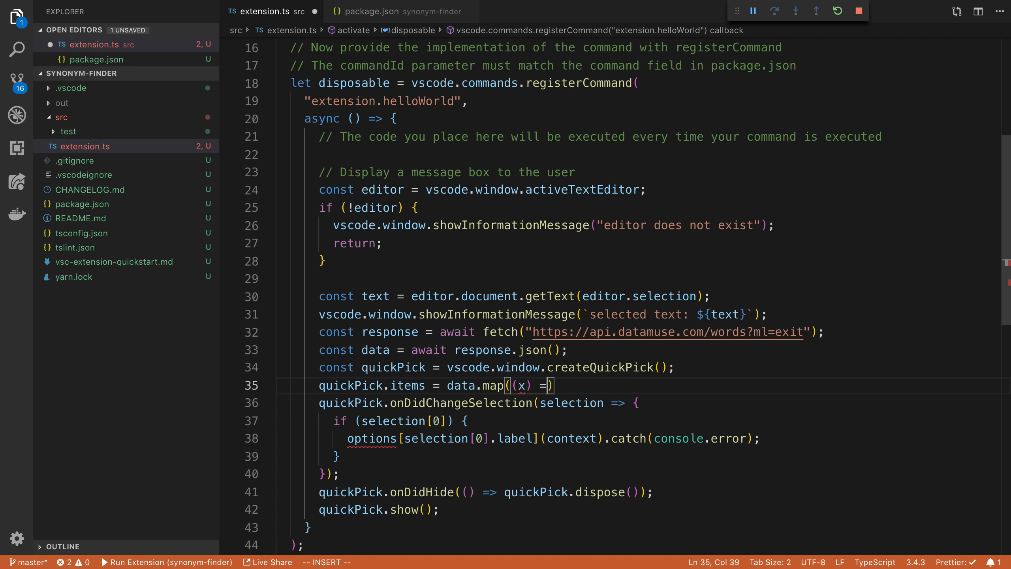
text(({label: })
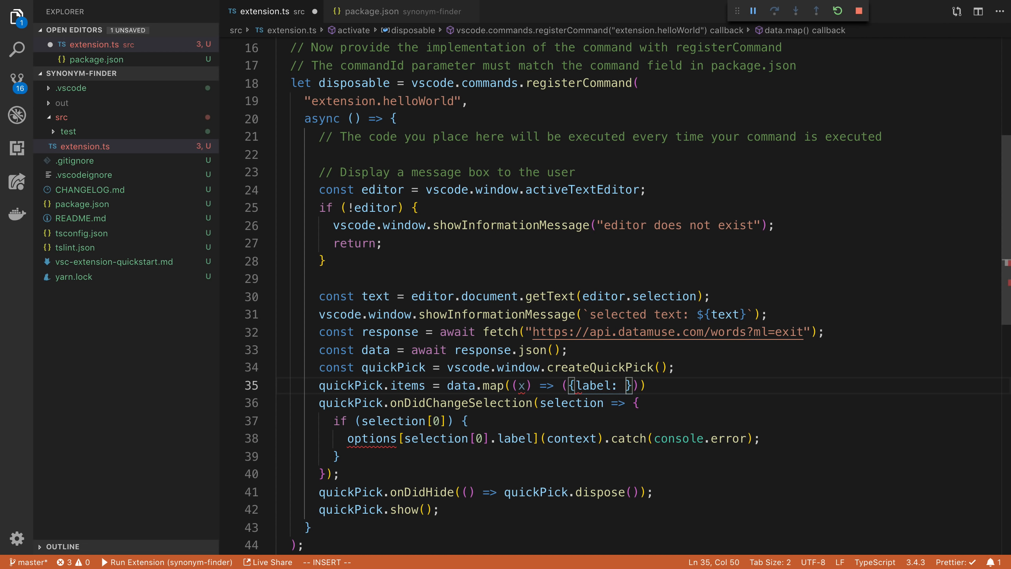
text(x.)
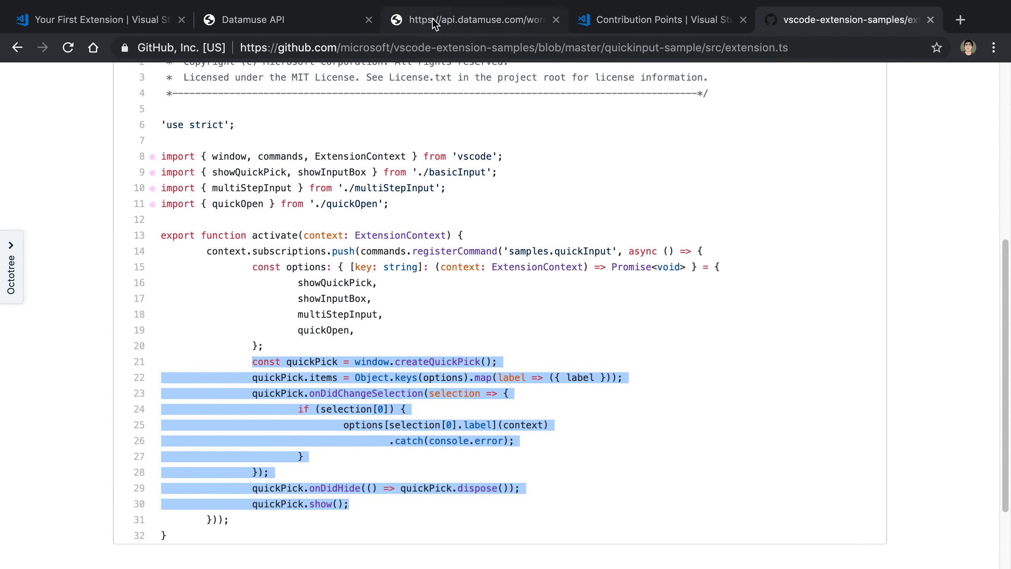
Check the Datamuse response fields, annotate the map parameter as (x: any), and move to the selection handler
click(476, 18)
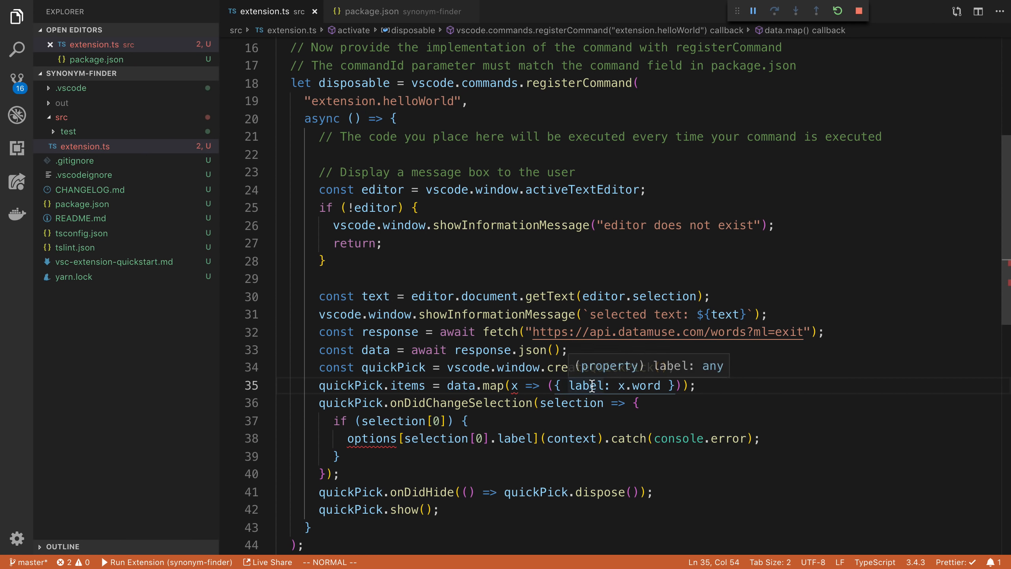
double_click(582, 385)
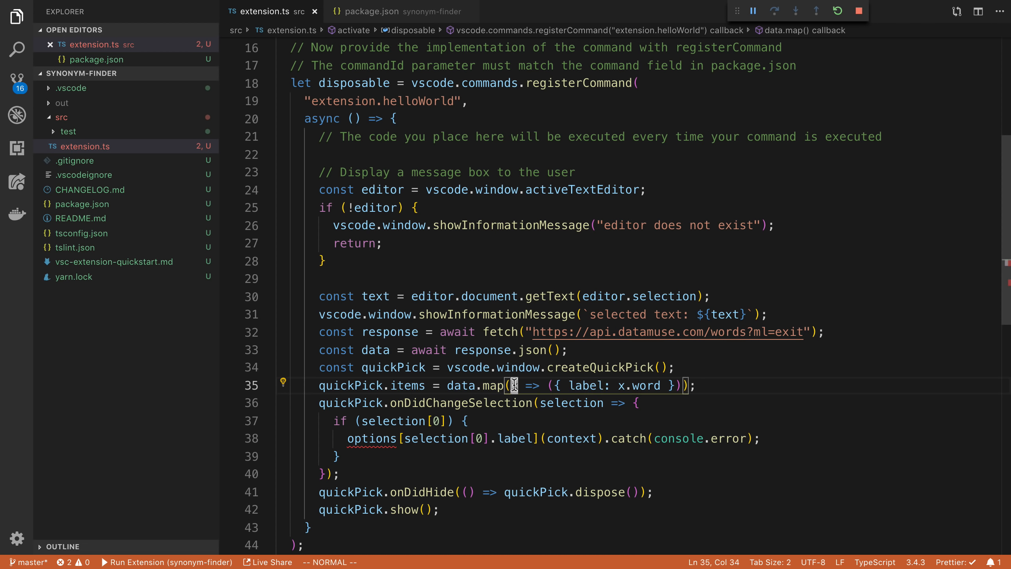
text(x: any))
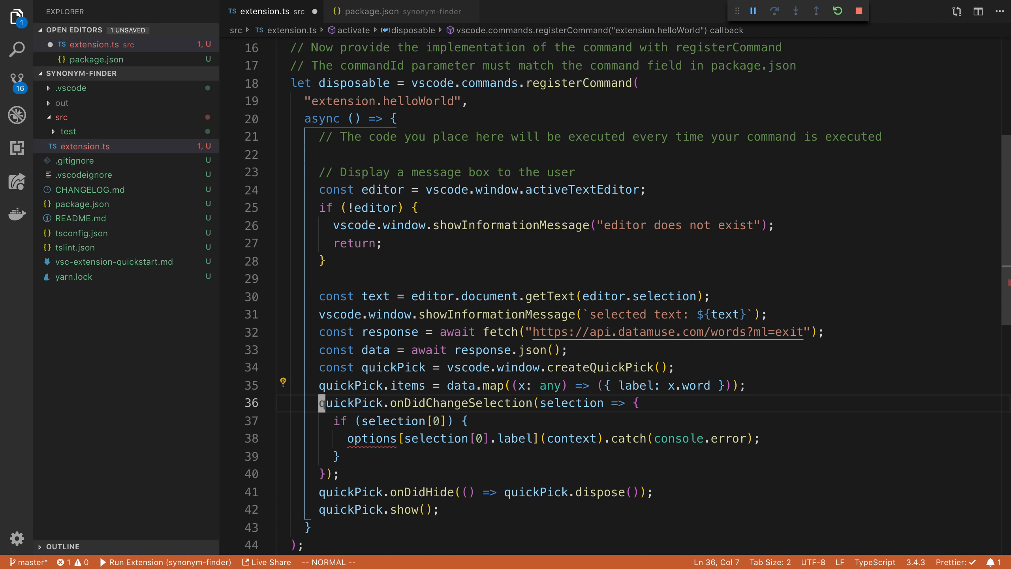
click(393, 402)
text(([item)
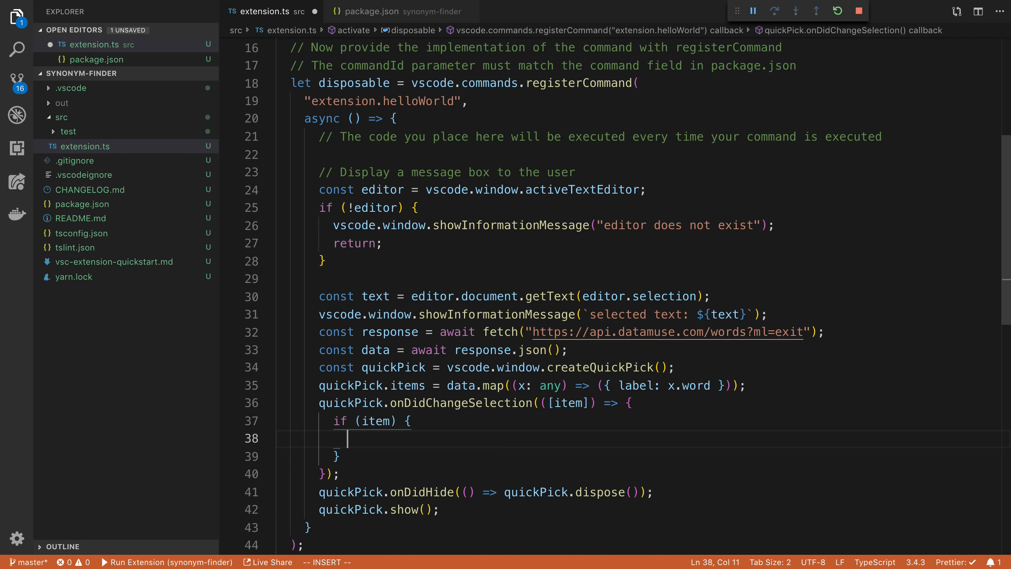
Rewrite onDidChangeSelection to show item.label as a message and call quickPick.dispose() when an item is picked
text(item.label);)
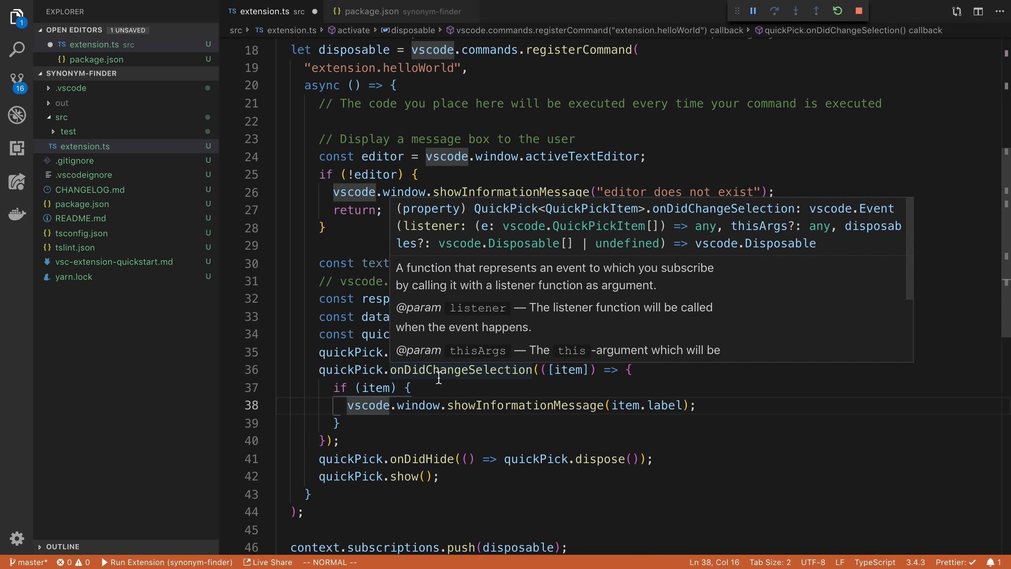
mouse_move(571, 424)
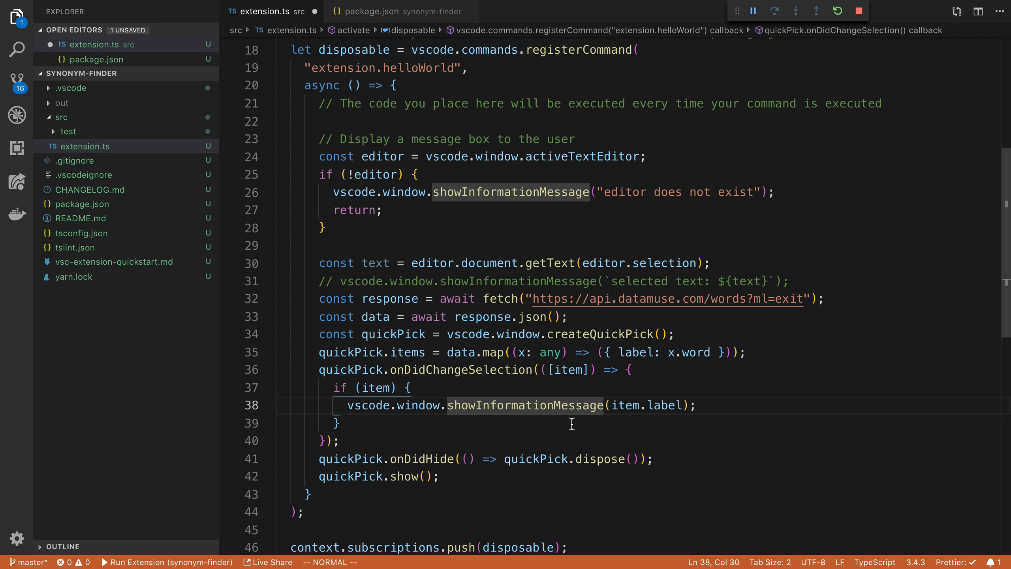
text(quickPick)
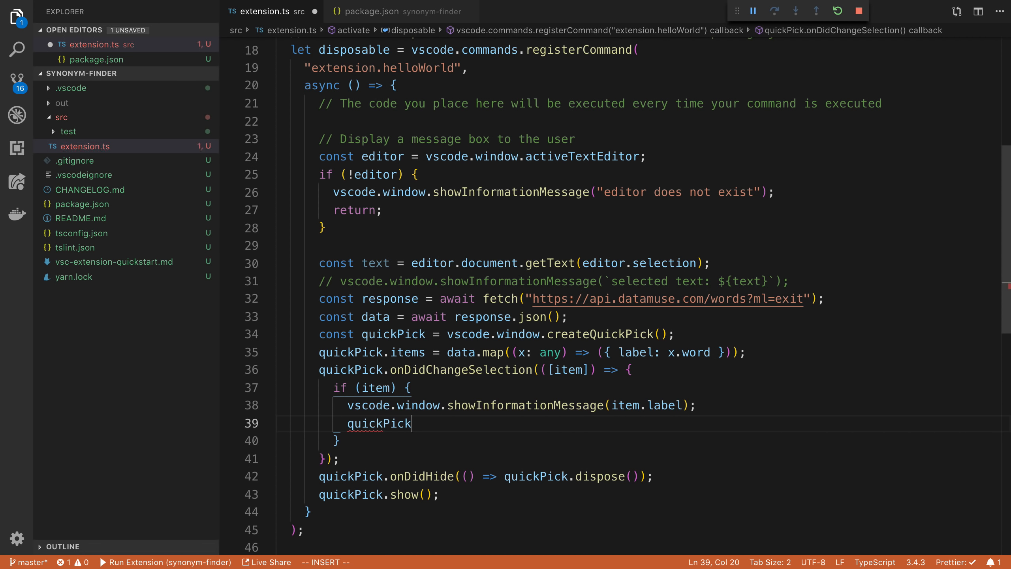
text(.dispose();)
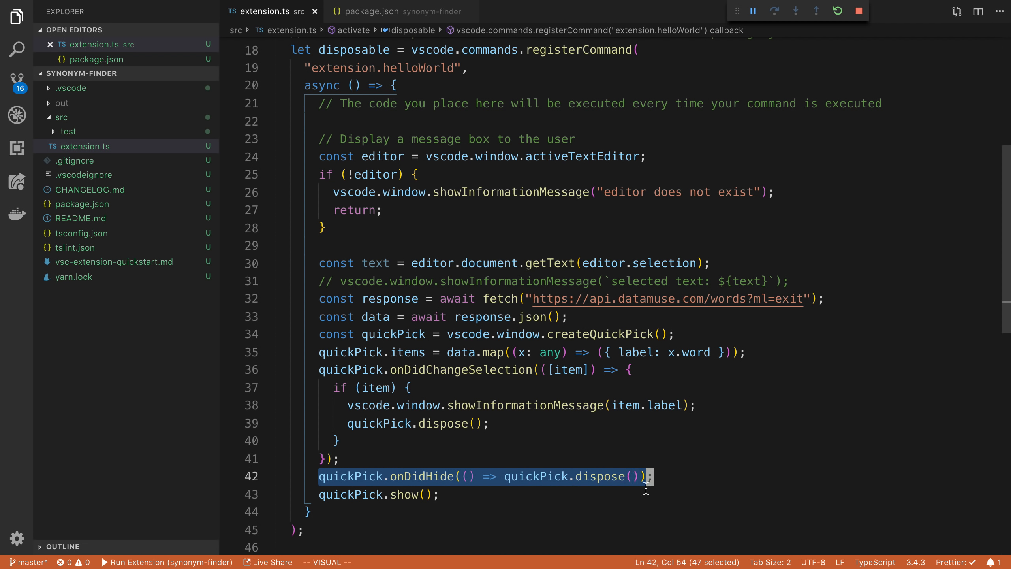
double_click(350, 495)
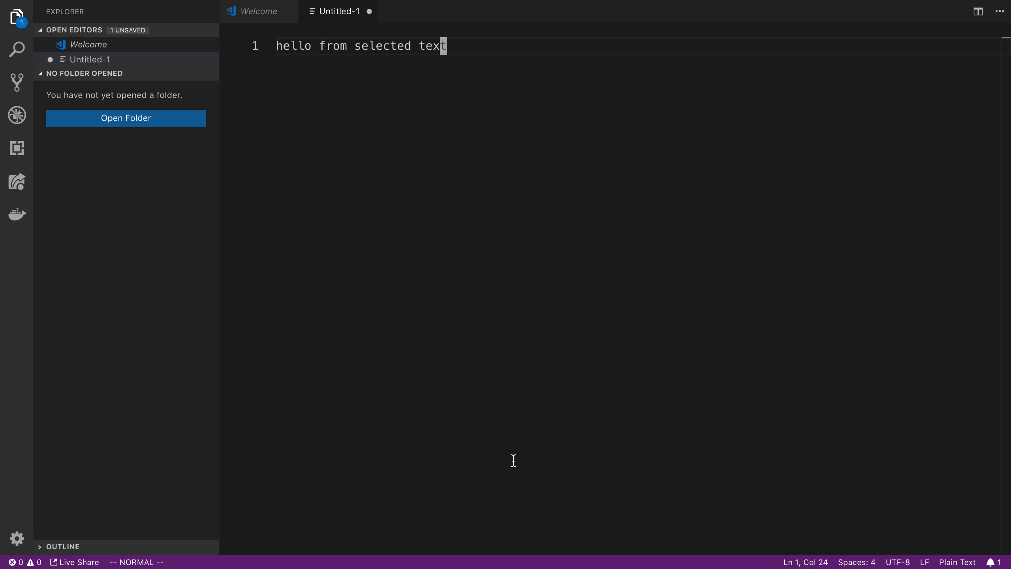
Clear the test document's sample sentence and enter the test word quit
key(cmd+shift+p)
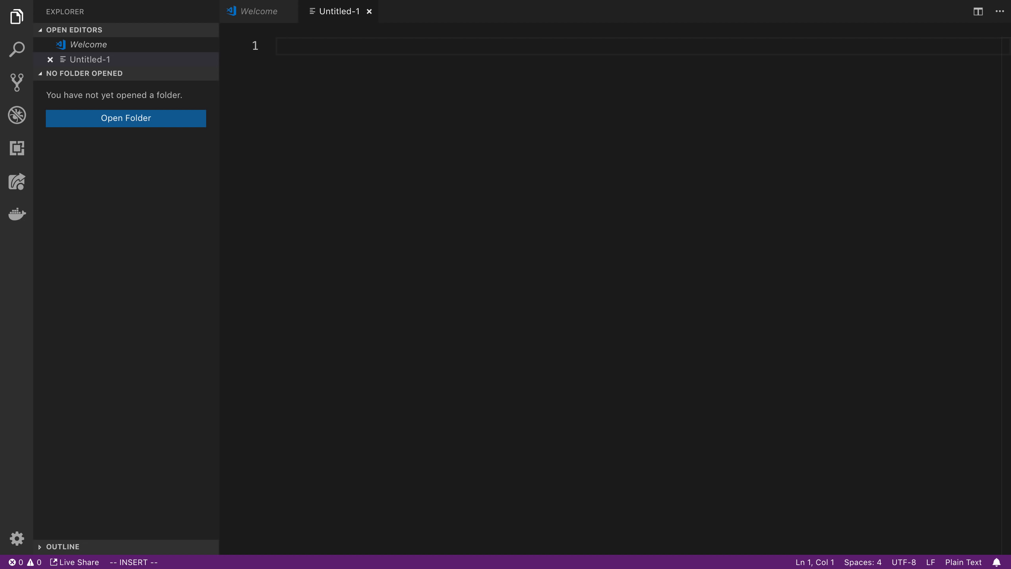
text(quite)
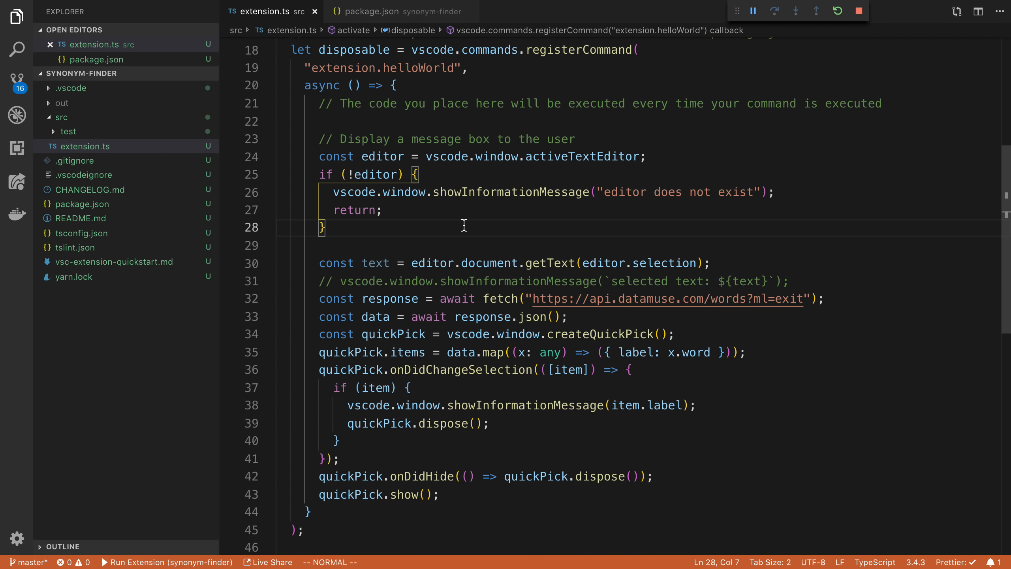
mouse_move(467, 276)
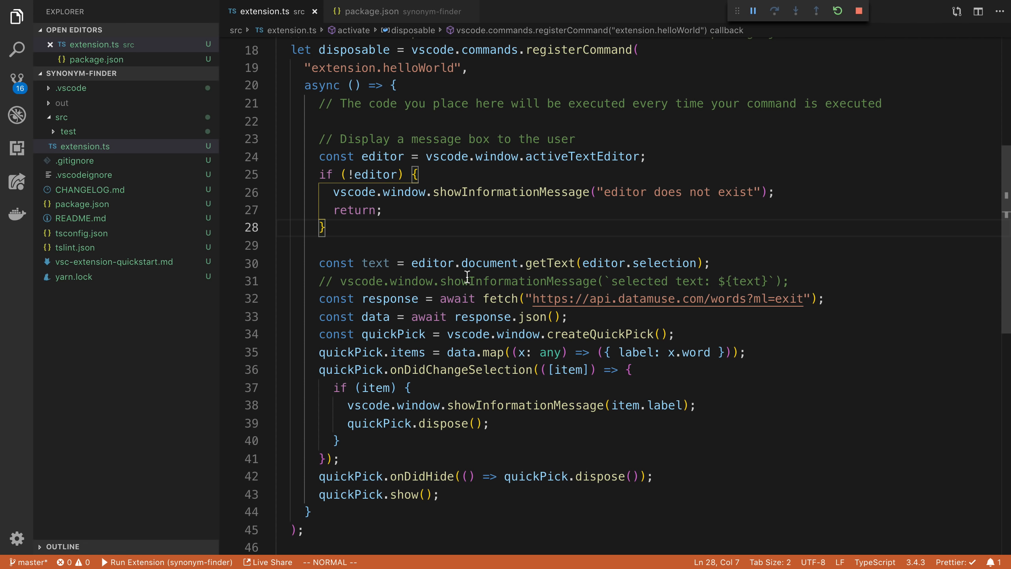
Bring up the integrated terminal and enter code synonym-finder
double_click(486, 263)
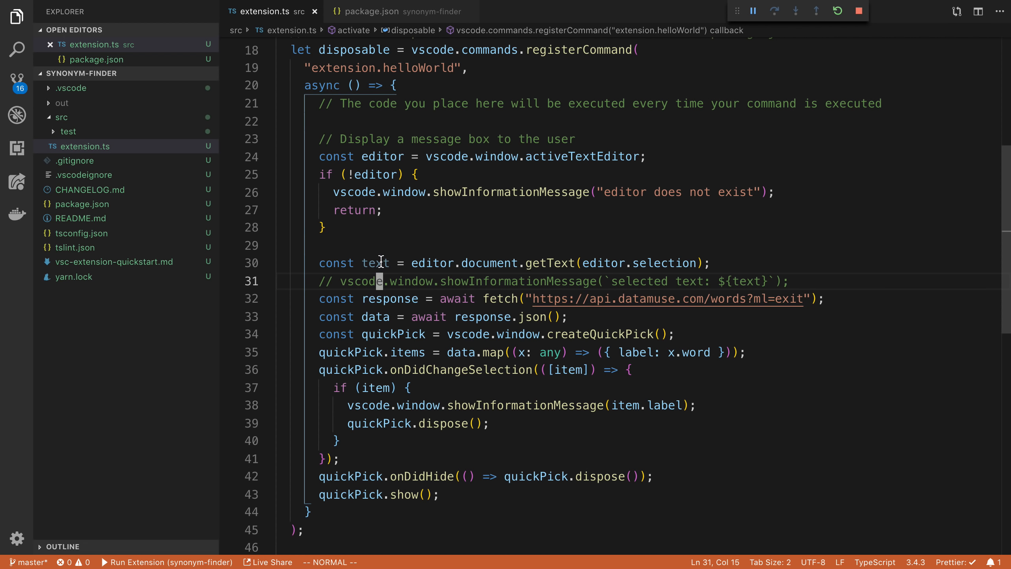
key(cmd+/)
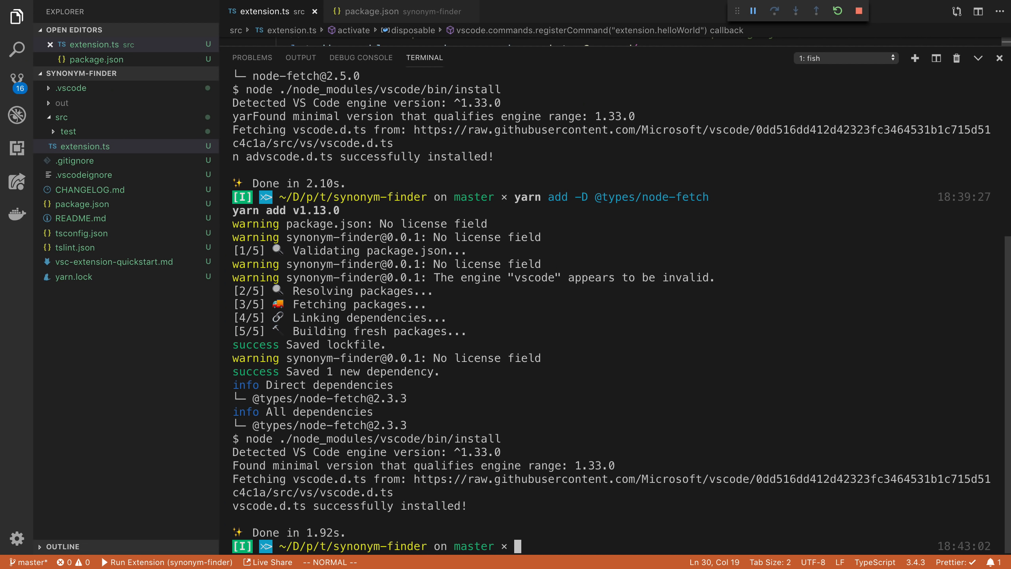
text(code synonym-finder)
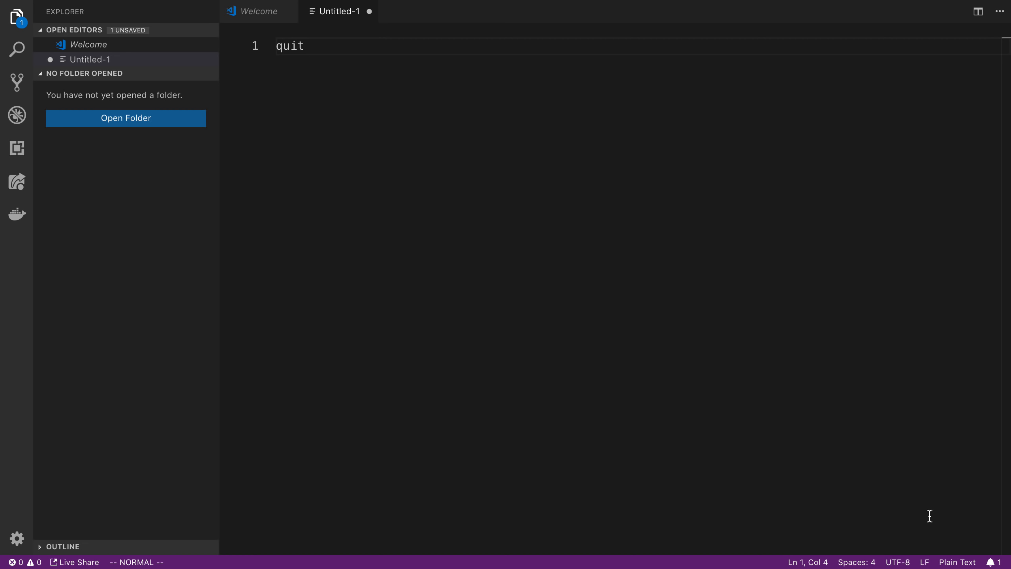
mouse_move(411, 440)
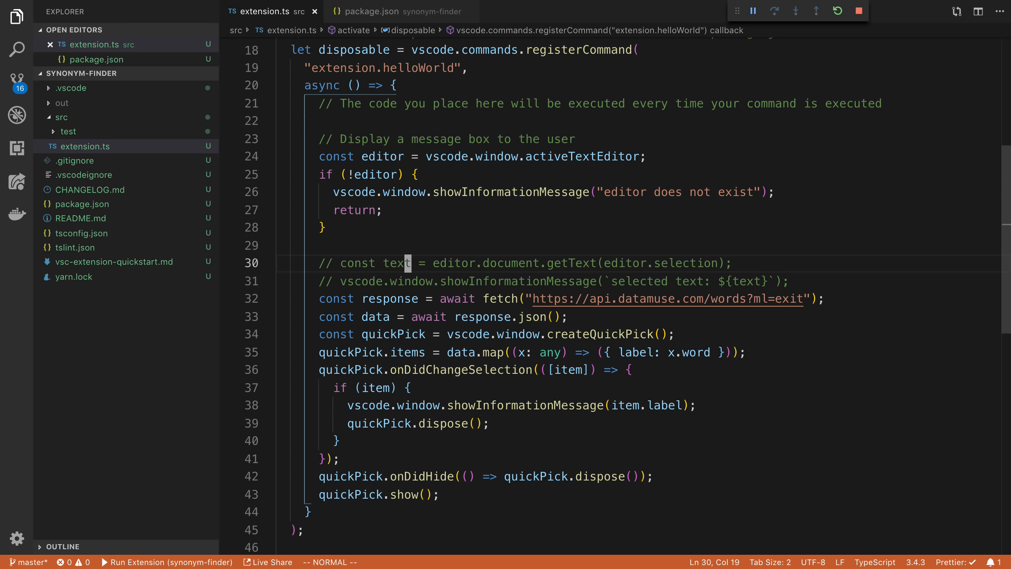
mouse_move(456, 308)
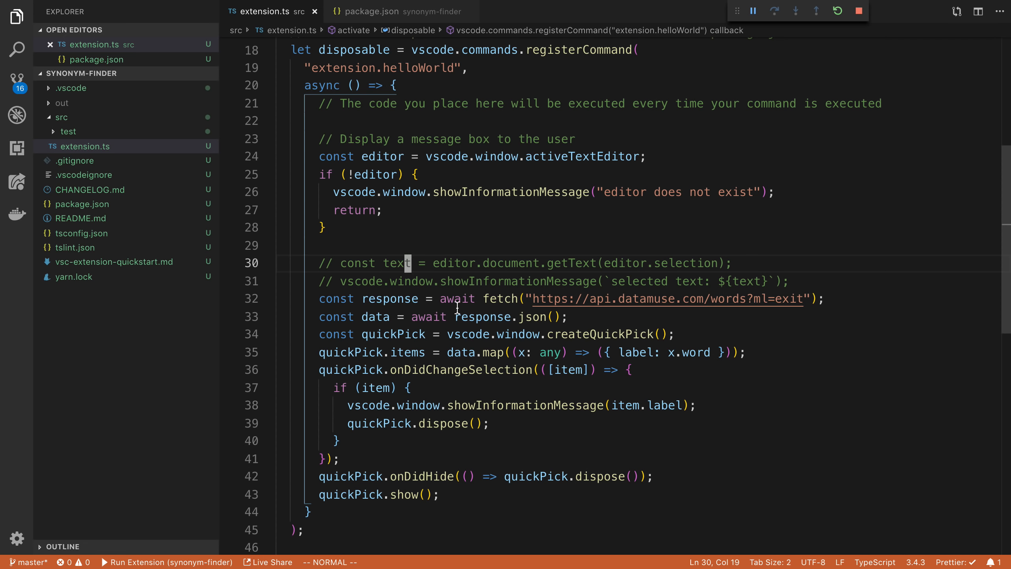
mouse_move(596, 265)
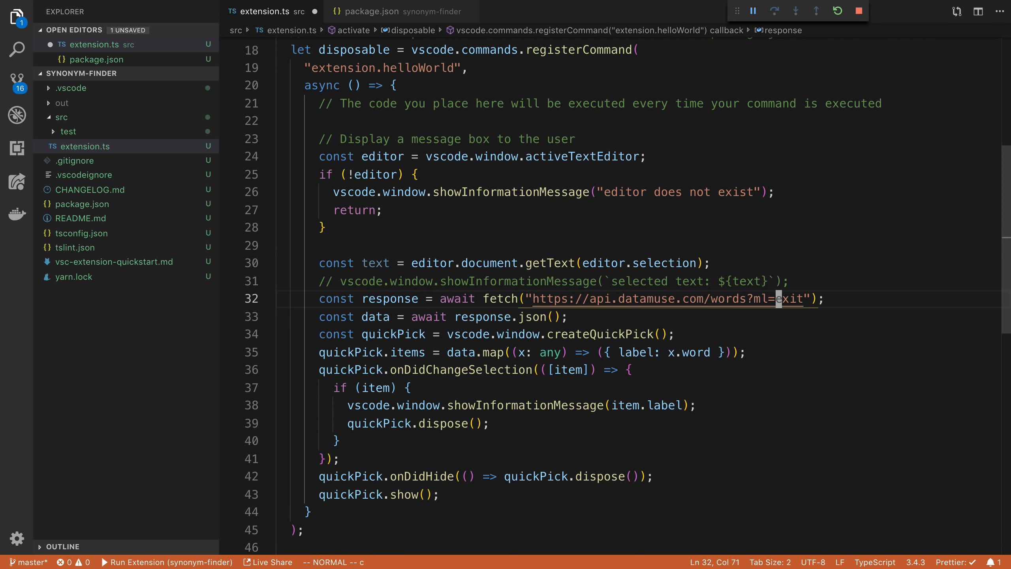
Interpolate text.replace(" ", "+") into the Datamuse fetch URL so spaces become plus signs
text(${})
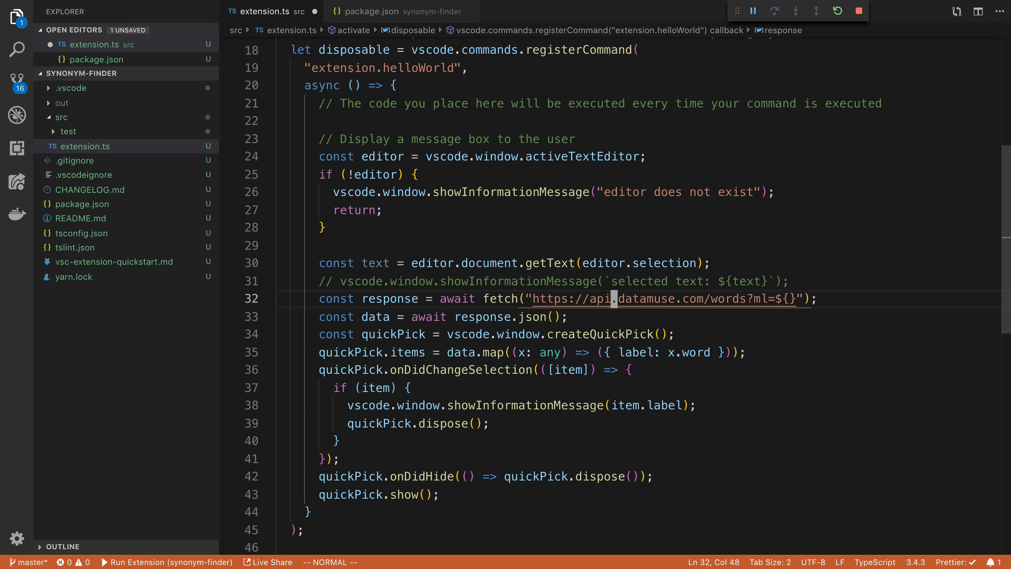
text(h)
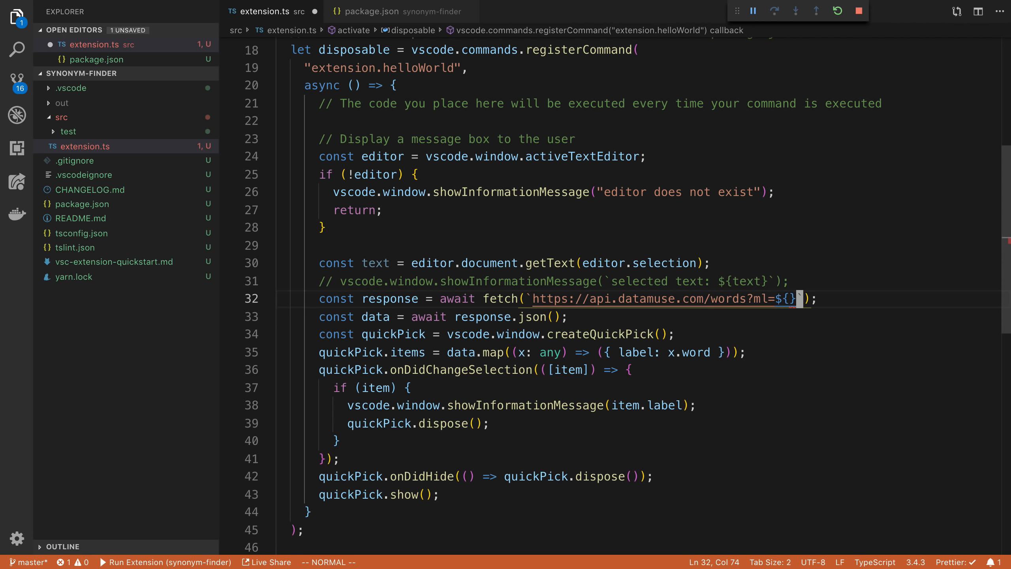
text(text)
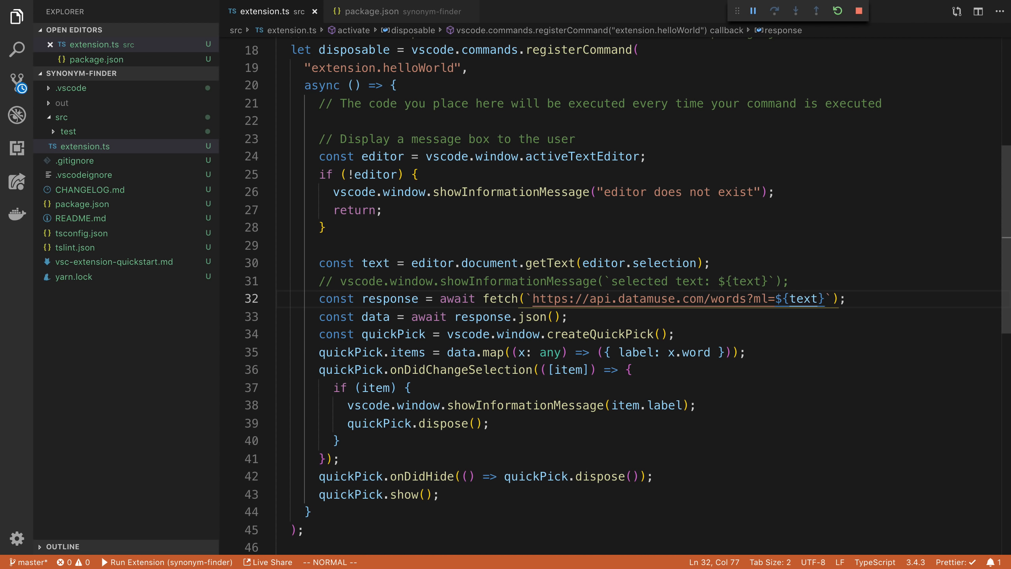
text(.replace(" ", "+)
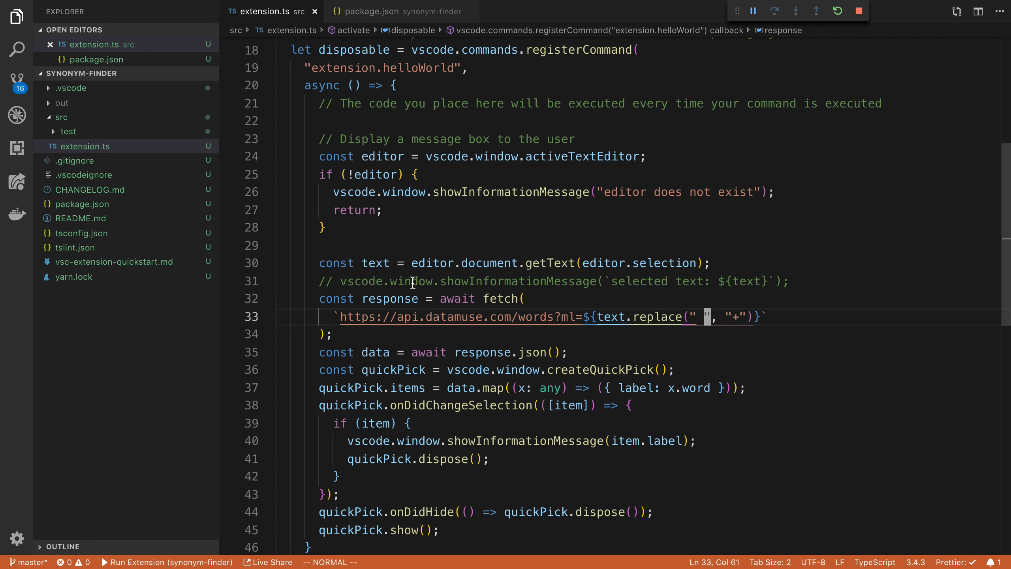
mouse_move(487, 284)
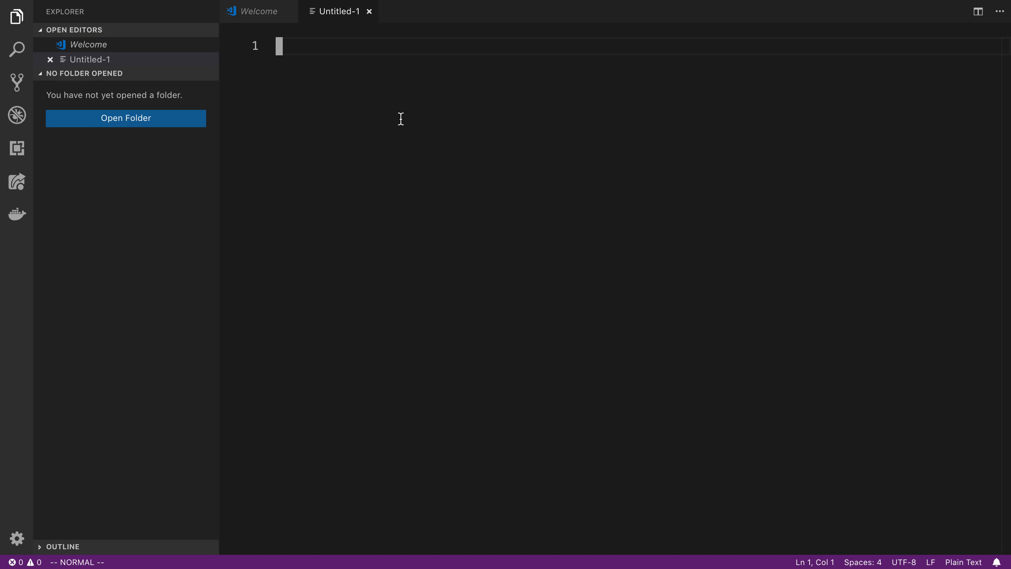
Run find synonyms on the word pizza and choose calzone from the suggestions
text(pizza)
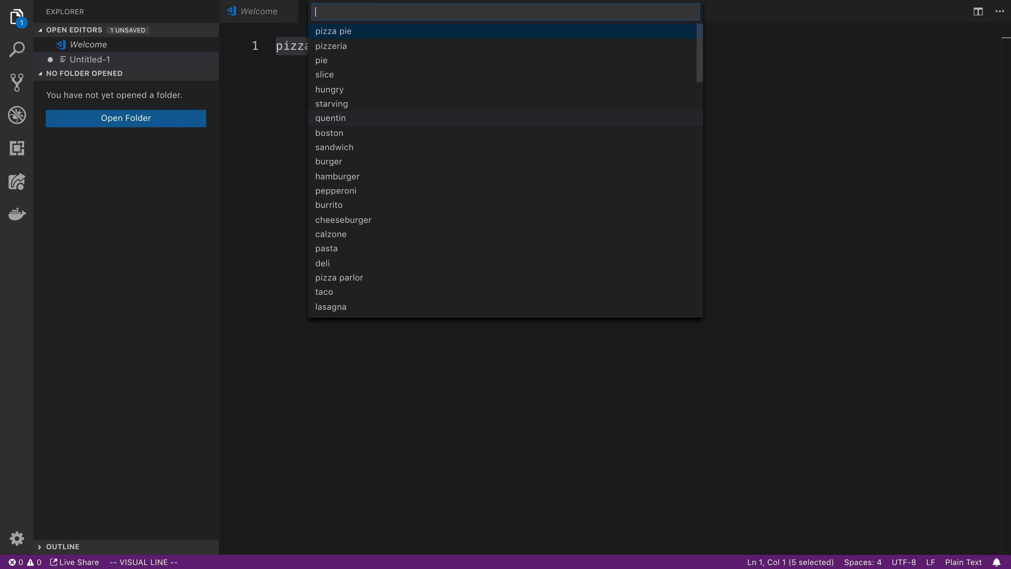
mouse_move(433, 210)
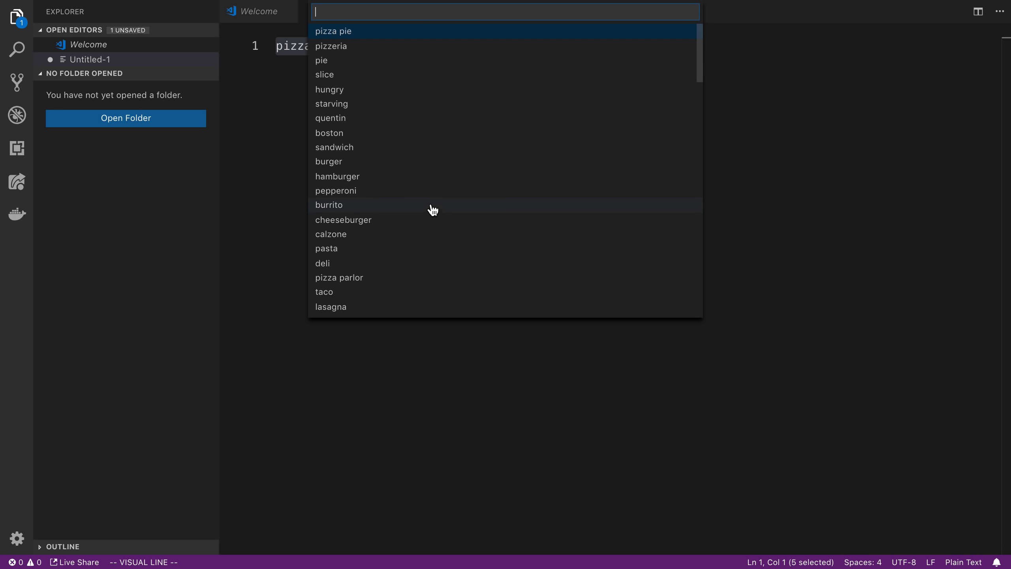
mouse_move(443, 159)
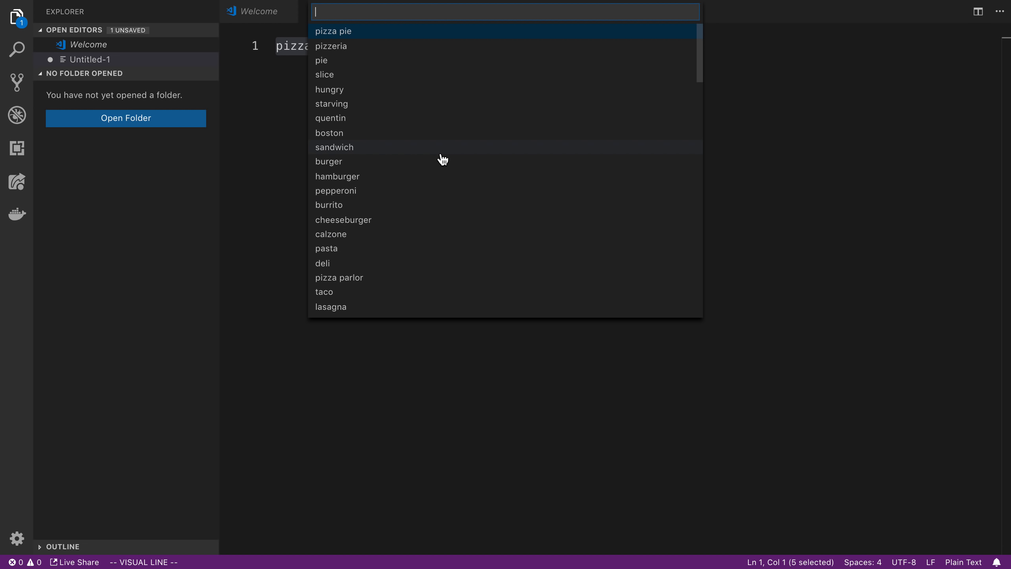
key(Down)
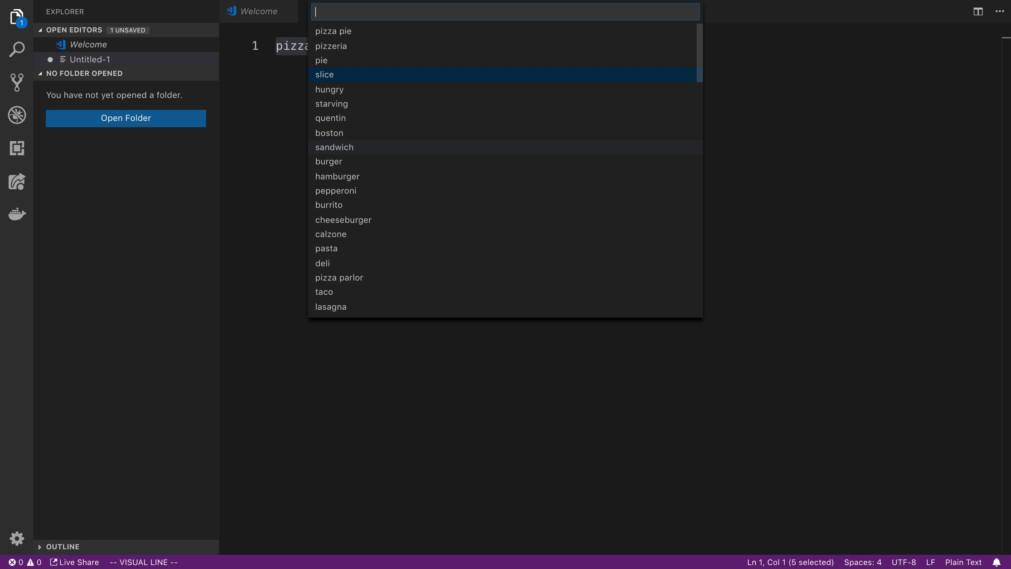
text(star)
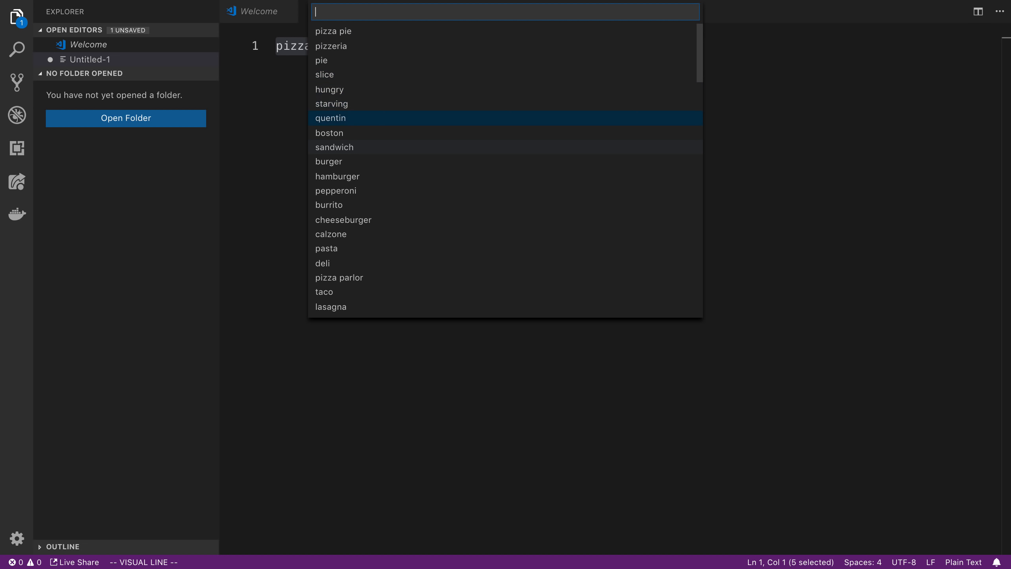
key(Down)
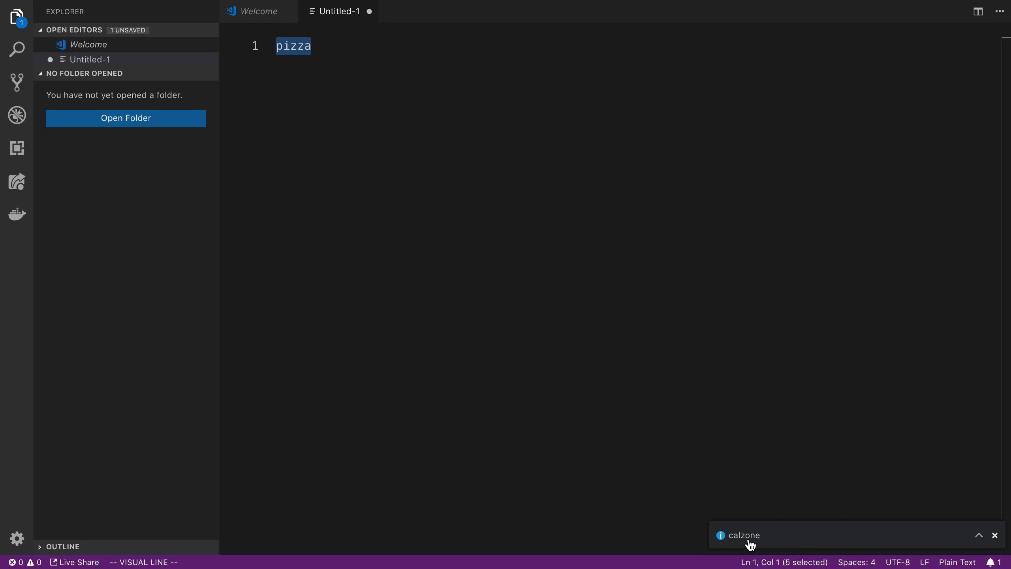
mouse_move(605, 388)
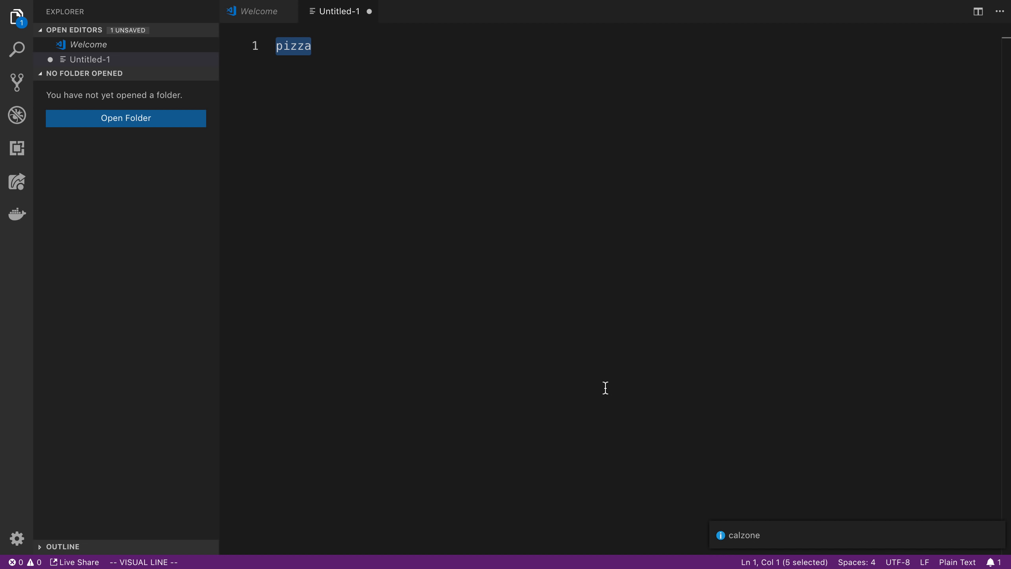
mouse_move(518, 333)
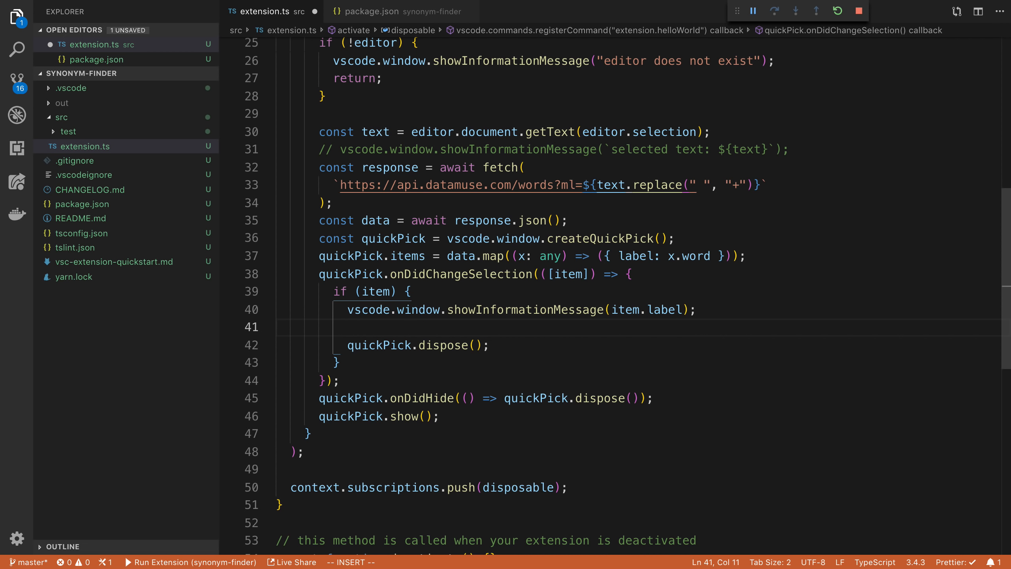
Add an editor.edit((edit) => ...) call inside the if (item) block
text(editor)
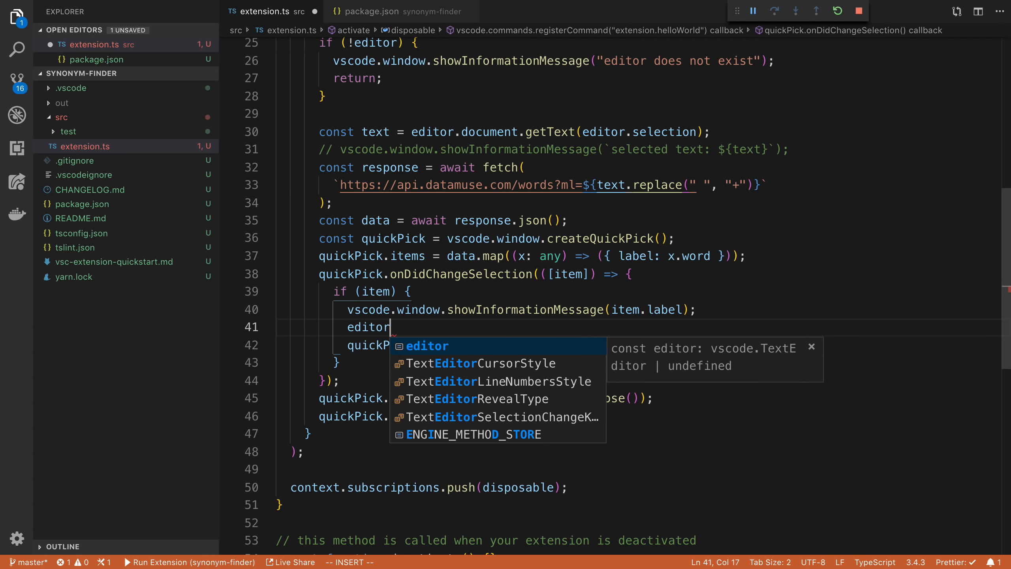
text(.edit())
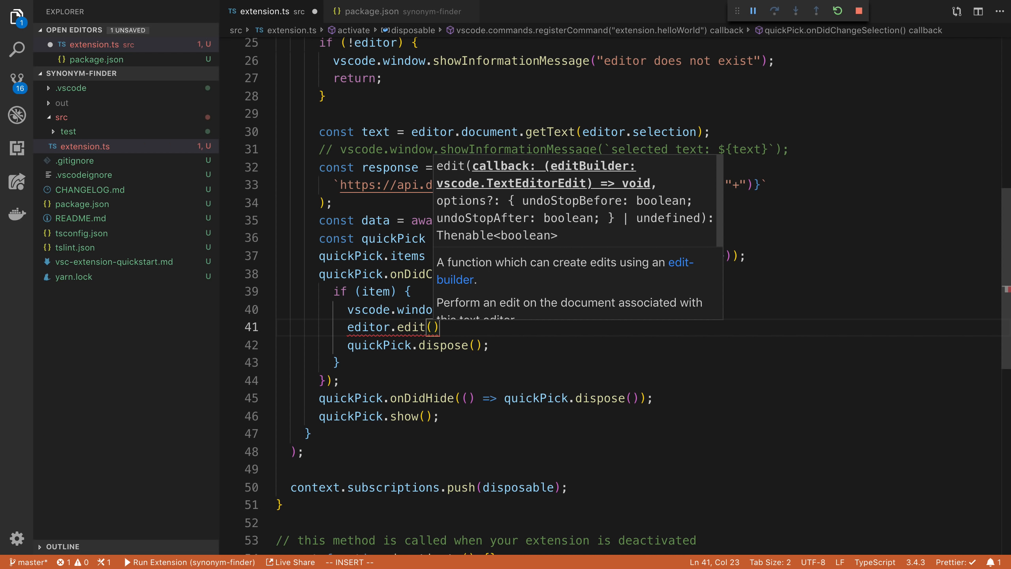
text(()
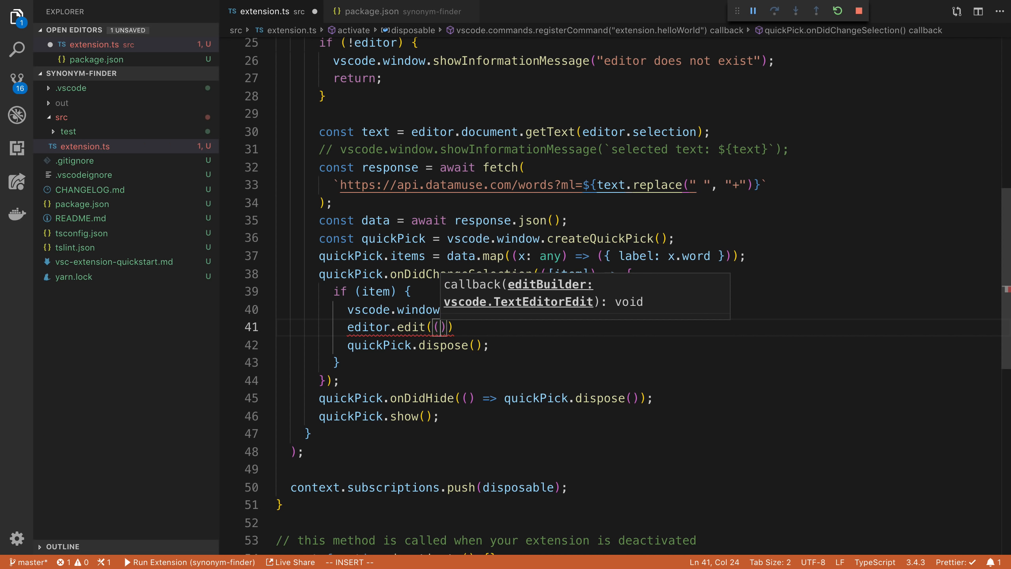
text((edit) => {)
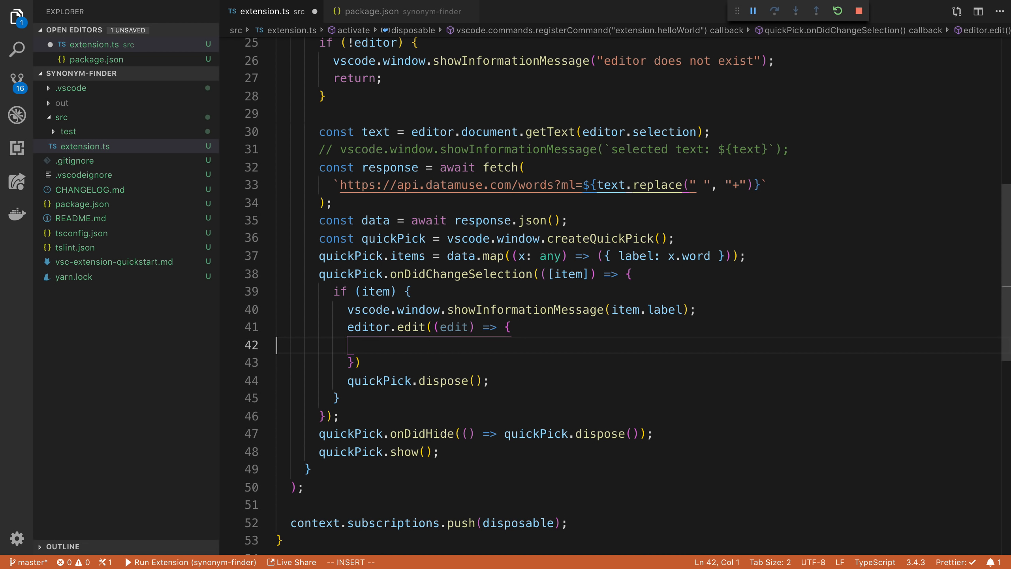
Inside the edit callback, replace editor.selection with item.label
text(edit.replace)
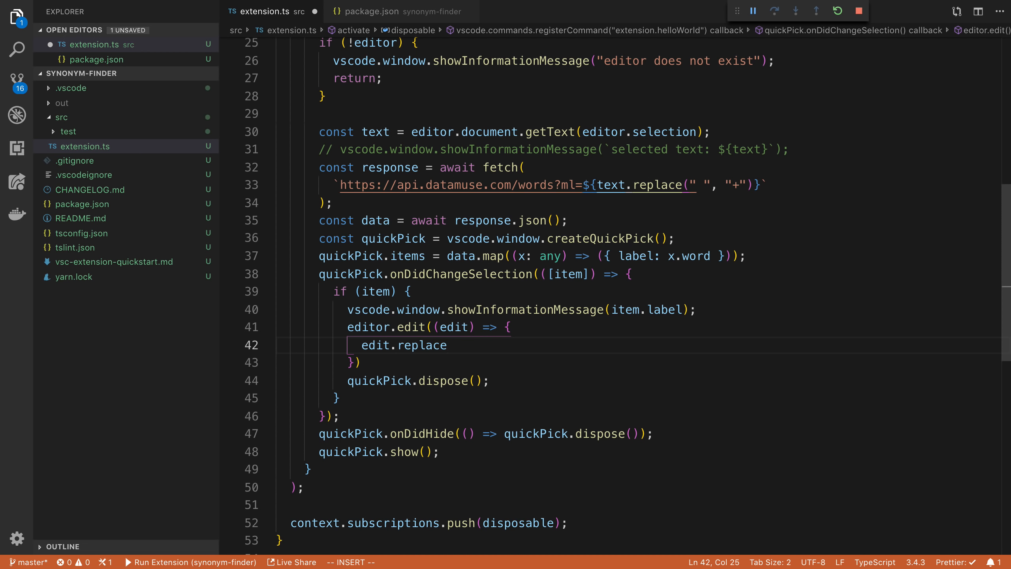
text(()
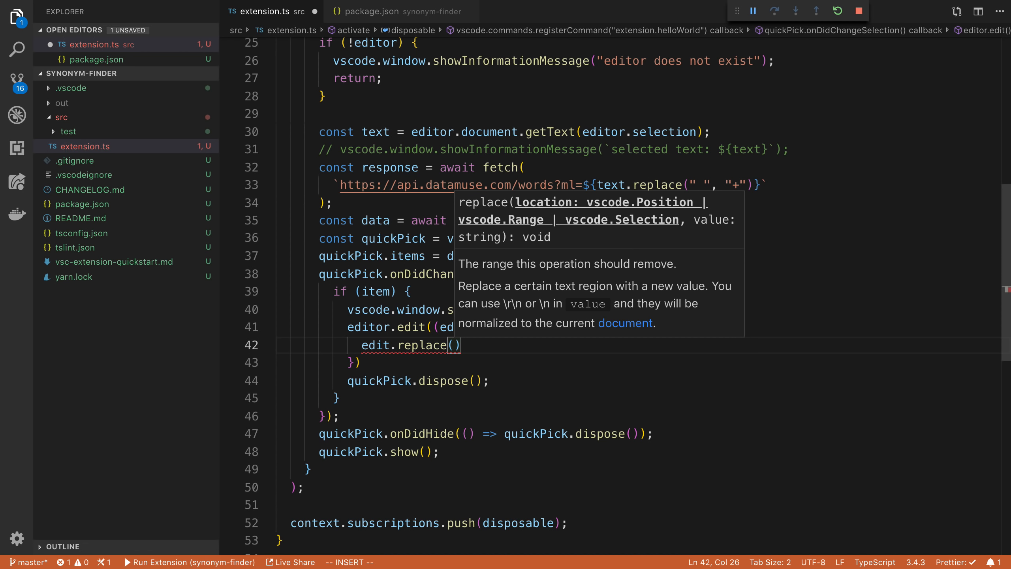
mouse_move(583, 217)
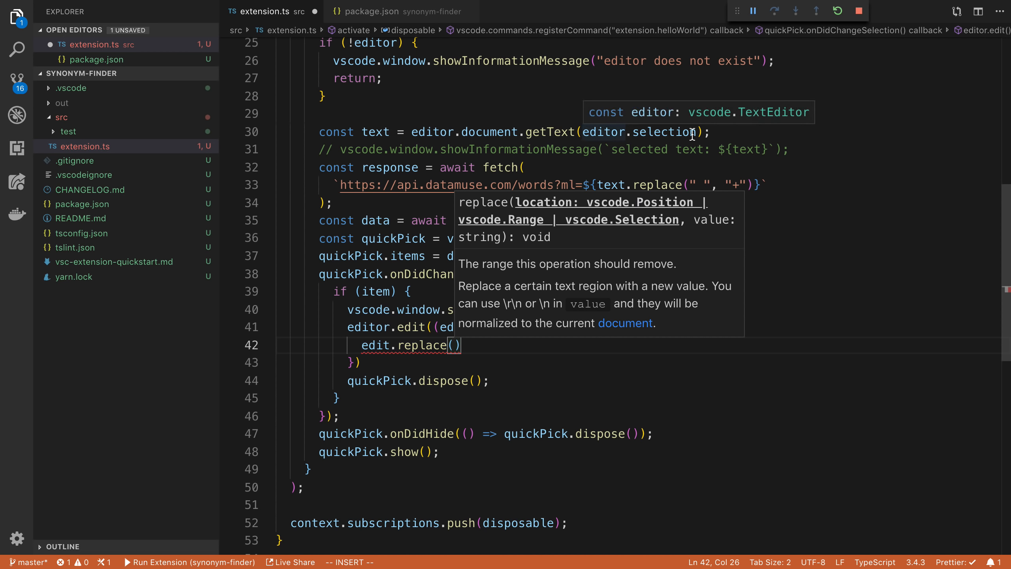
text(editor.selection,)
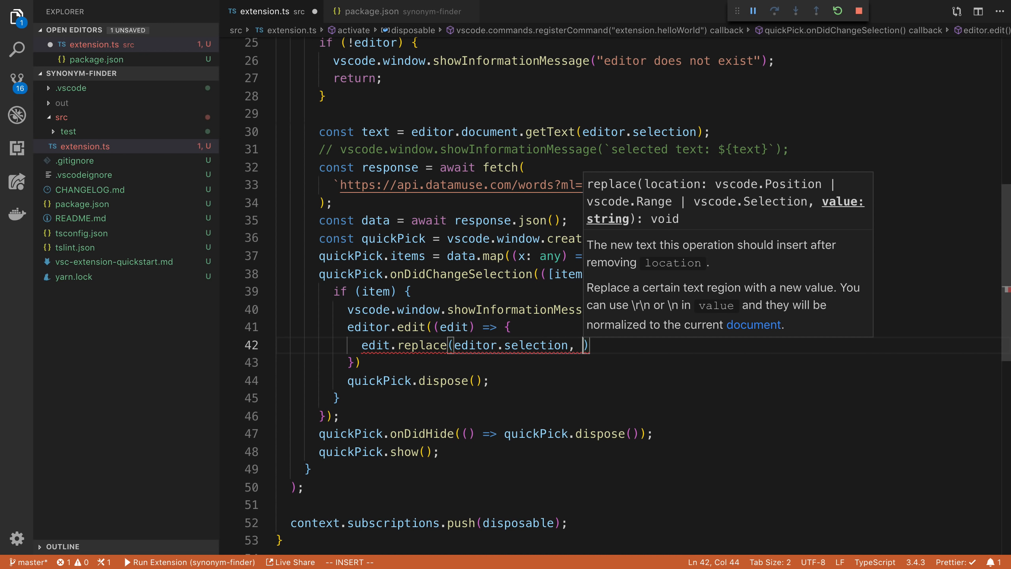
mouse_move(578, 349)
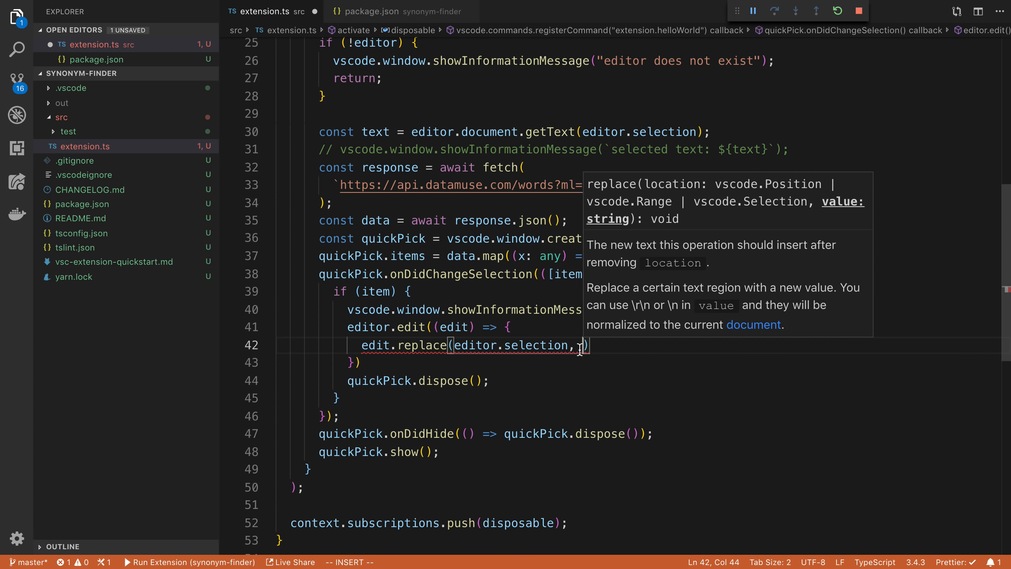
text(item.l)
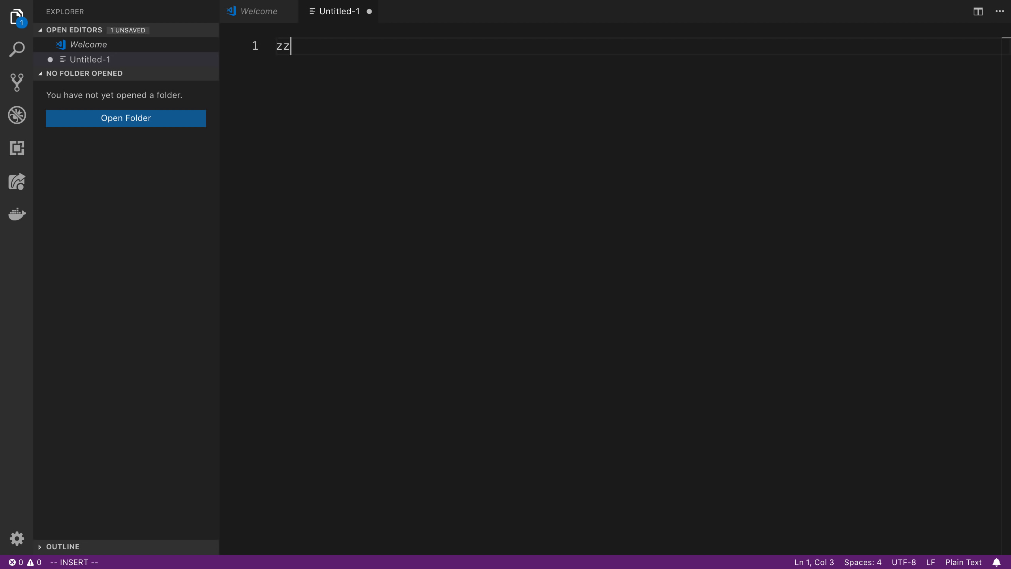
Select the word pizza, run find synonyms and replace it with sandwich
text(pizzaV)
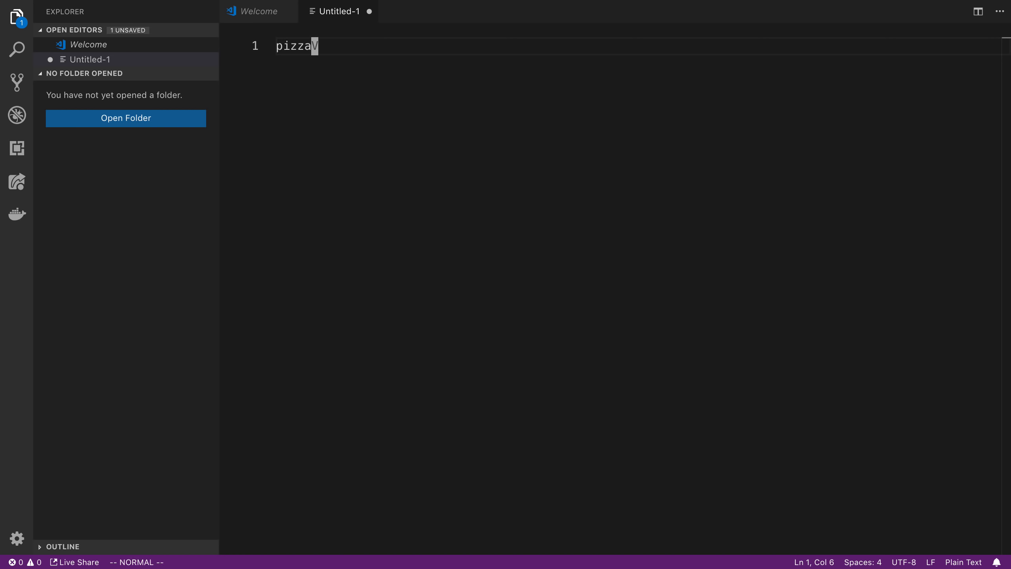
key(V)
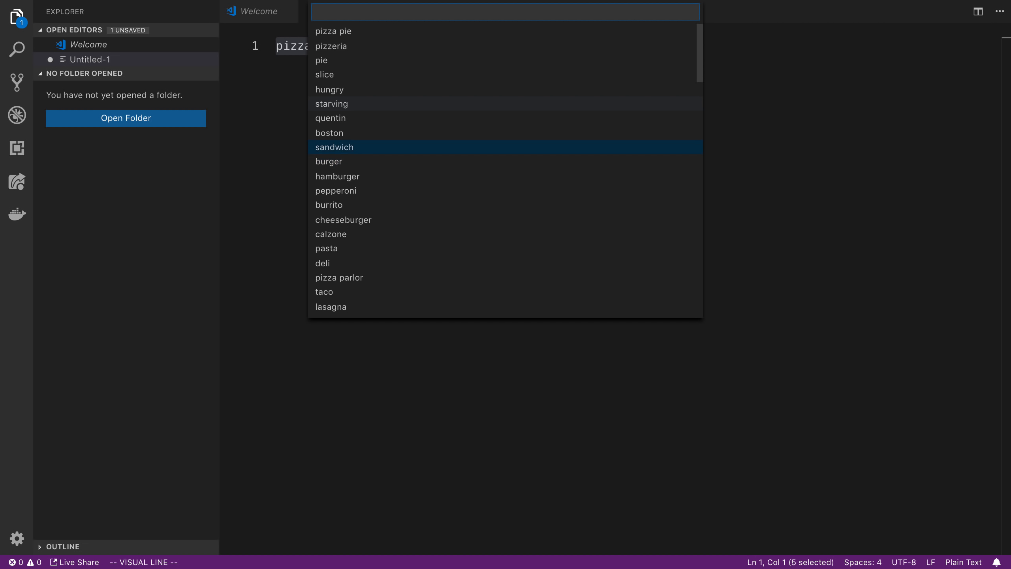
click(334, 147)
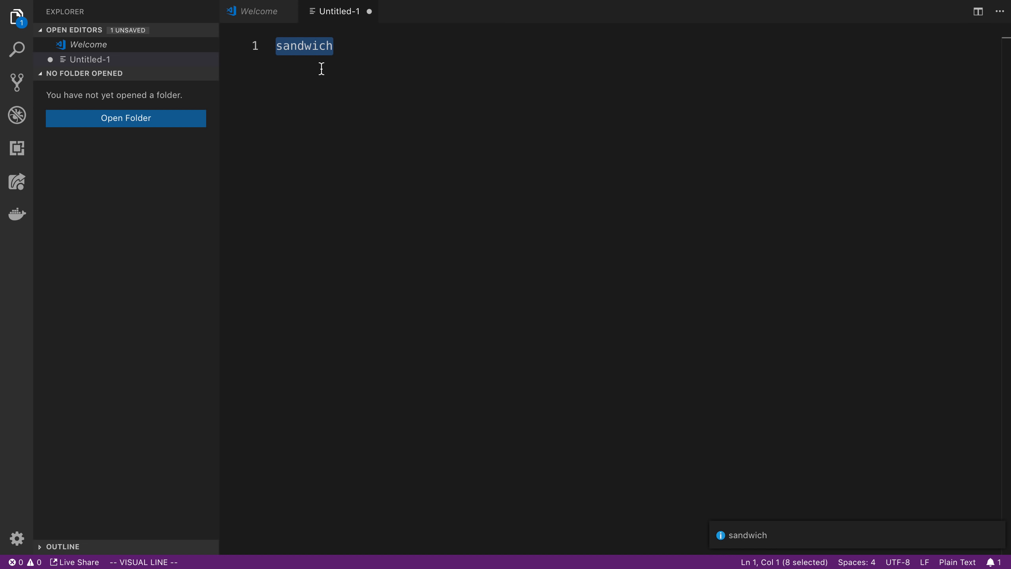
mouse_move(298, 63)
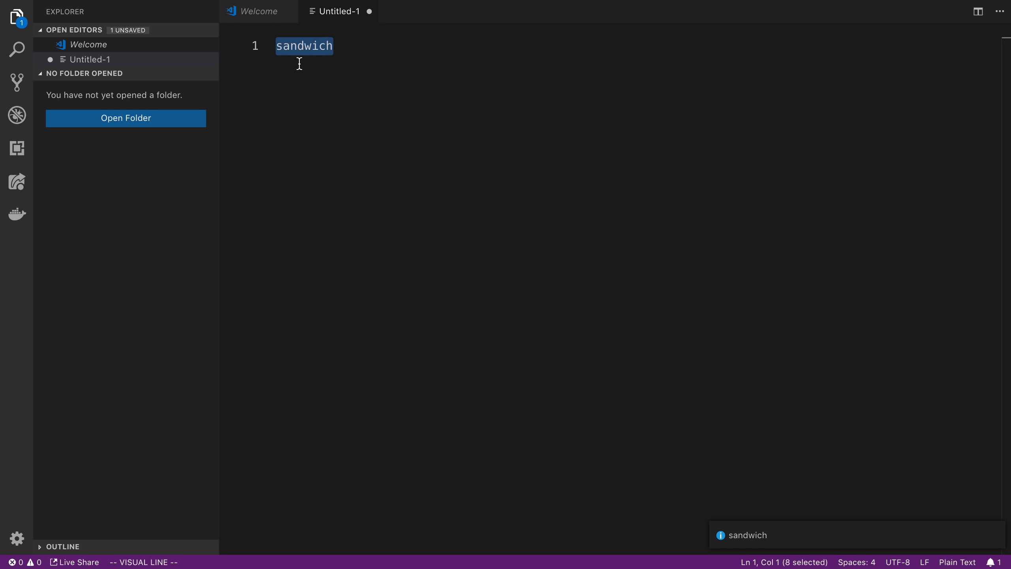
Run find synonyms again on sandwich and replace it with burger
key(cmd+shift+p)
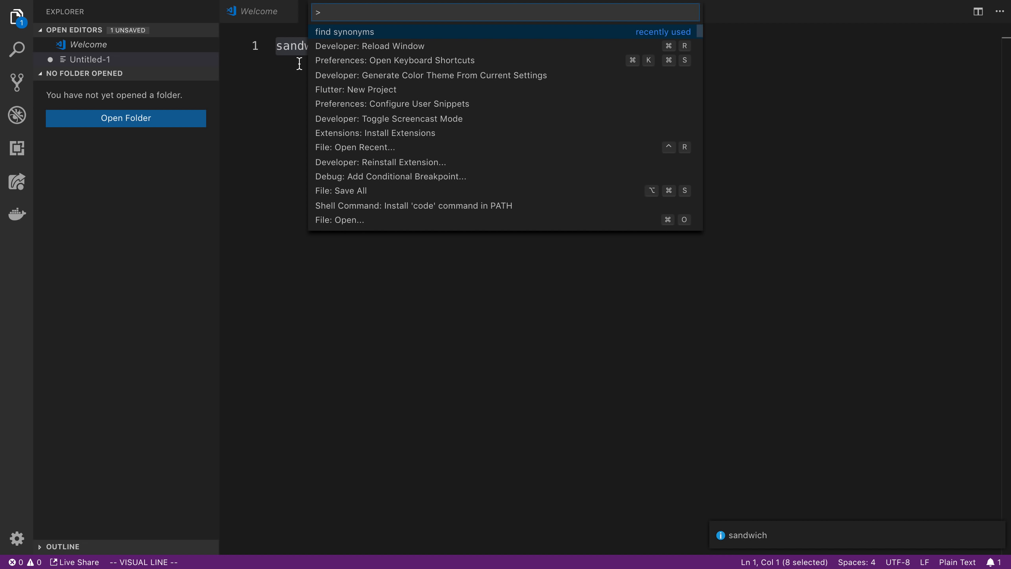
click(344, 32)
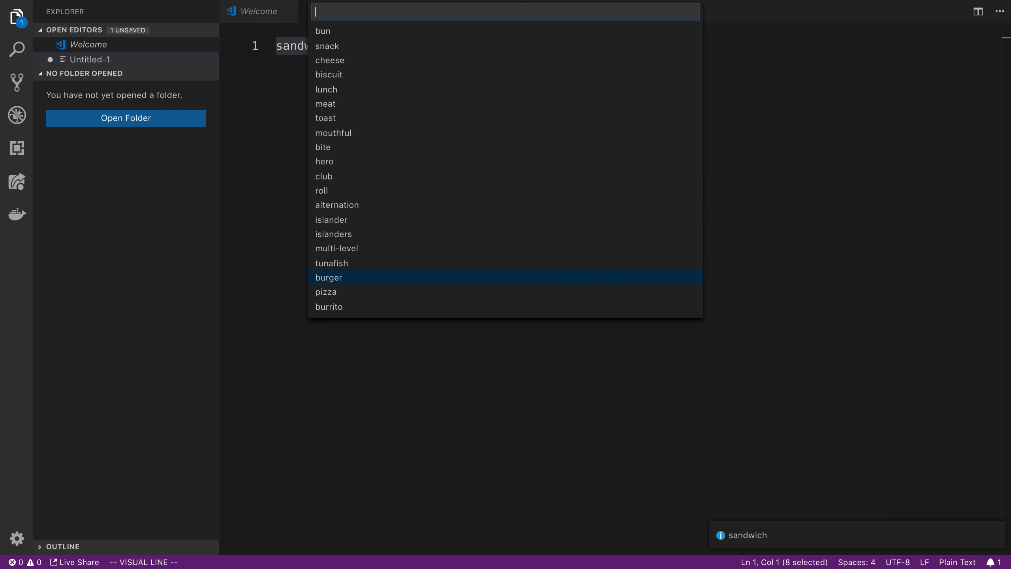
click(329, 277)
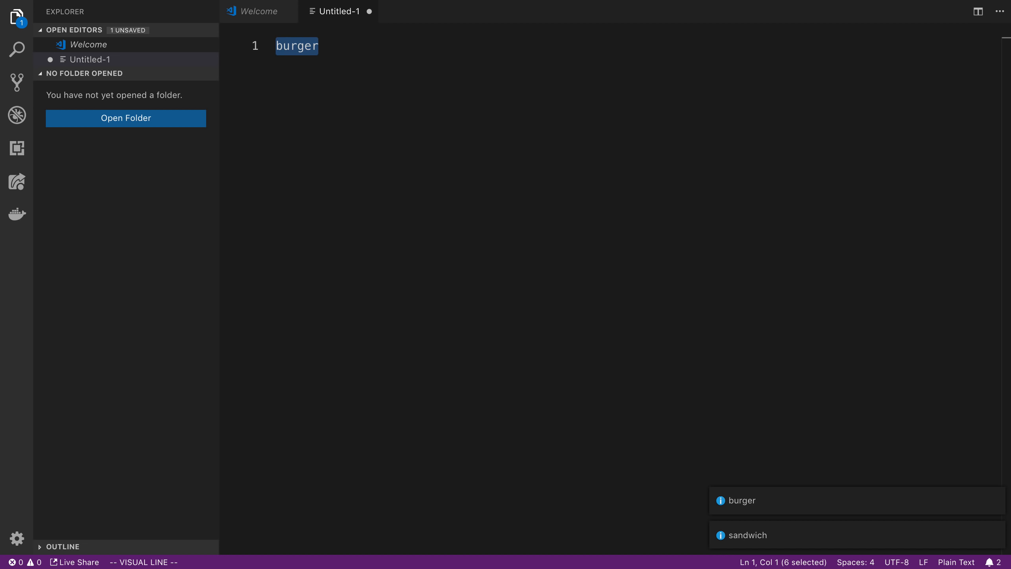
mouse_move(345, 86)
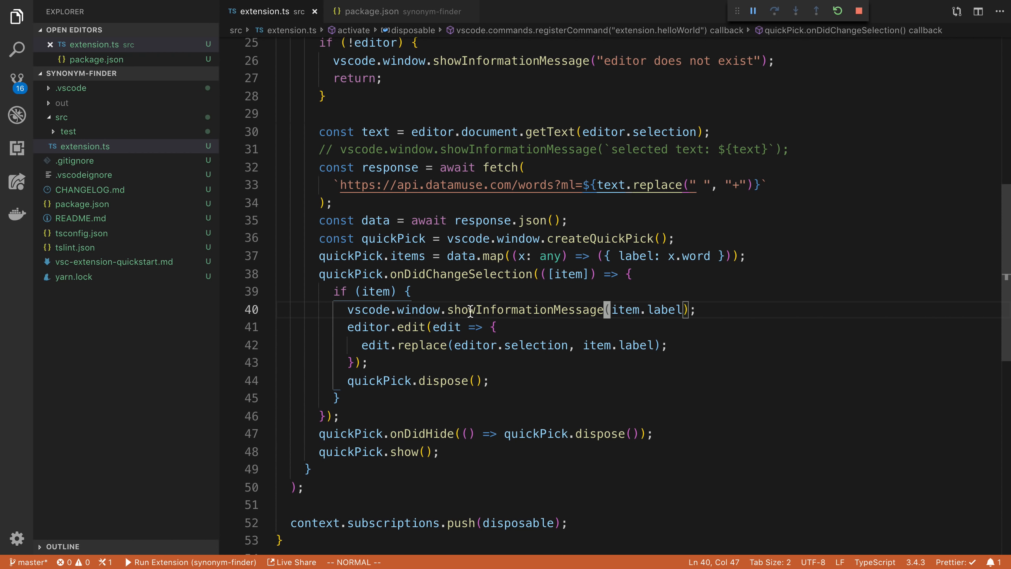
Return to extension.ts and select the showInformationMessage call on line 40
double_click(523, 310)
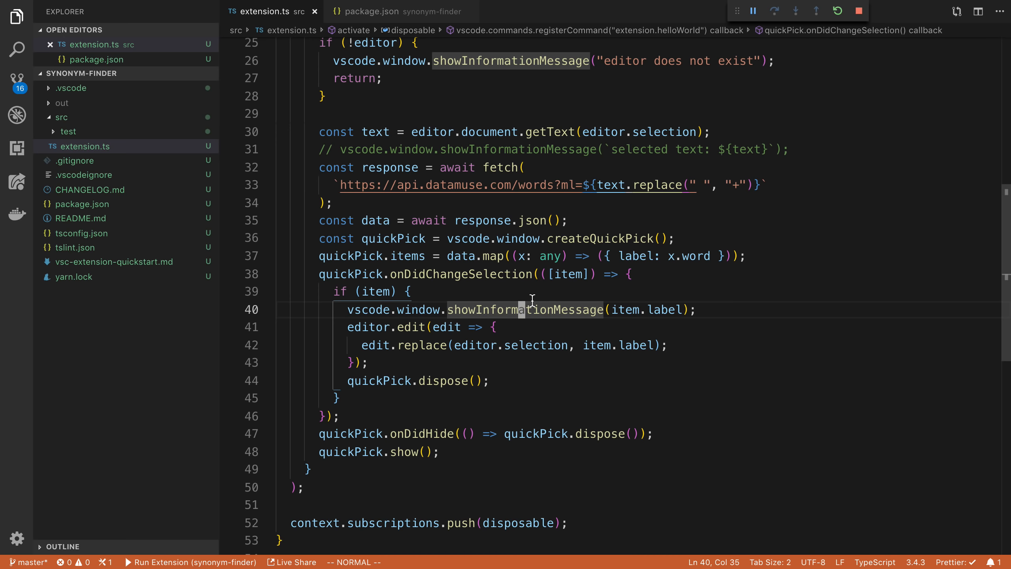